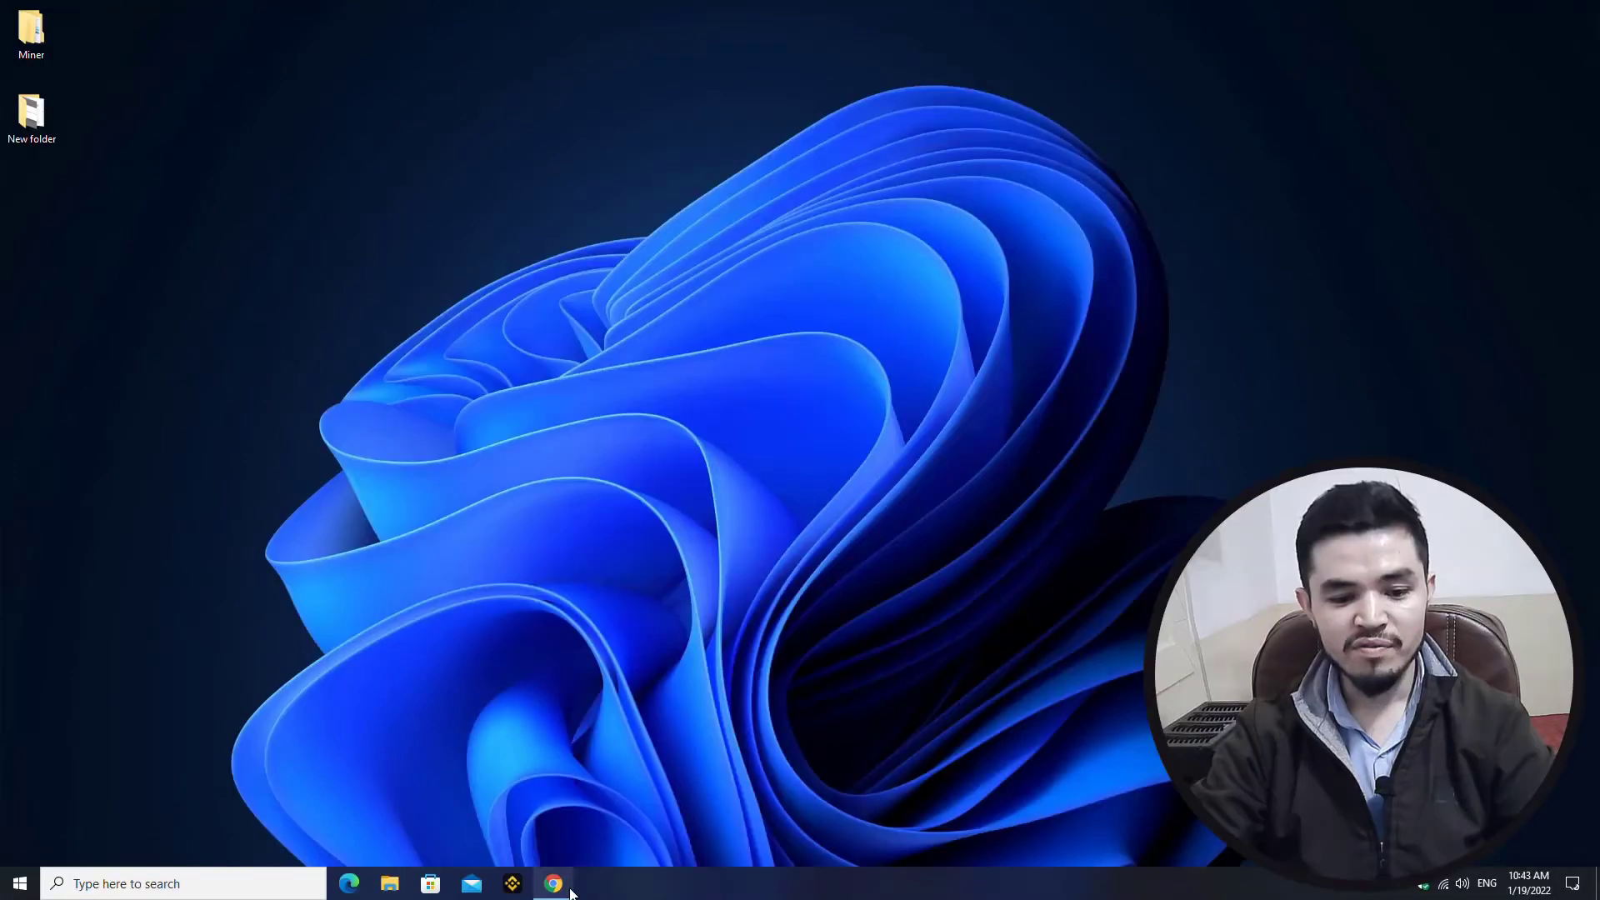
# View the unMineable coin list in Chrome, then create a desktop folder named XMR.
pyautogui.click(554, 883)
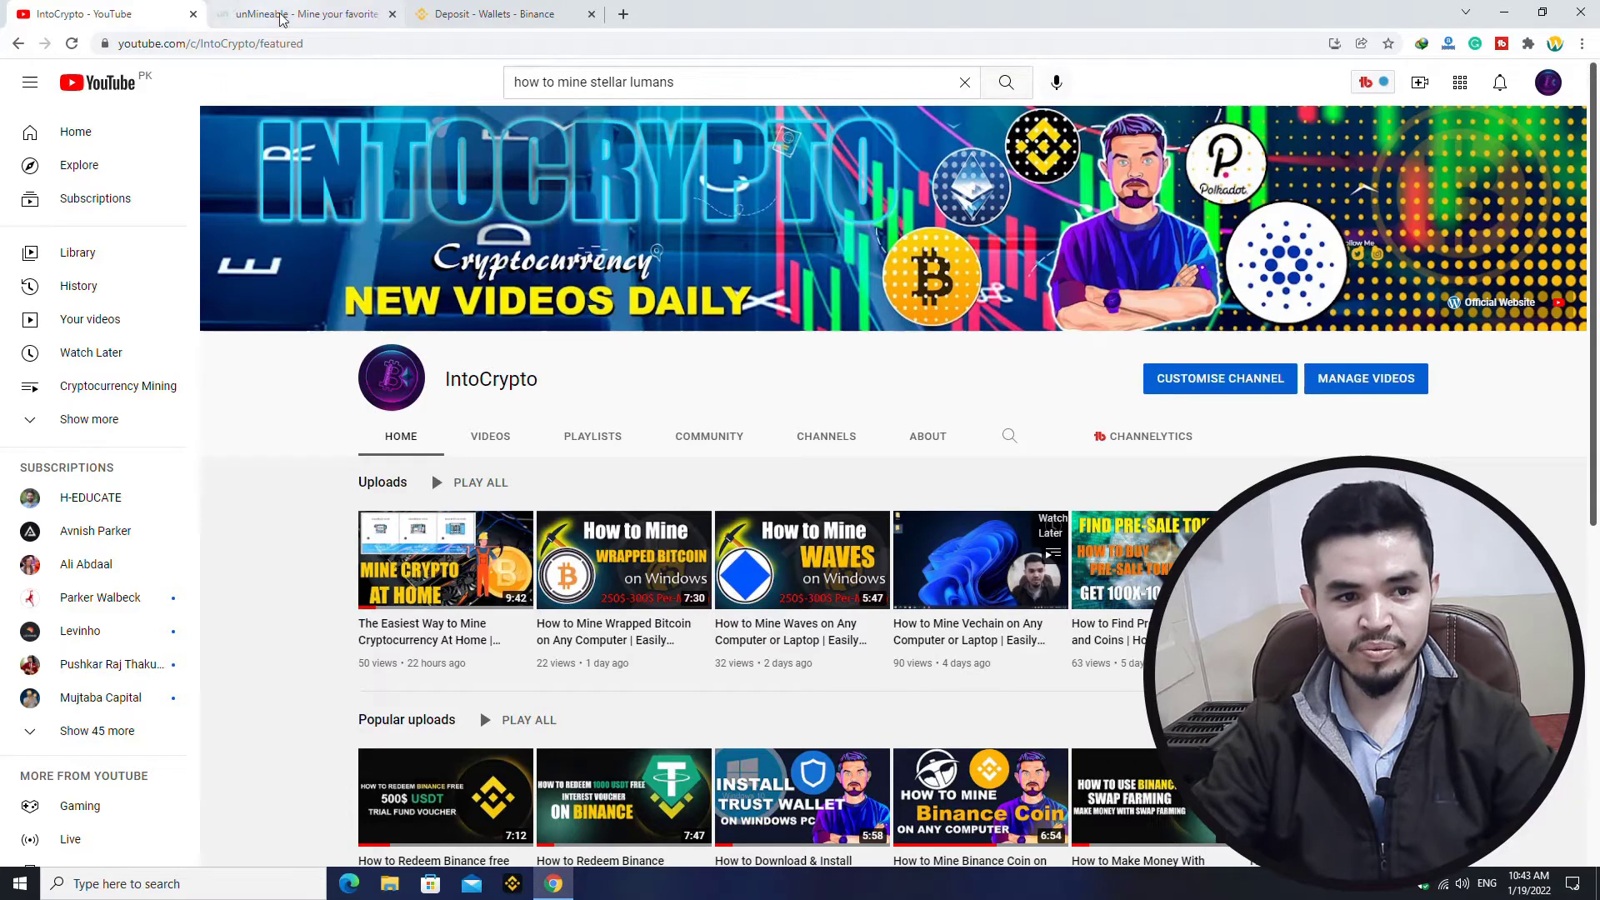
pyautogui.click(297, 14)
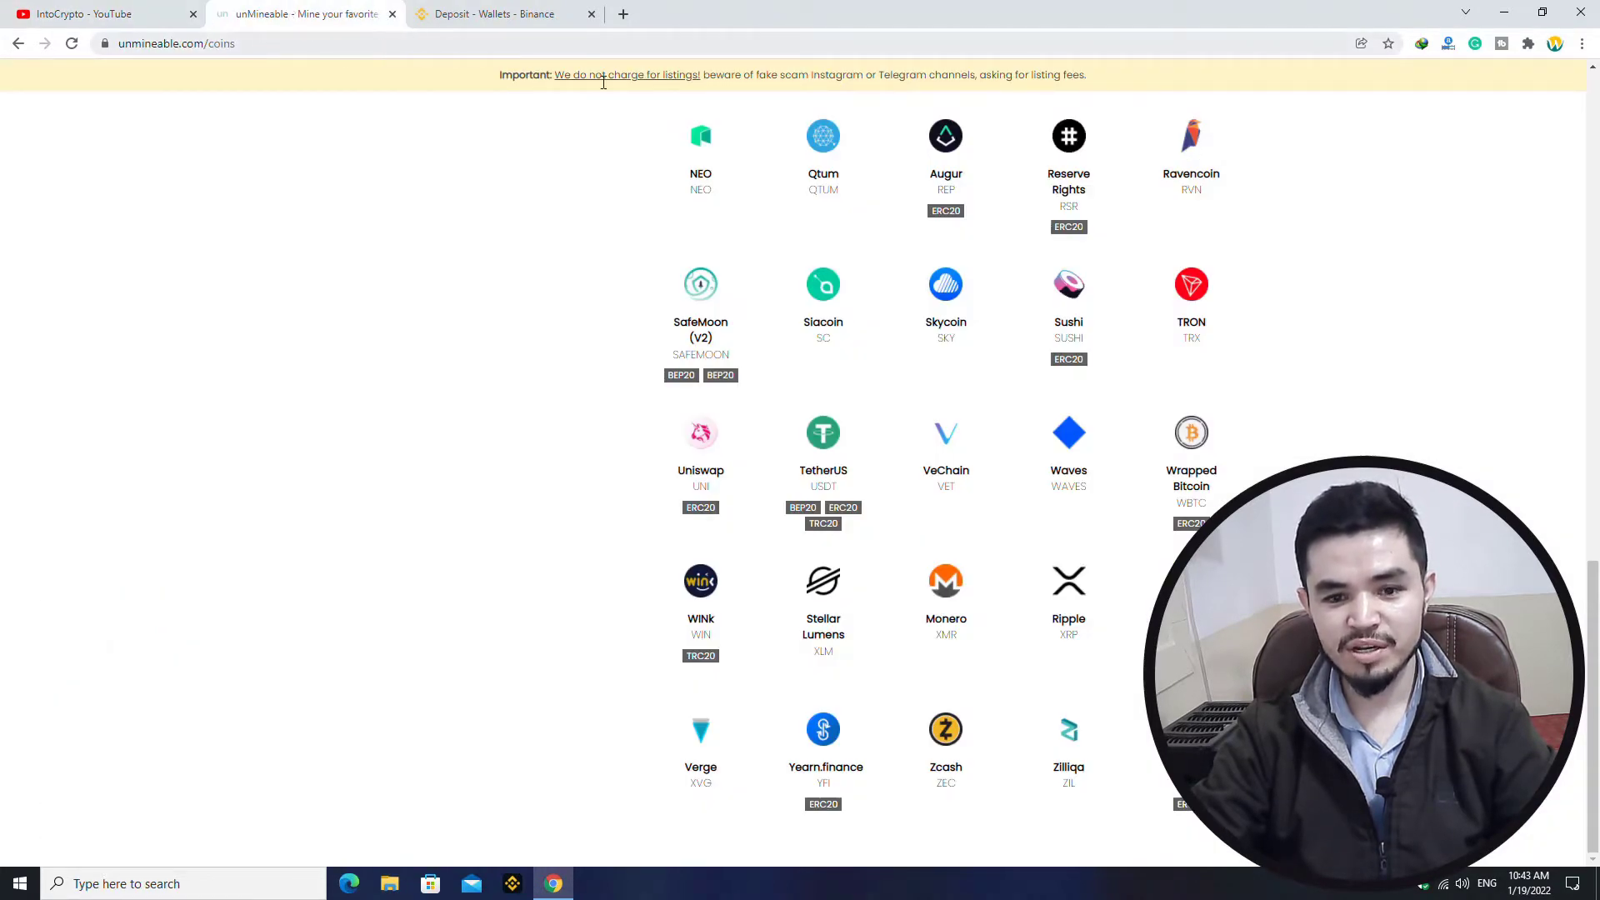
pyautogui.moveTo(1224, 418)
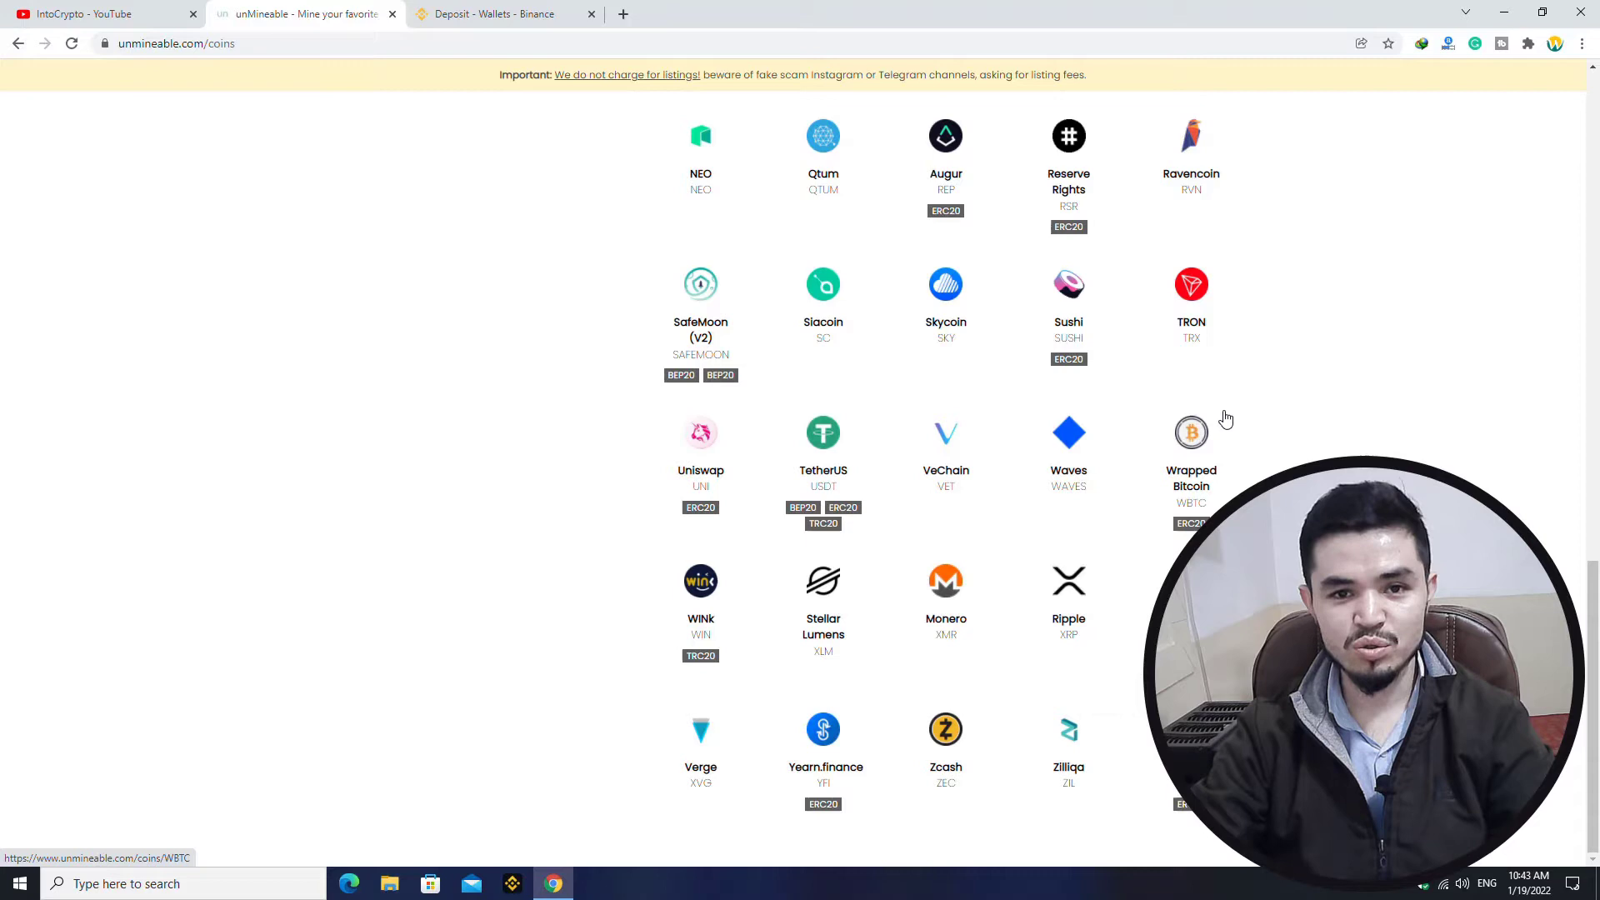
pyautogui.moveTo(945, 619)
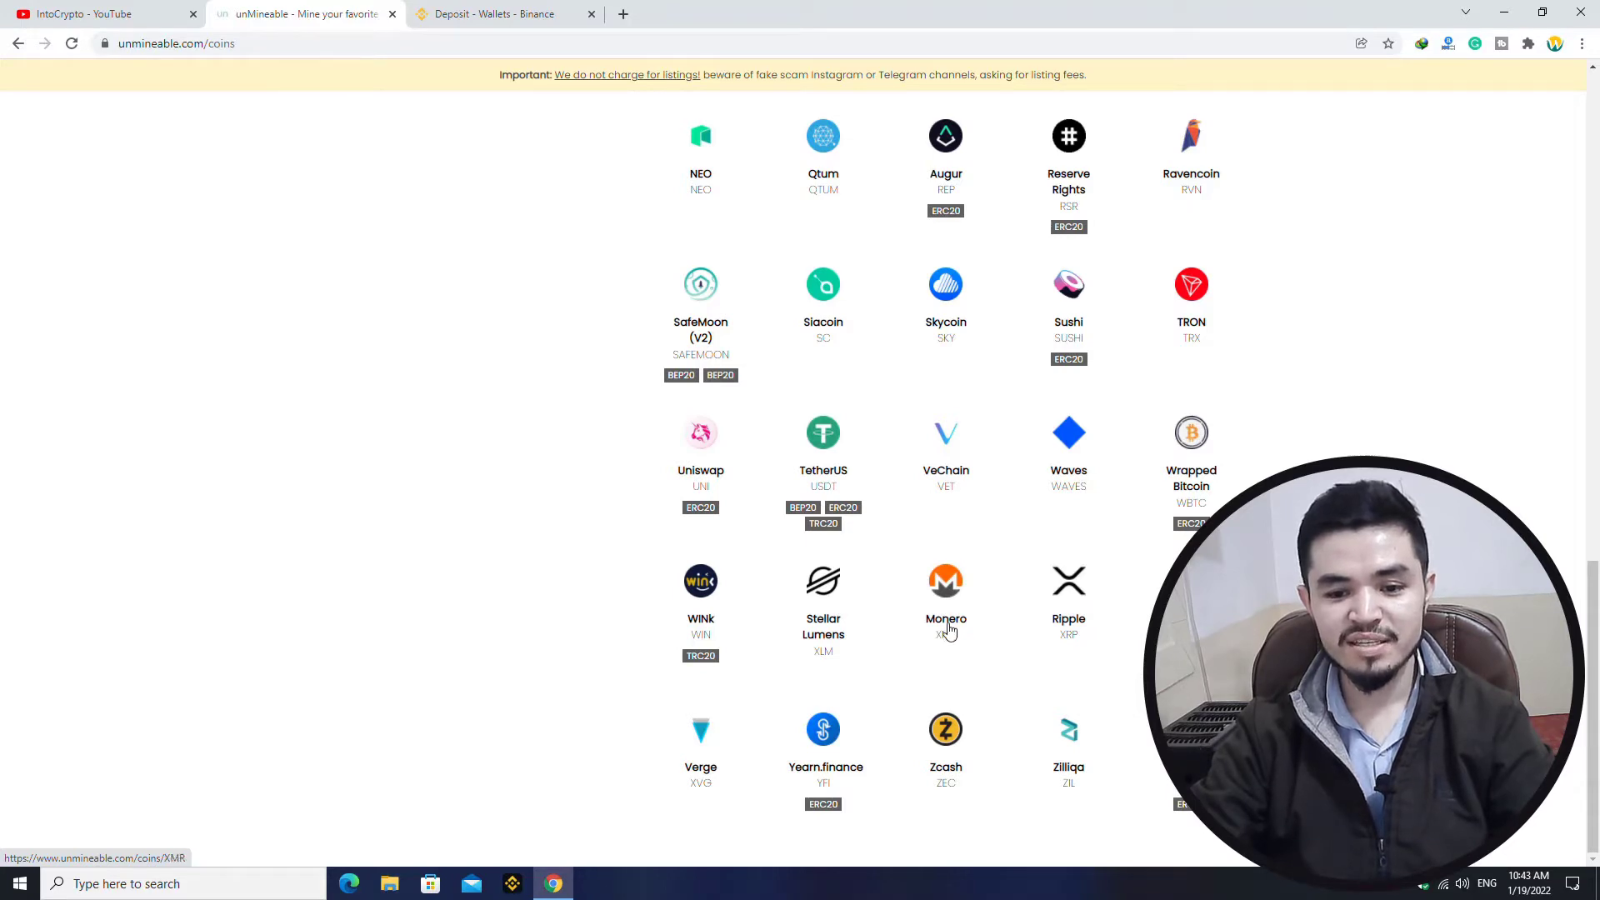
pyautogui.moveTo(1496, 28)
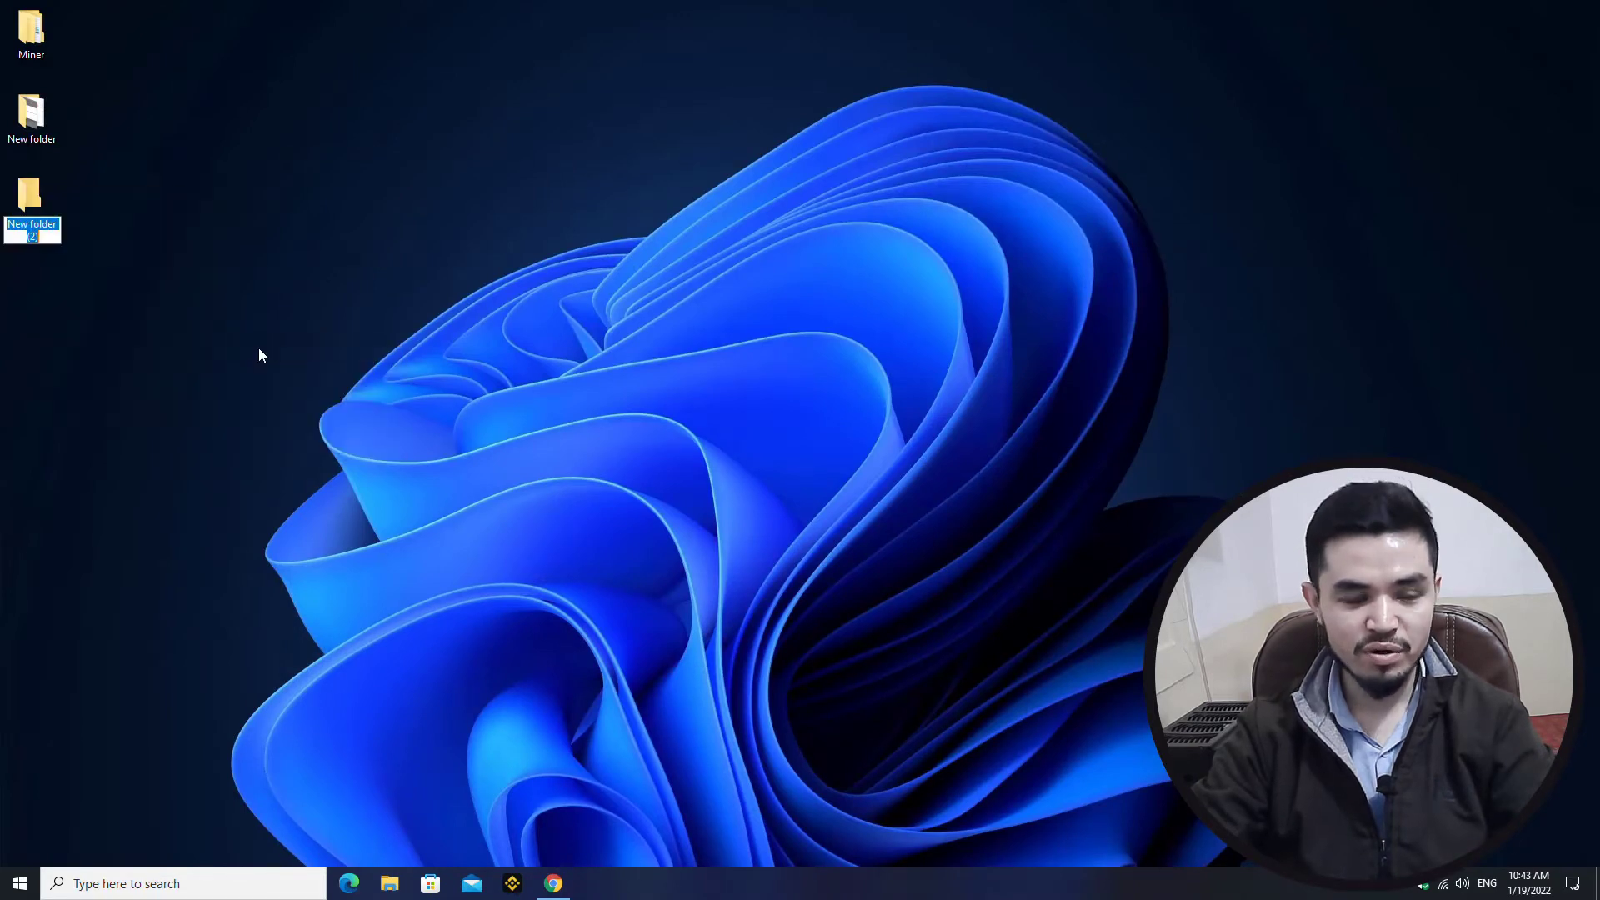
pyautogui.write('XMR')
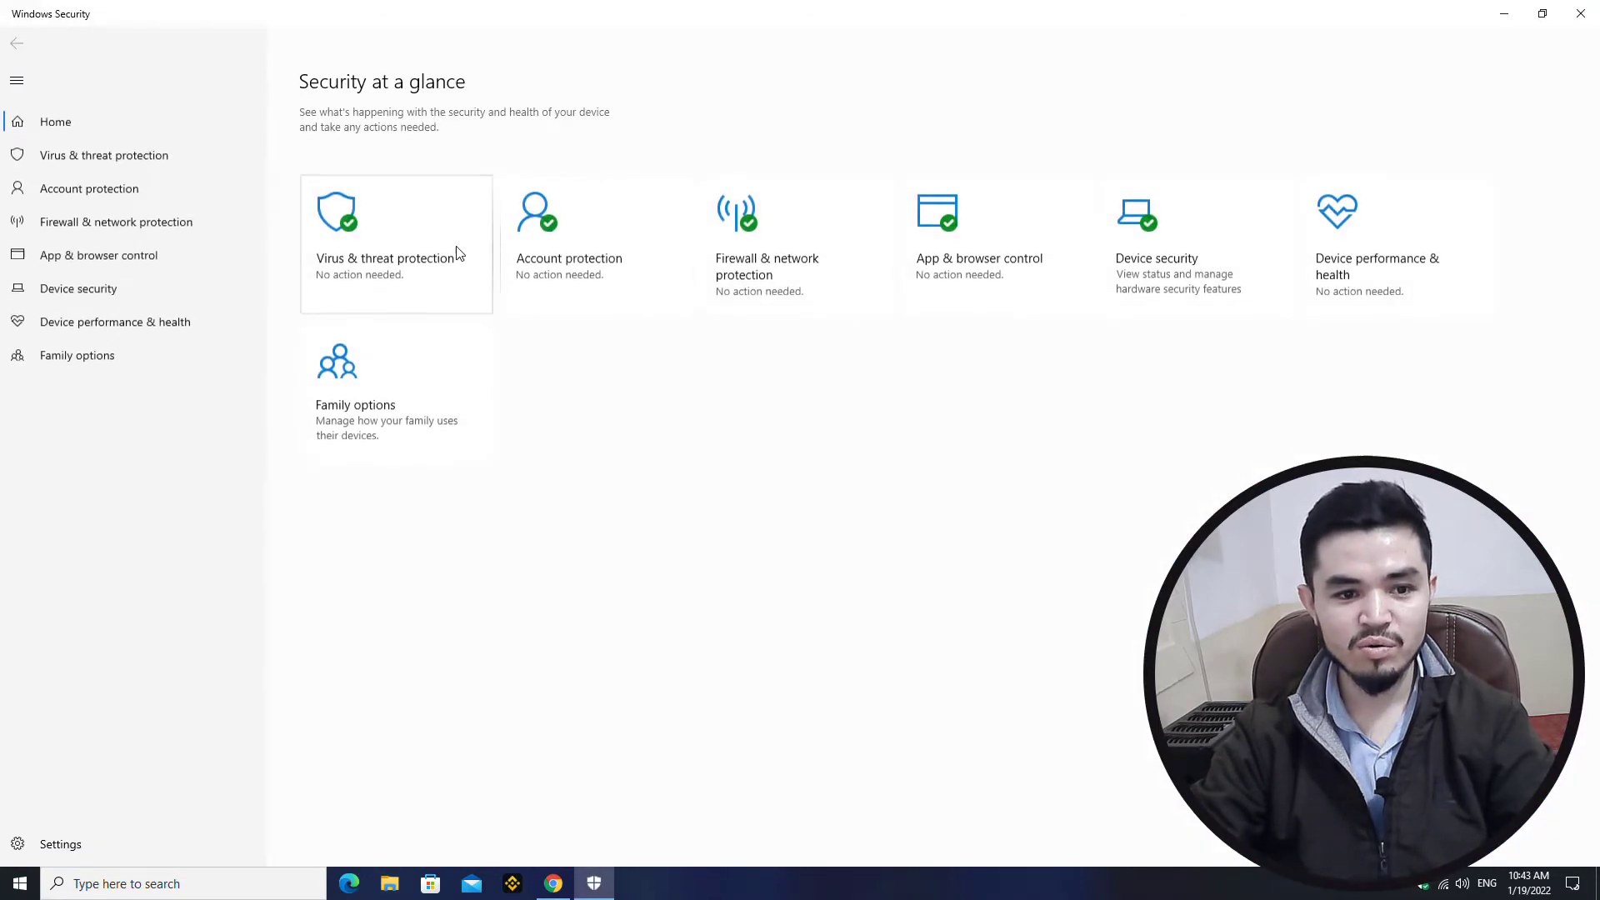
# Reach the Virus & threat protection exclusions list via Manage settings.
pyautogui.click(396, 243)
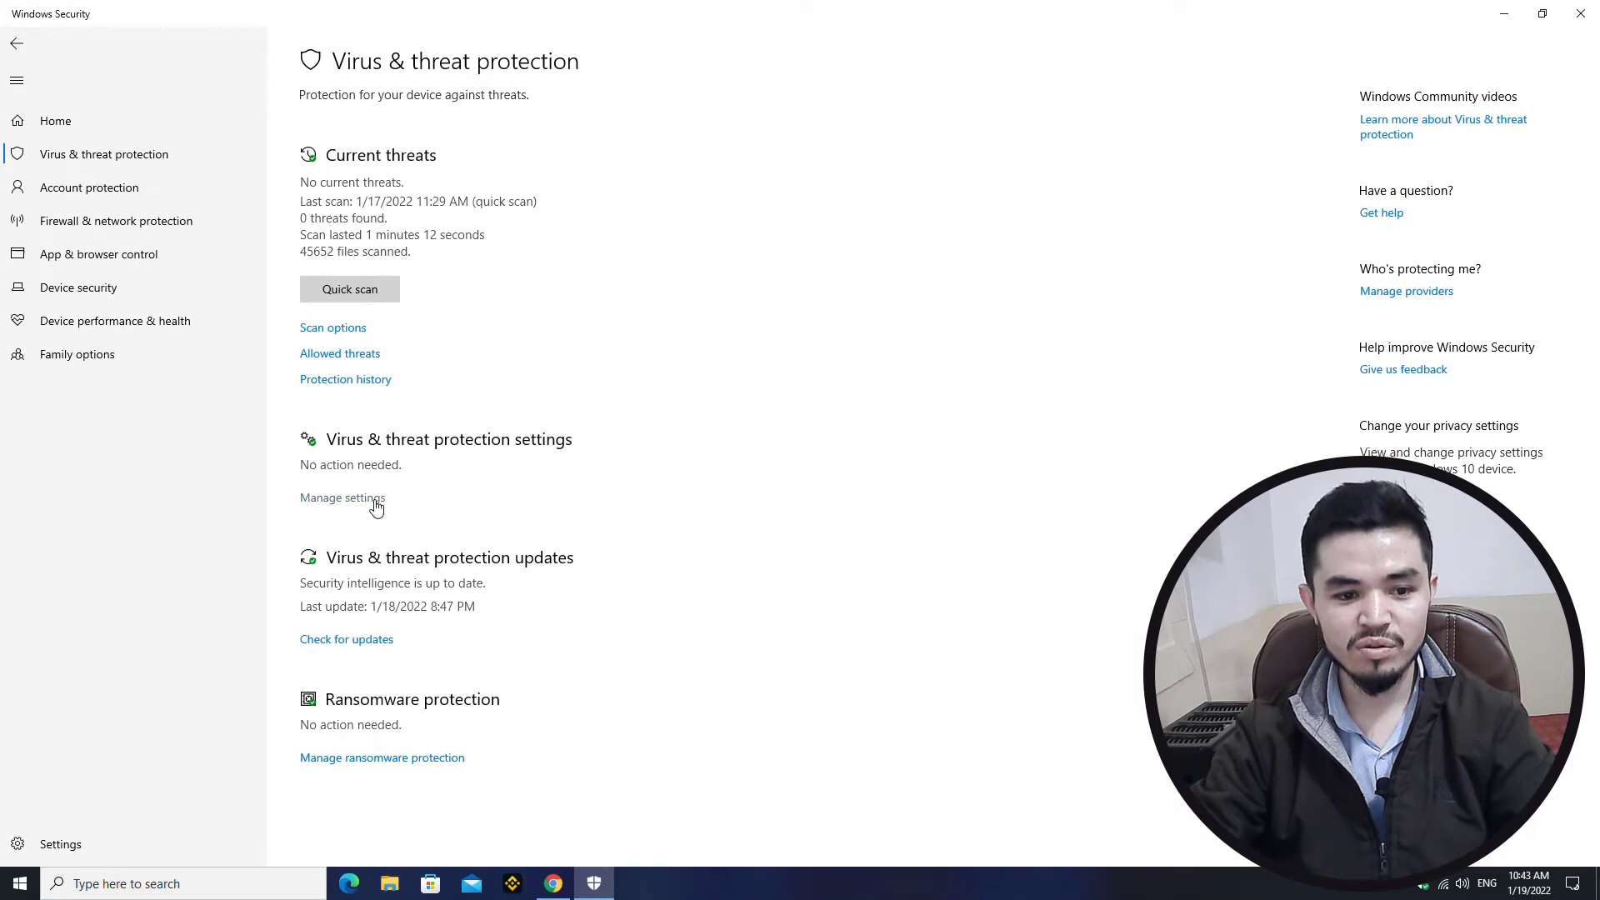
pyautogui.click(341, 496)
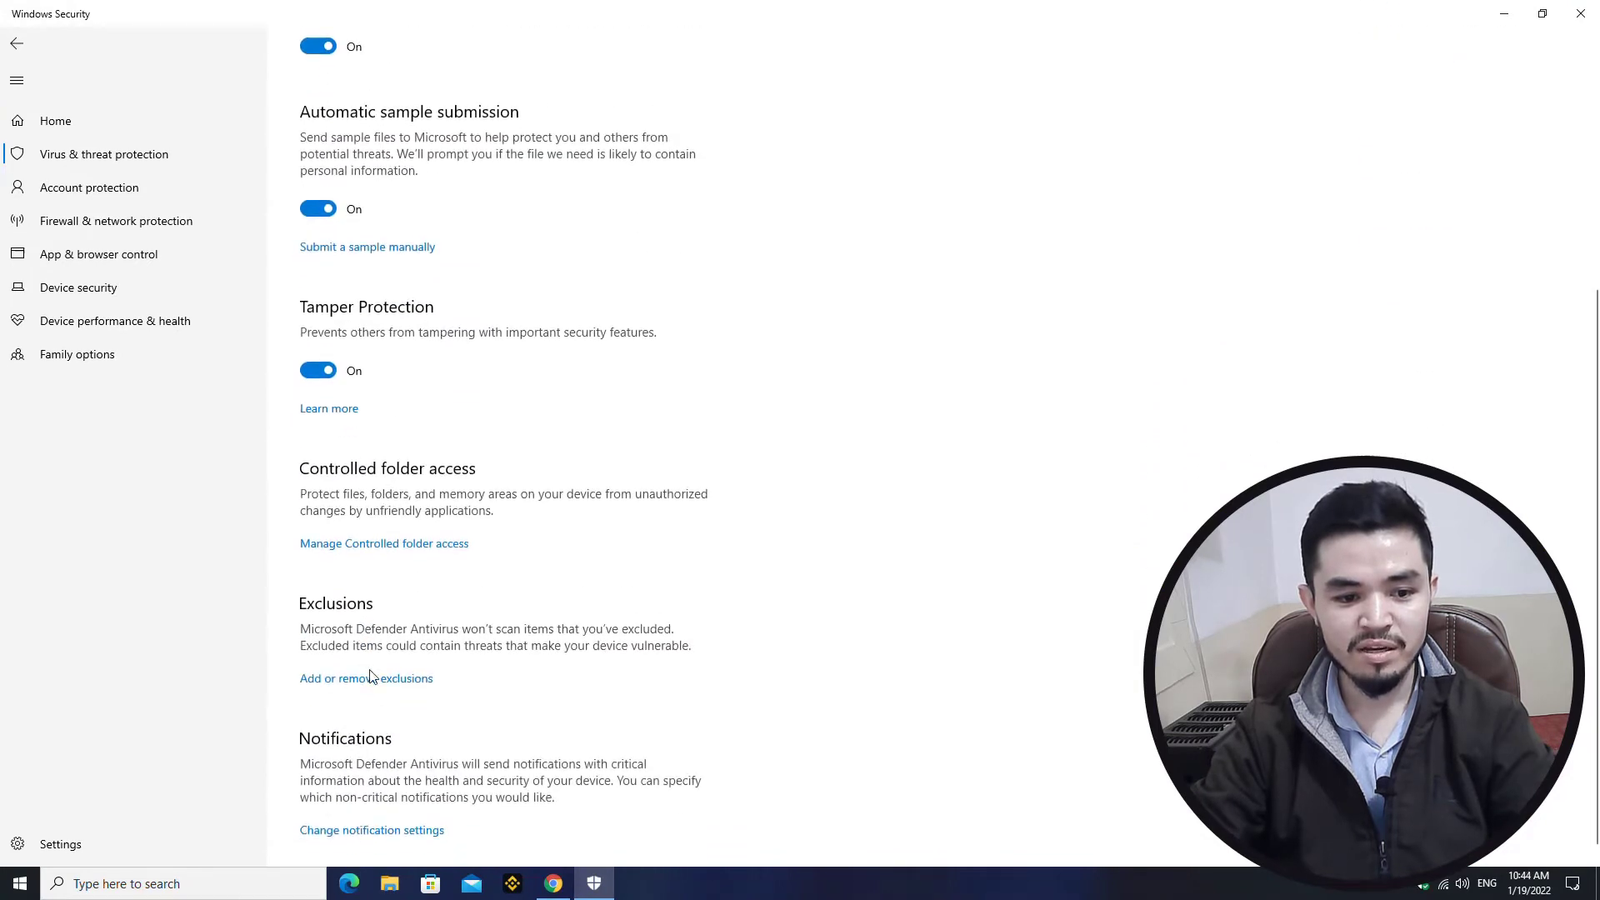
pyautogui.click(365, 678)
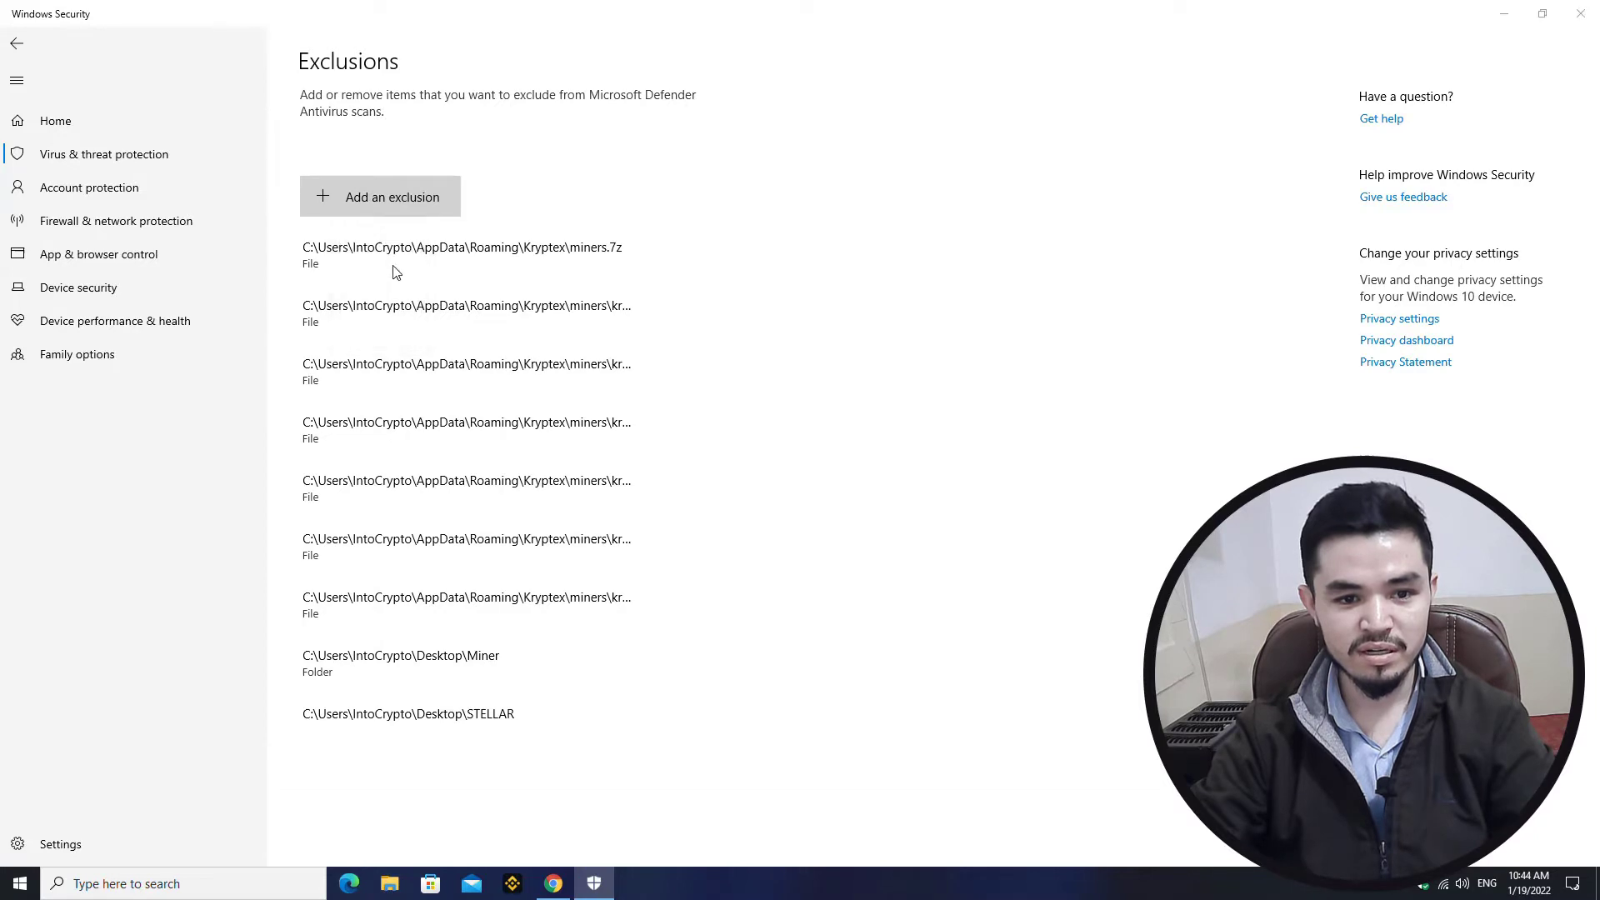
# Add the Desktop\XMR folder as an antivirus exclusion and return to the desktop.
pyautogui.click(392, 197)
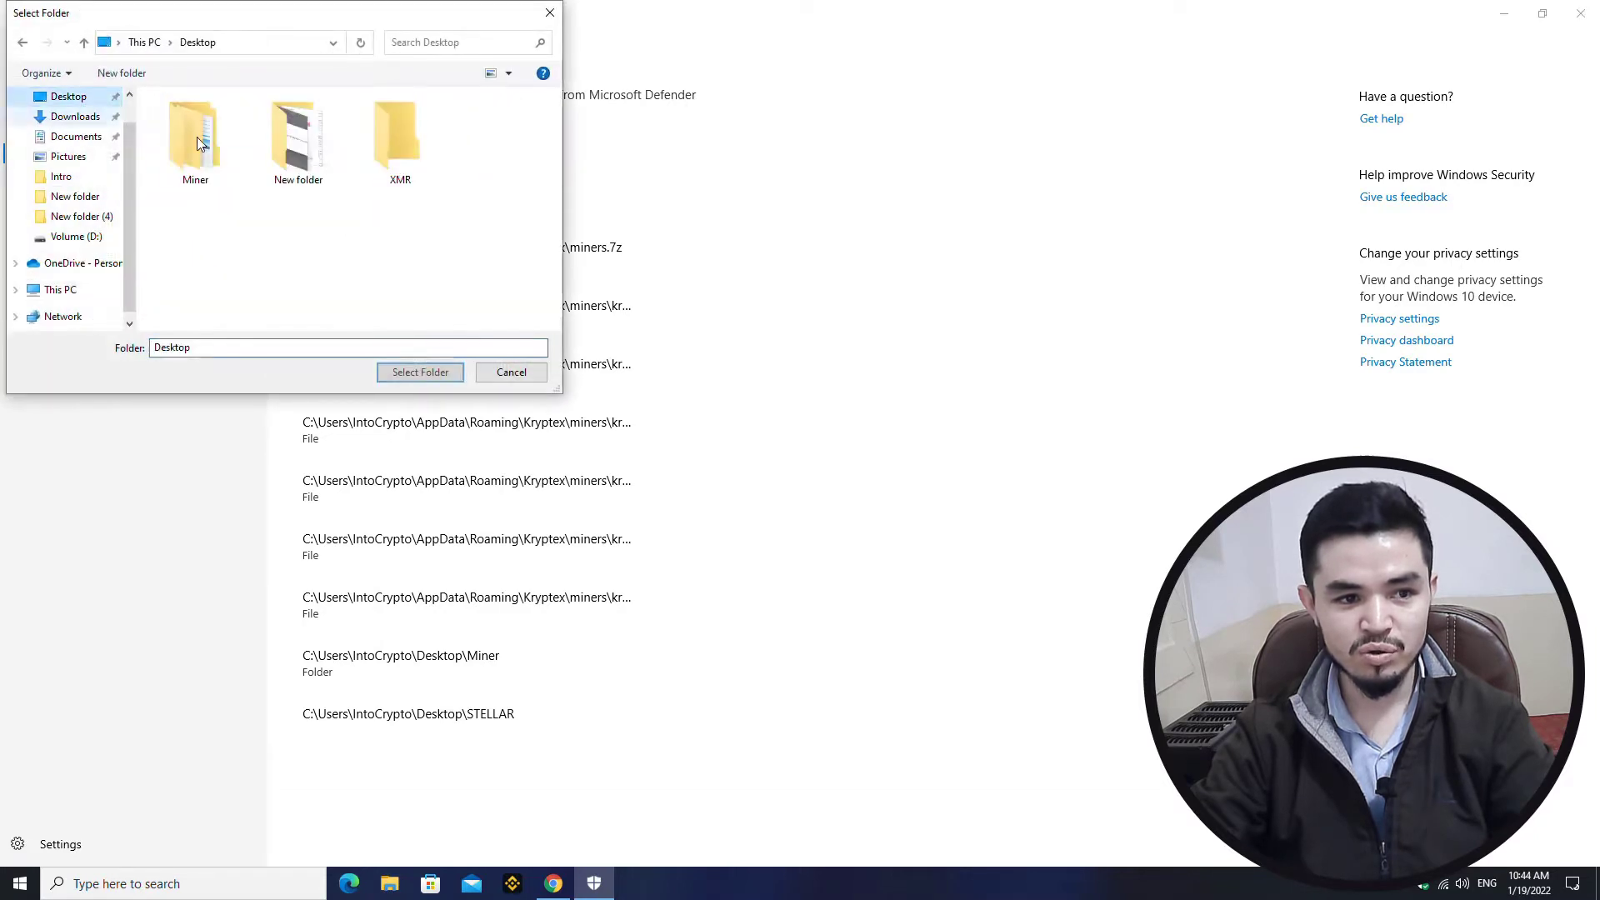
pyautogui.doubleClick(398, 133)
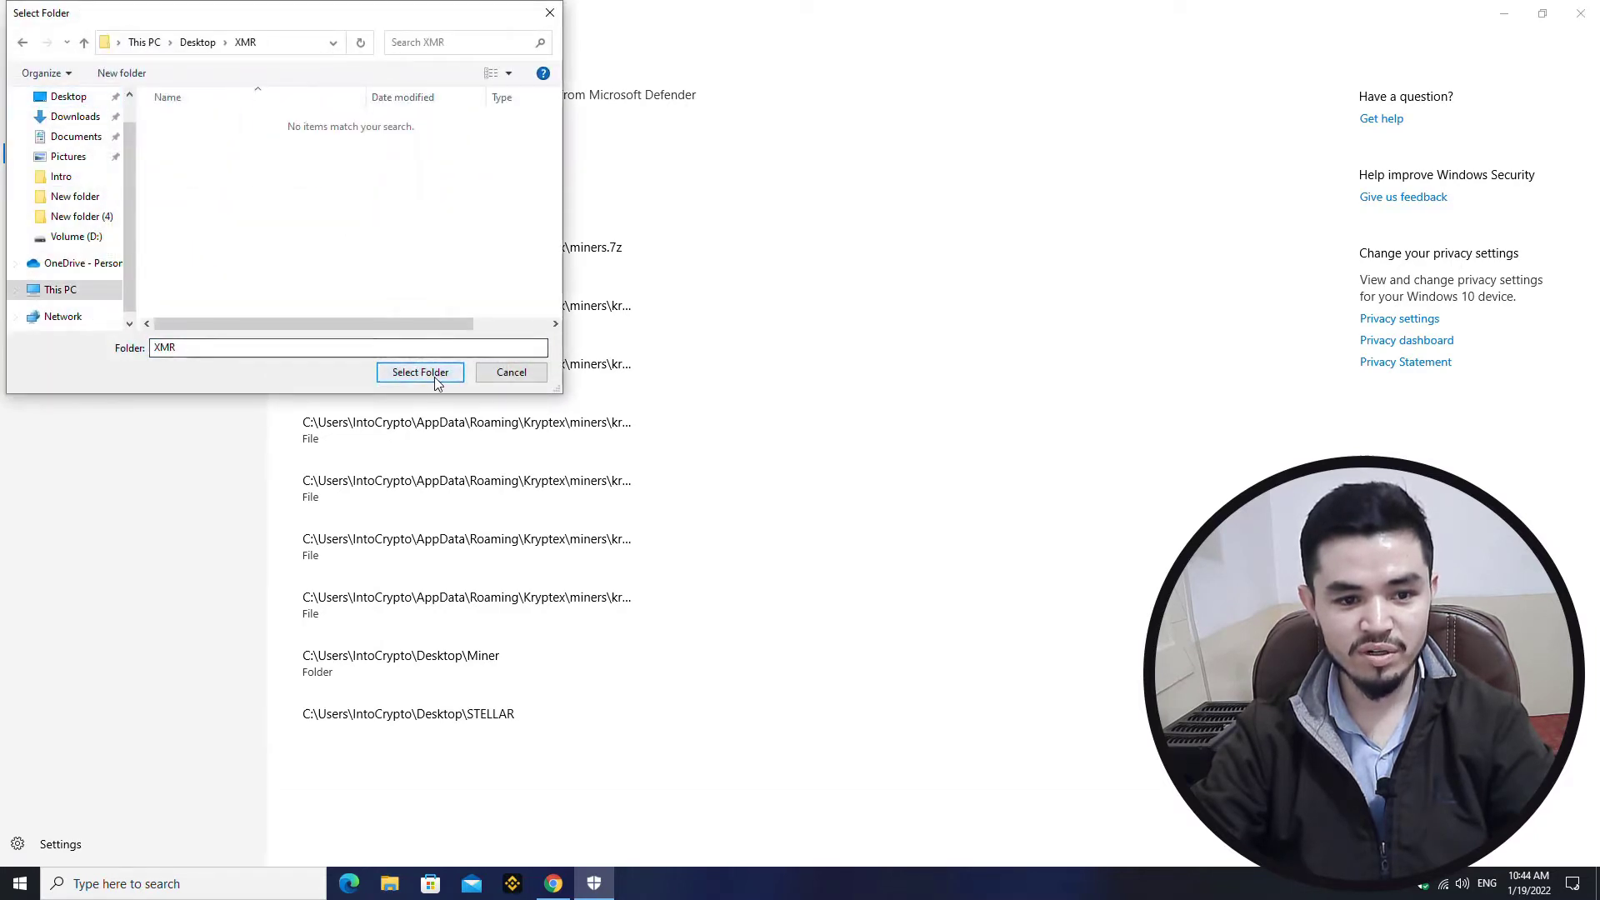
pyautogui.click(419, 372)
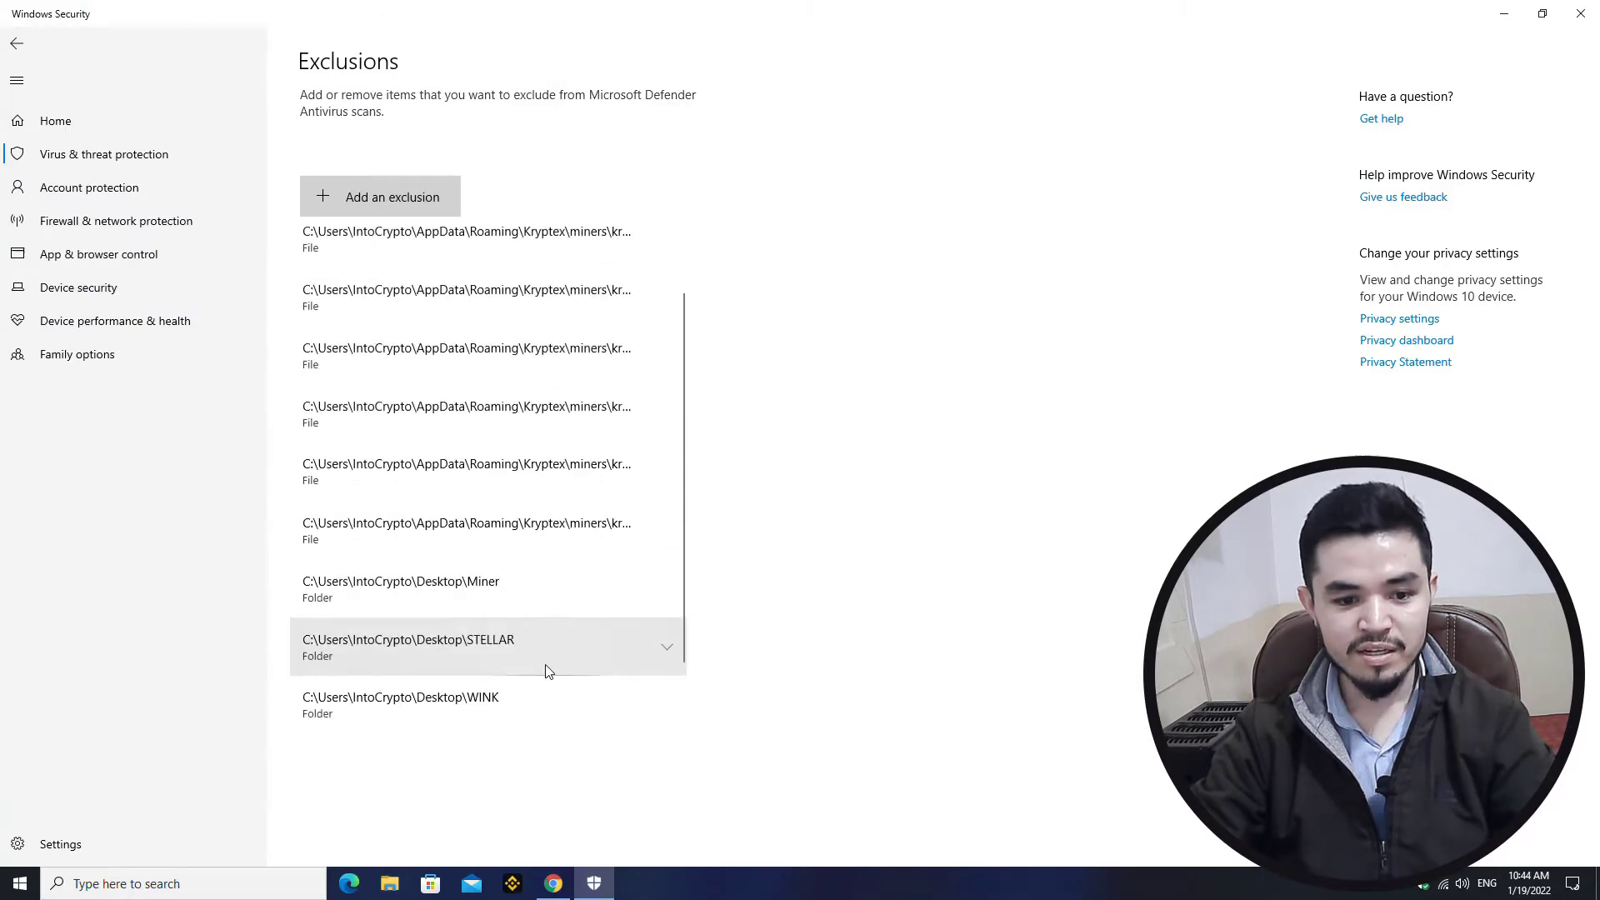
pyautogui.scroll(-3)
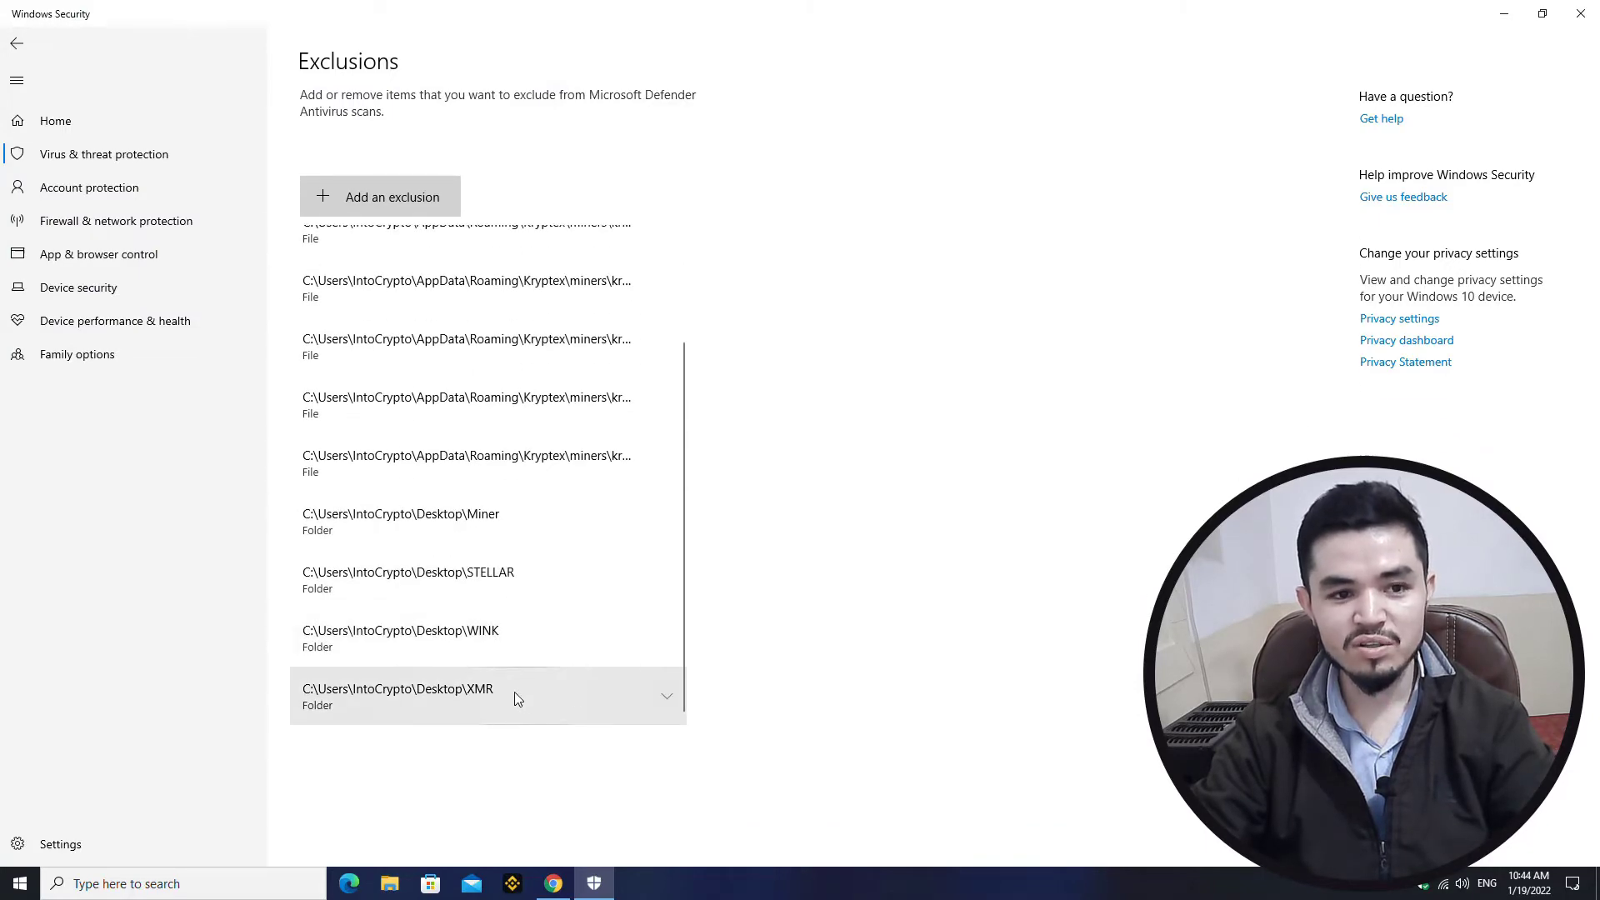
pyautogui.click(1580, 14)
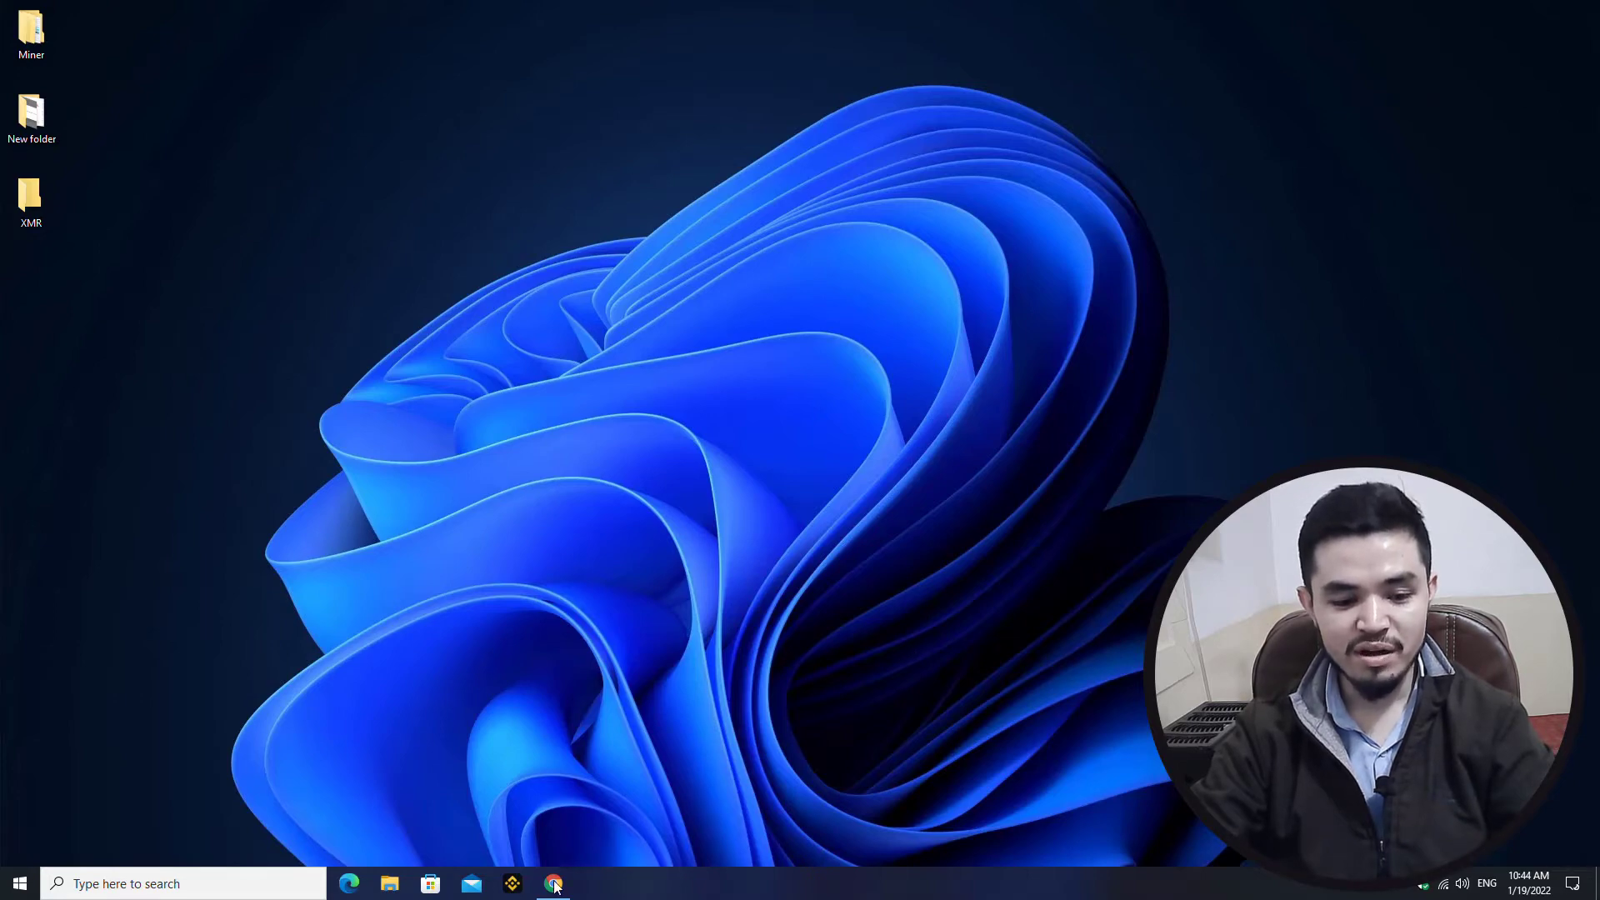
# Download the unMineable Miner zip with IDM, saving it into Desktop\XMR.
pyautogui.click(553, 884)
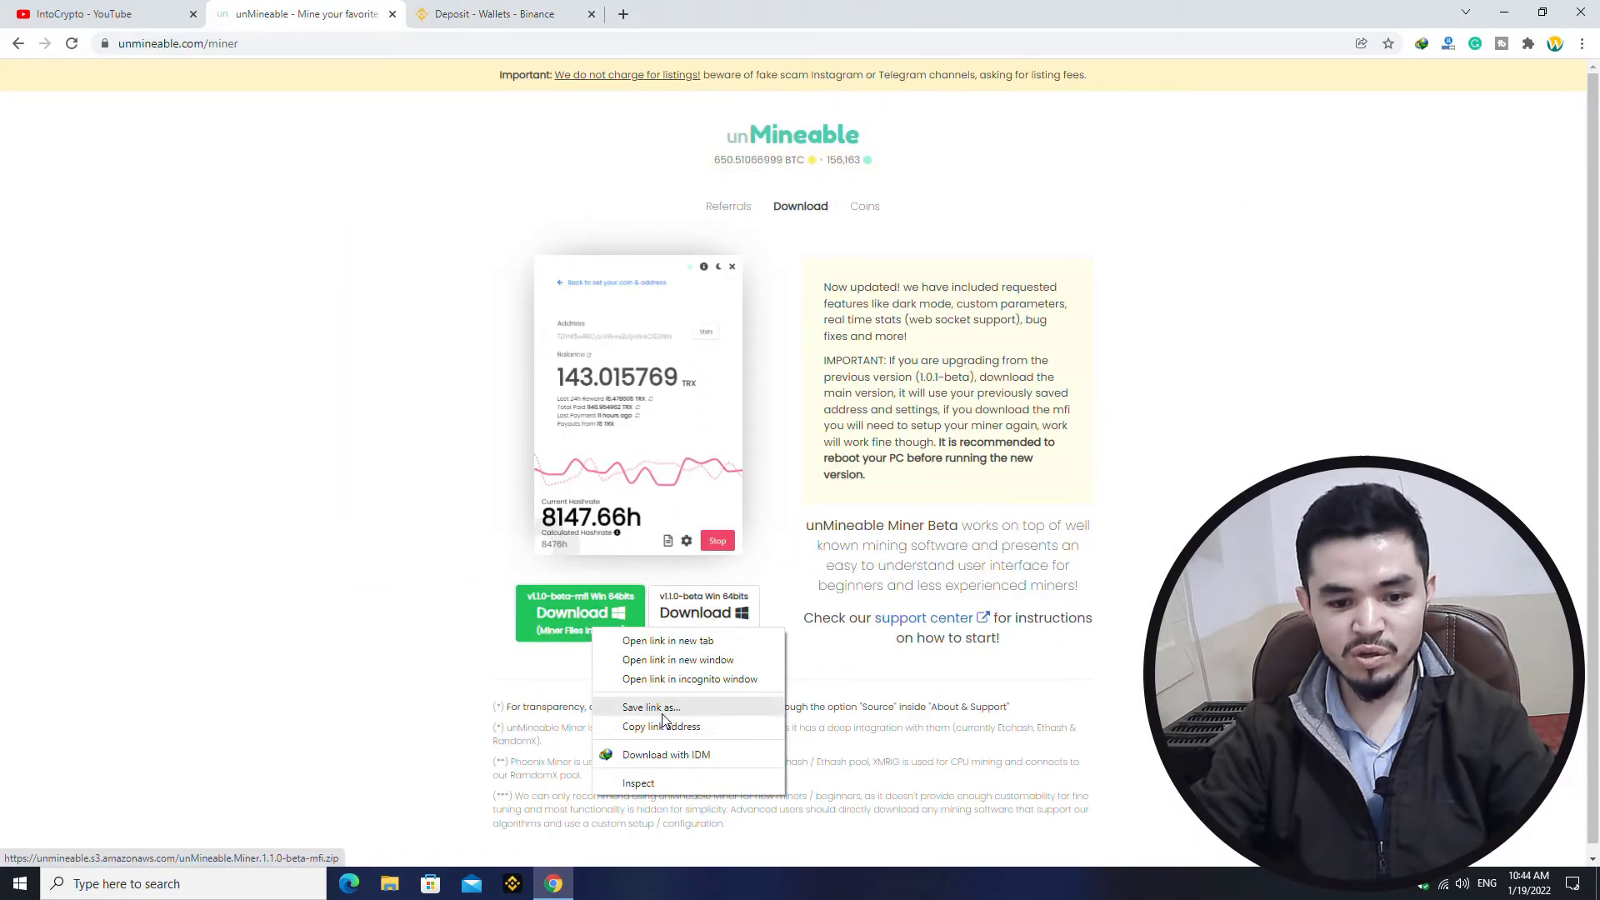
pyautogui.moveTo(679, 760)
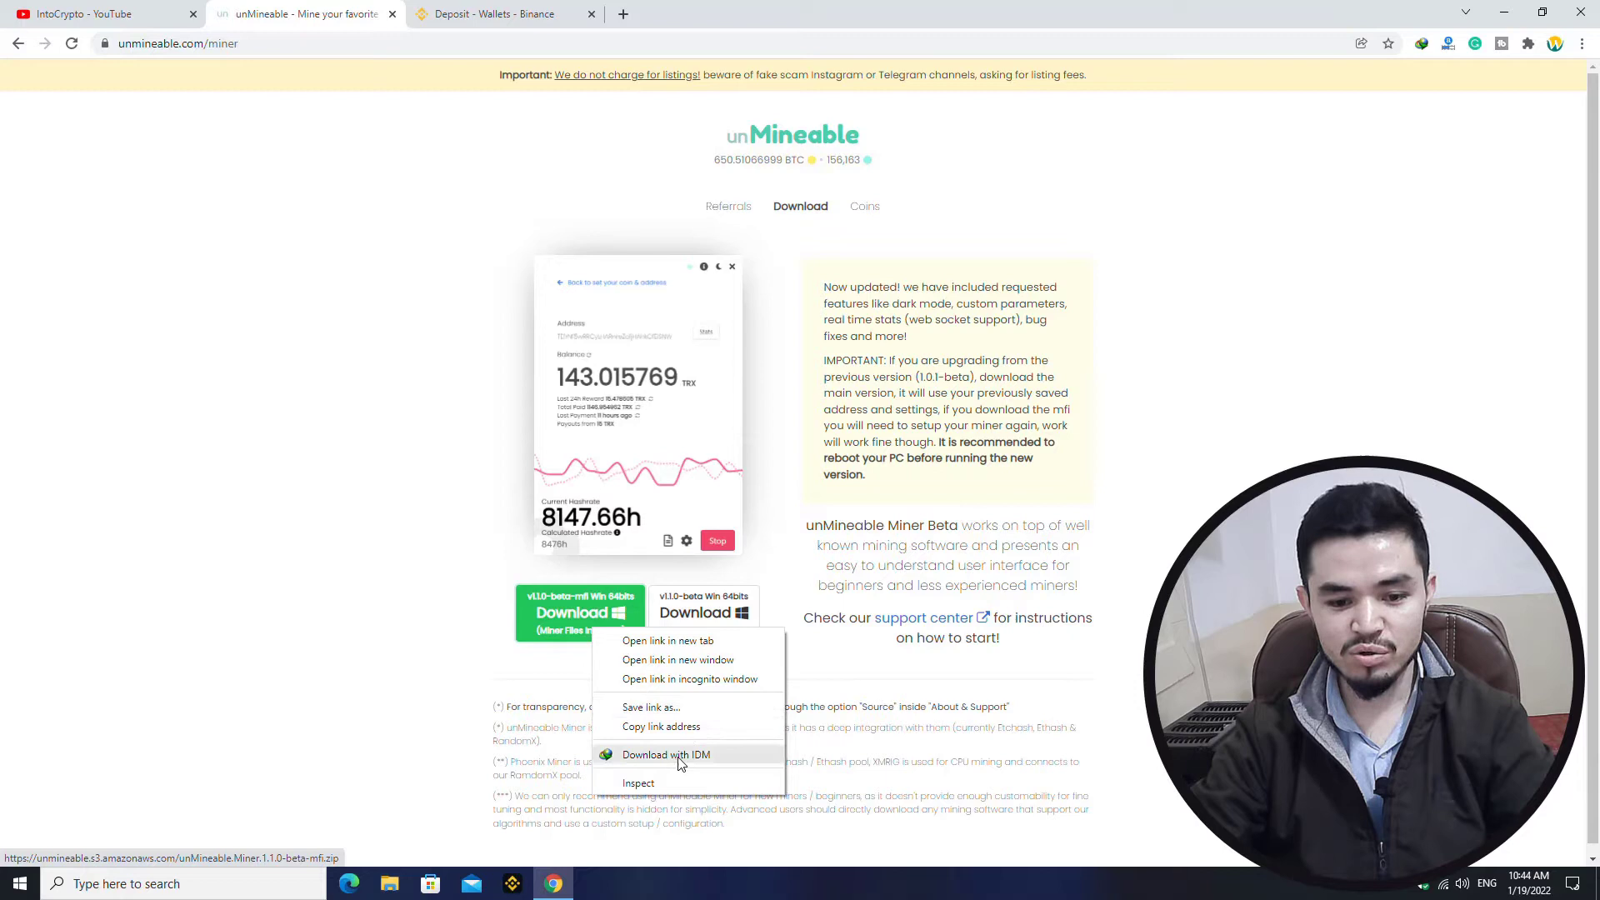
pyautogui.click(665, 753)
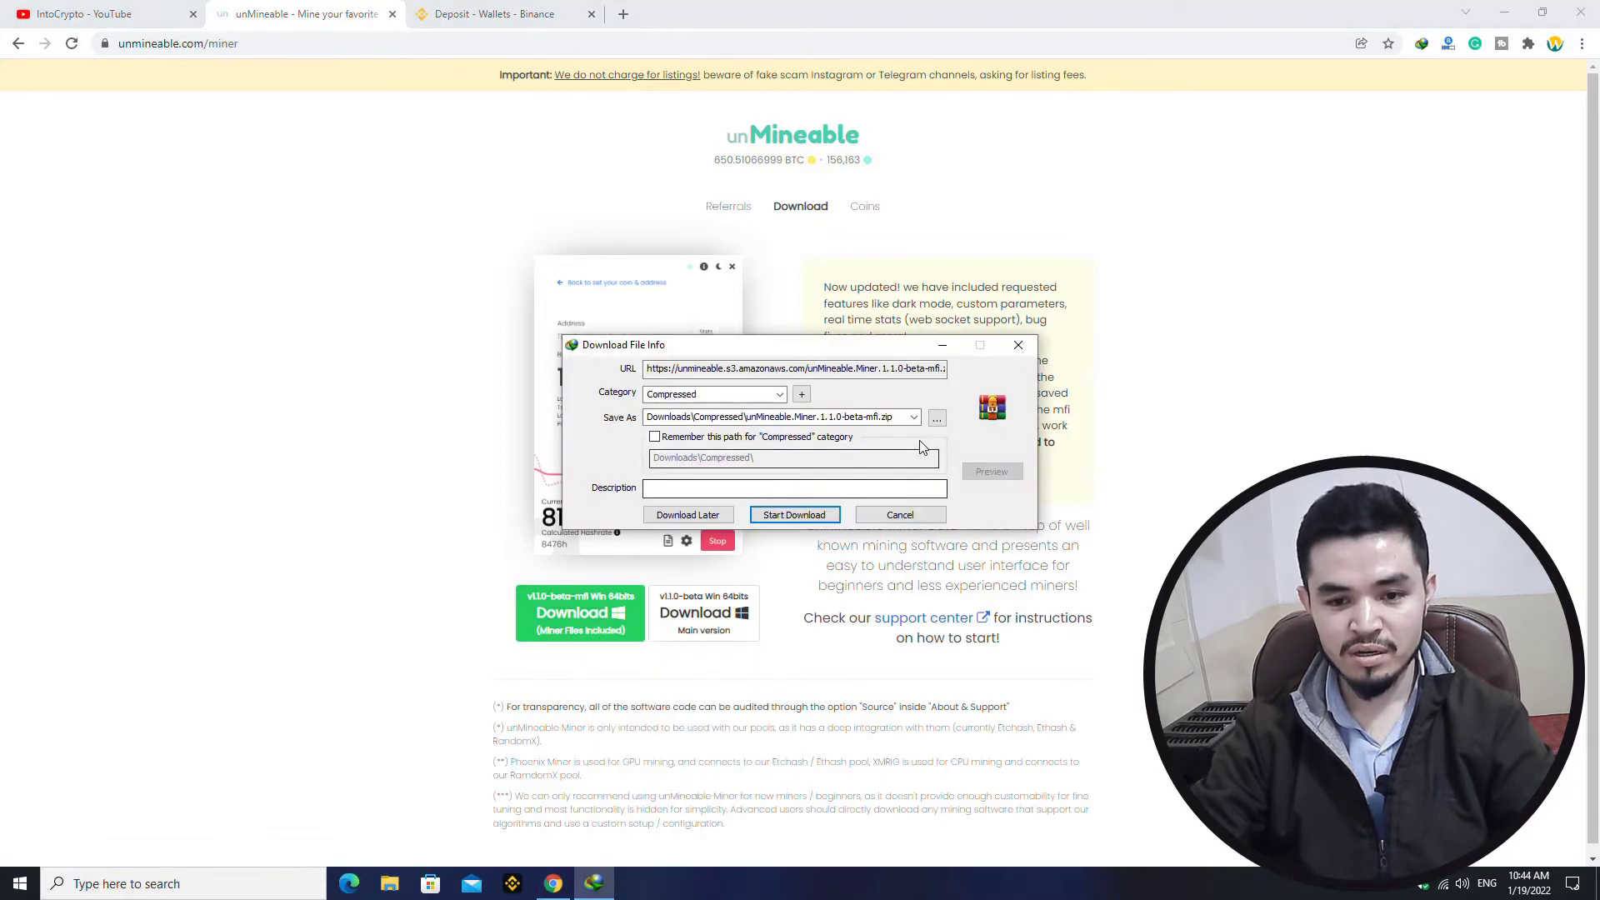
pyautogui.click(934, 417)
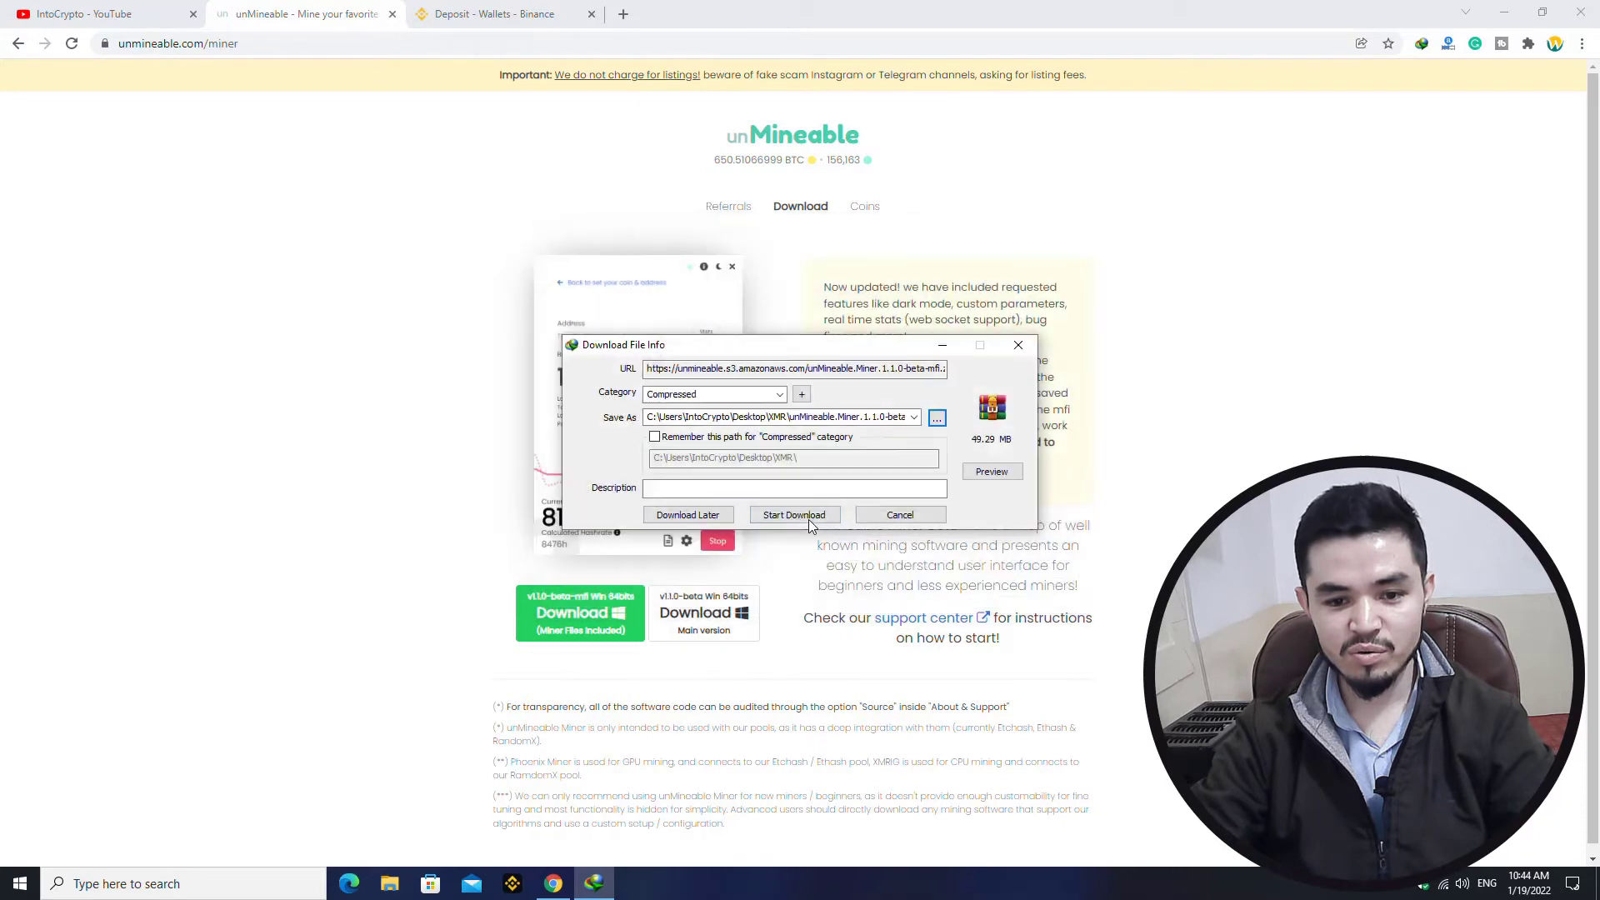
pyautogui.click(793, 515)
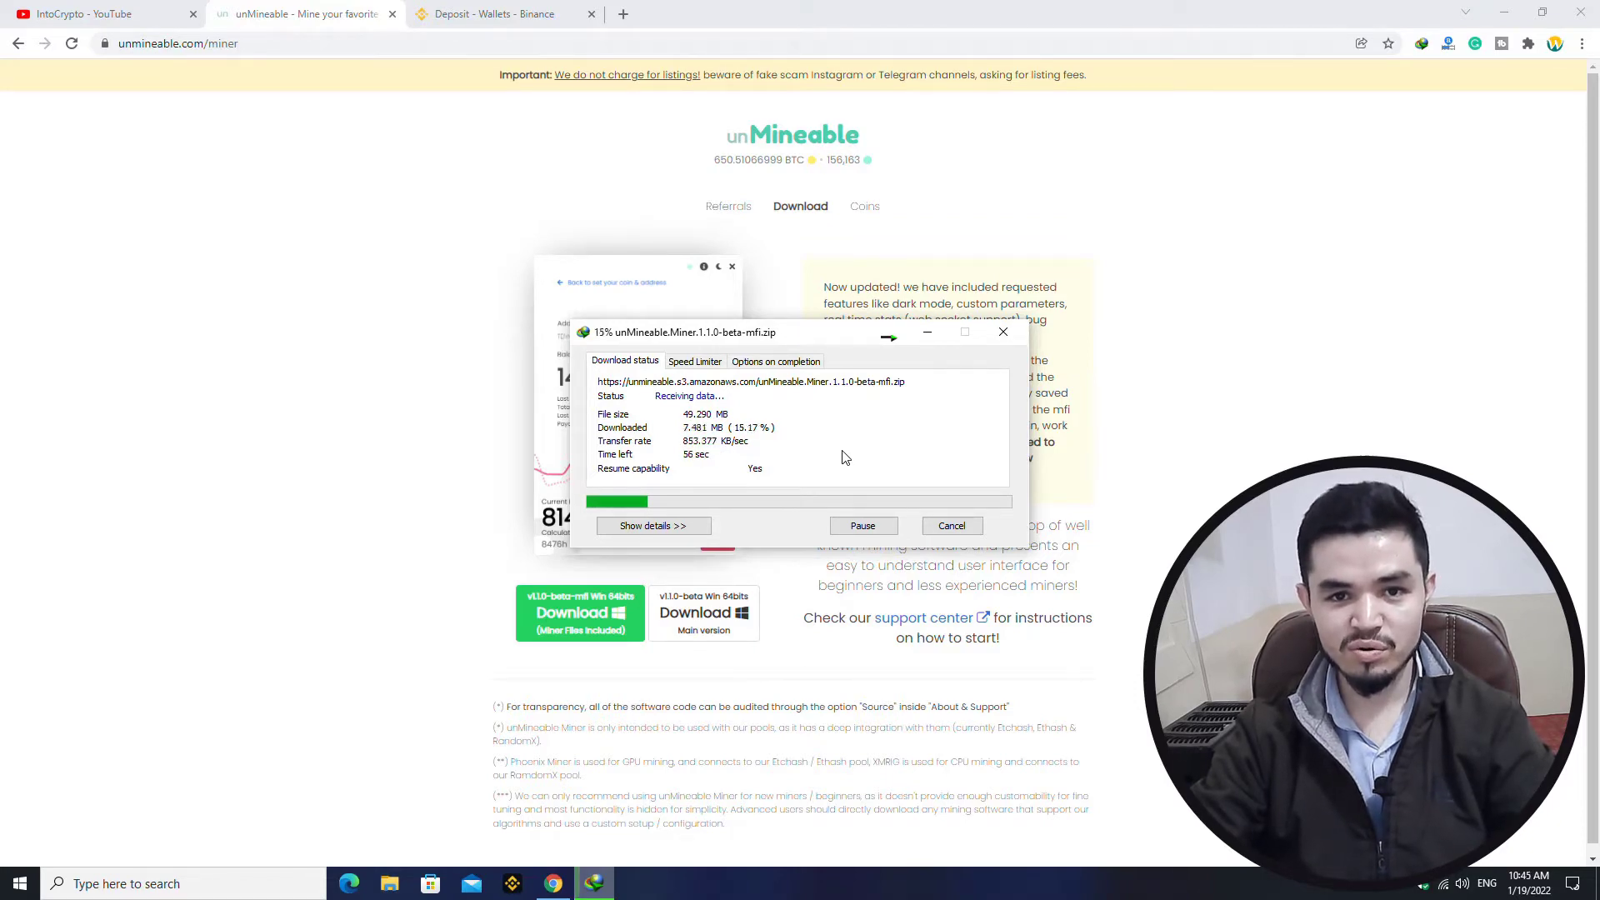
pyautogui.click(1001, 331)
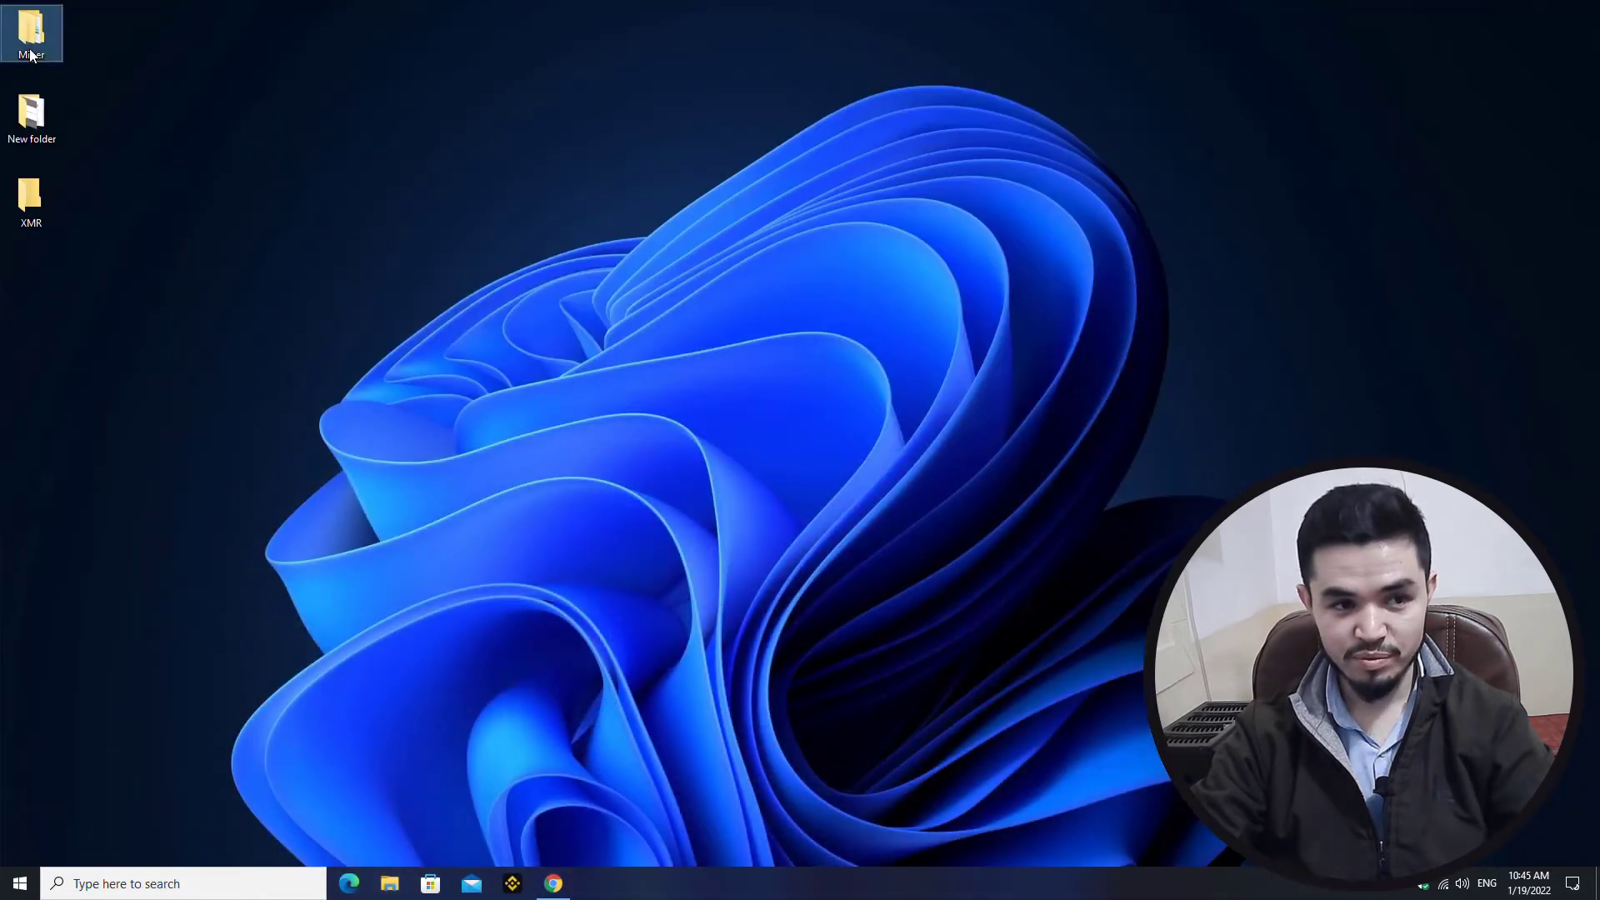
# Extract the miner zip inside the XMR folder with Extract Here and launch the miner application.
pyautogui.rightClick(438, 240)
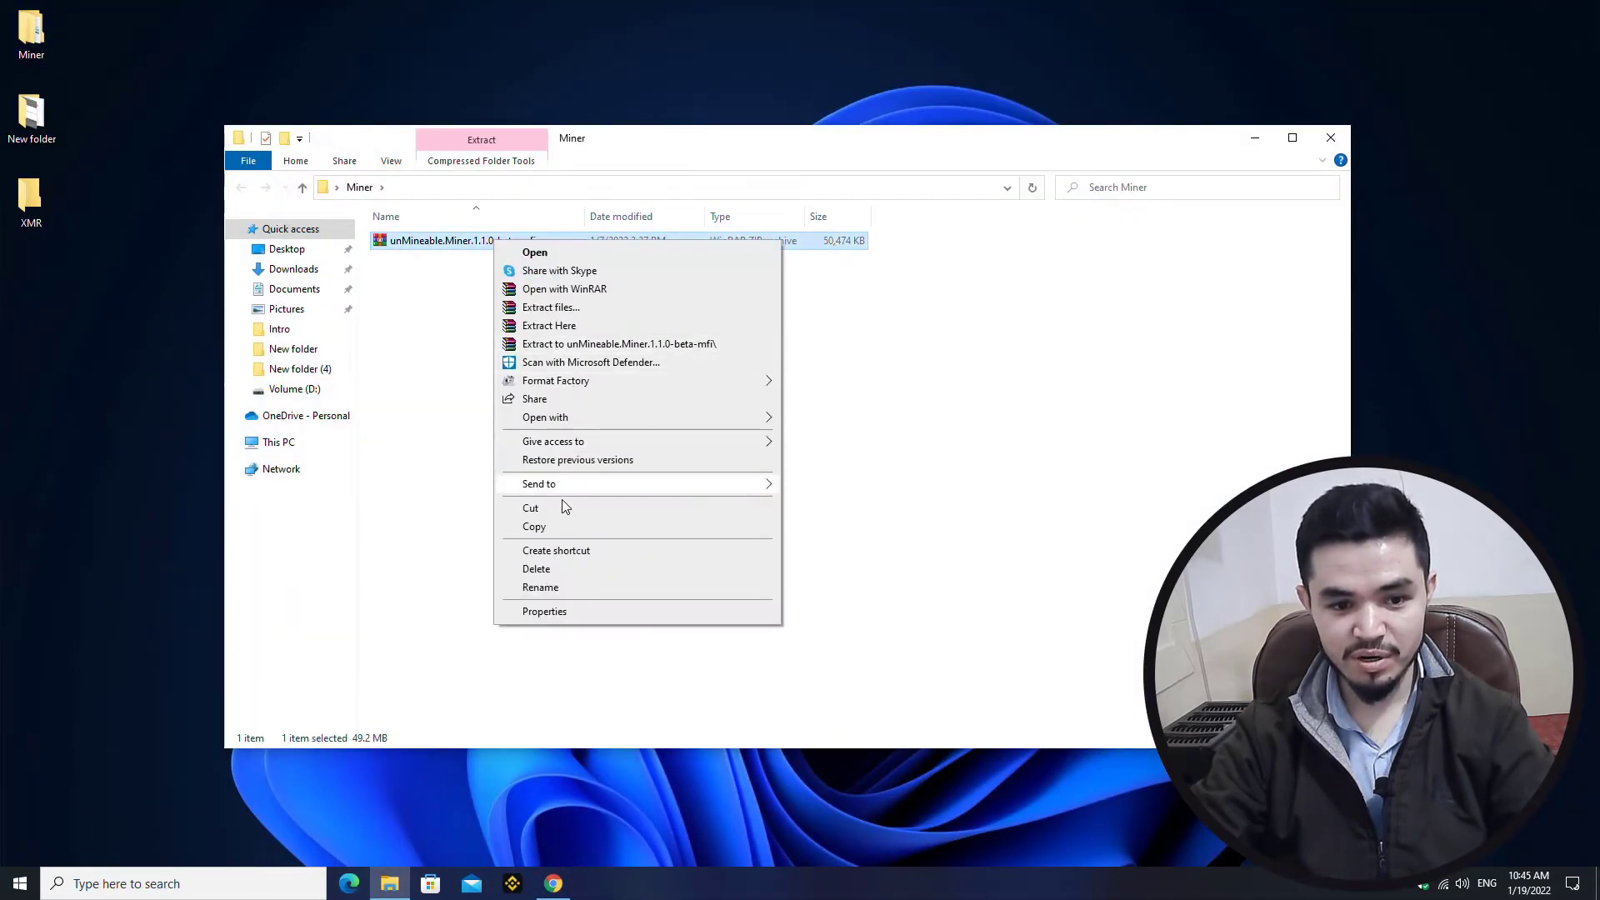
pyautogui.click(1330, 136)
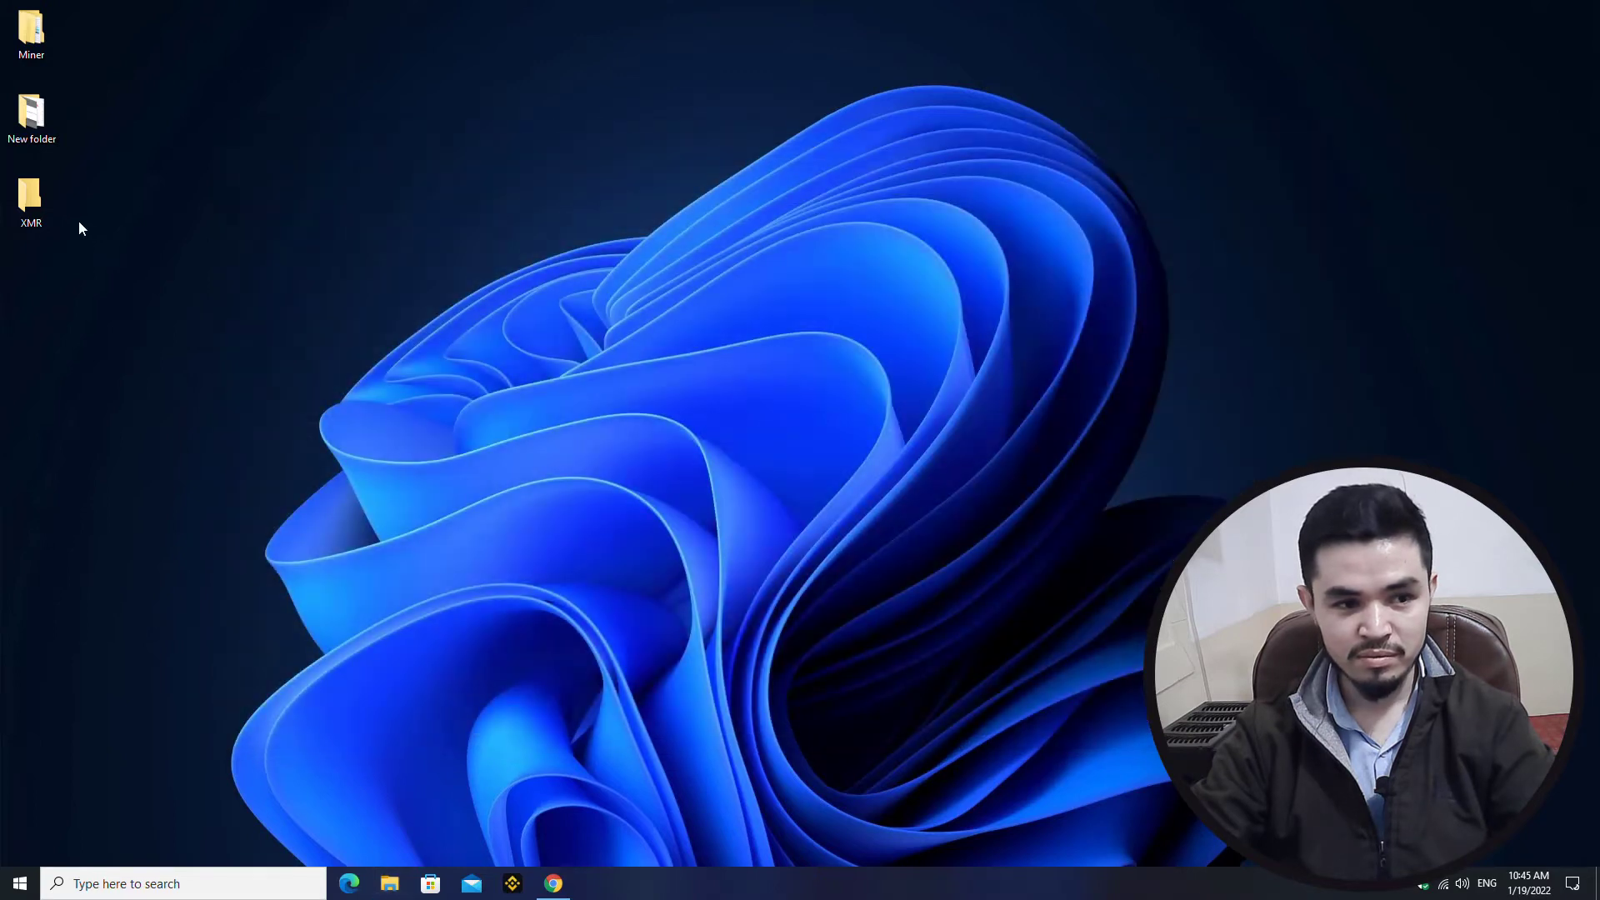
pyautogui.doubleClick(30, 199)
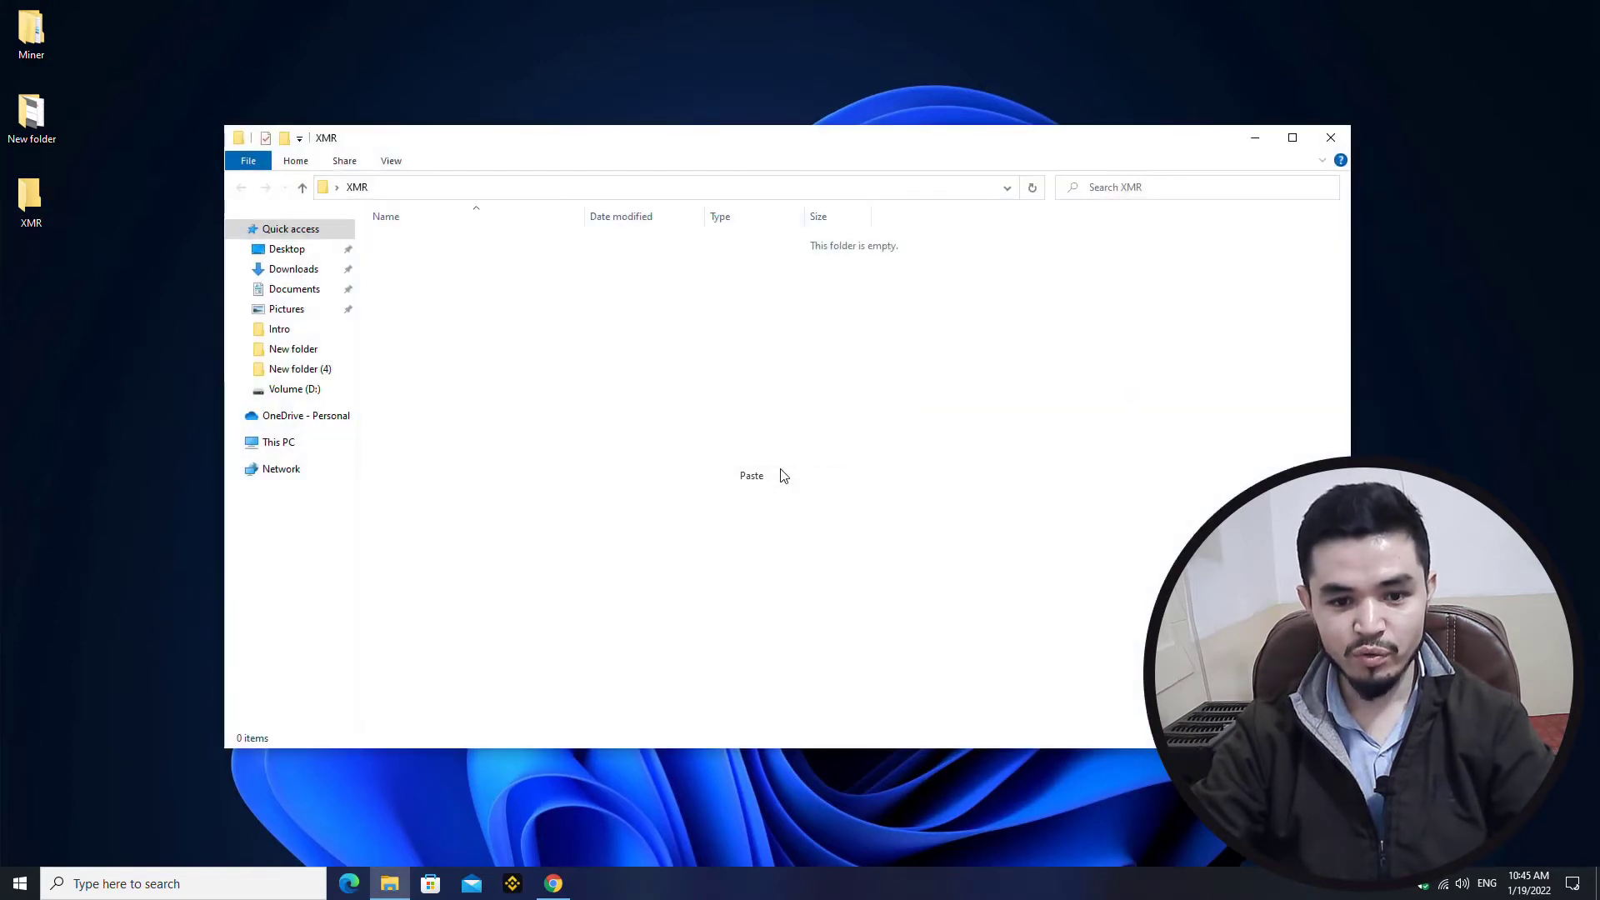
pyautogui.rightClick(443, 240)
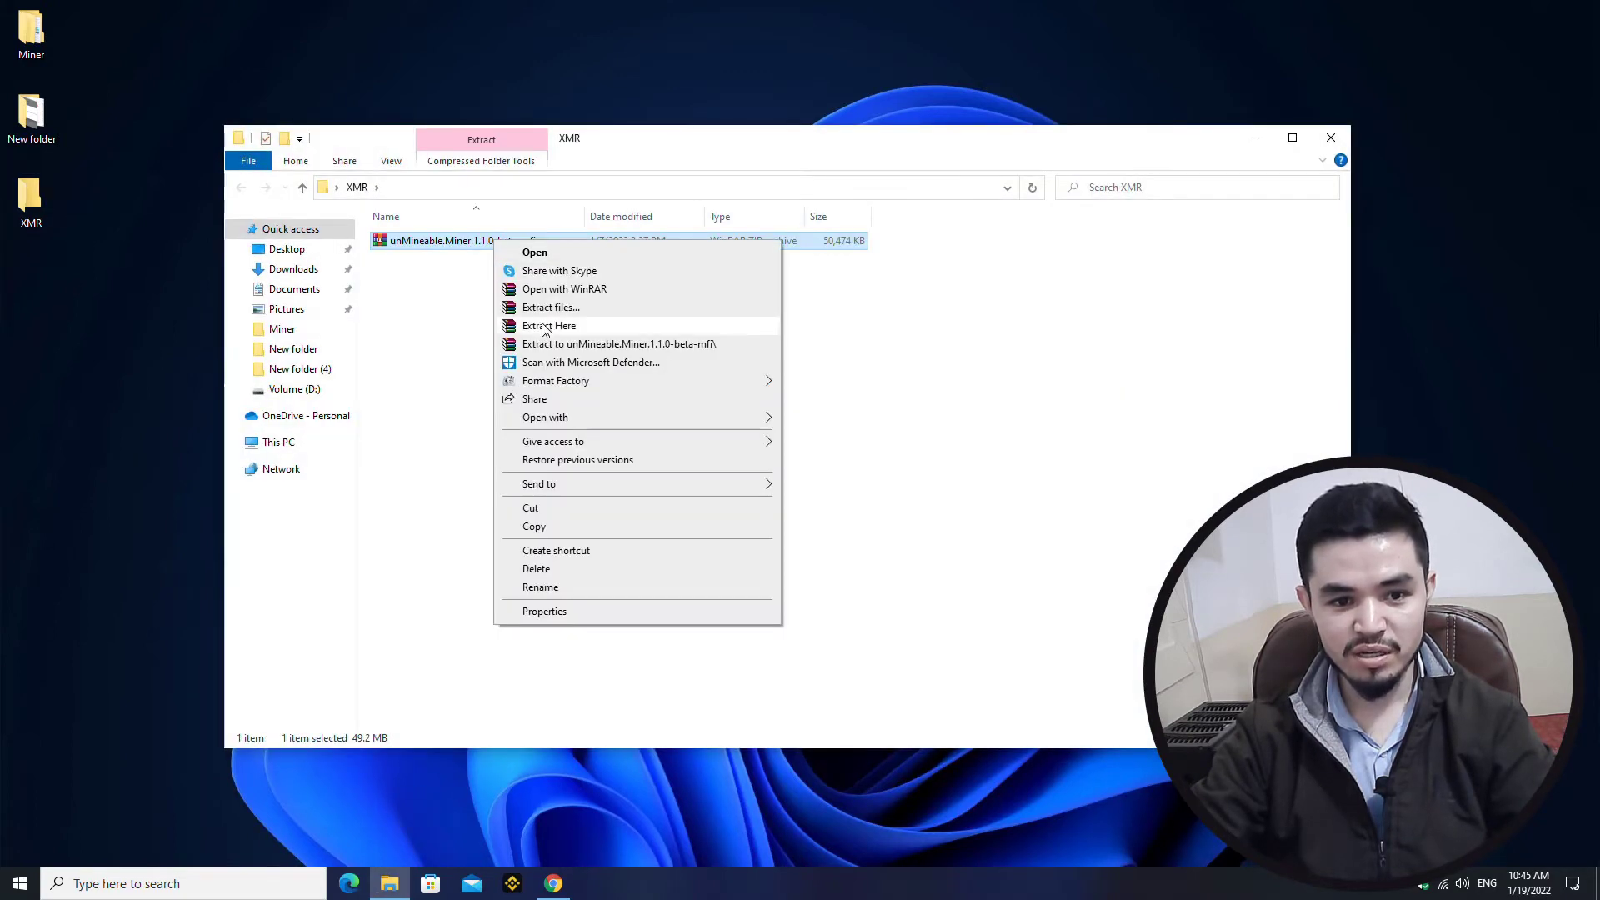
pyautogui.click(548, 325)
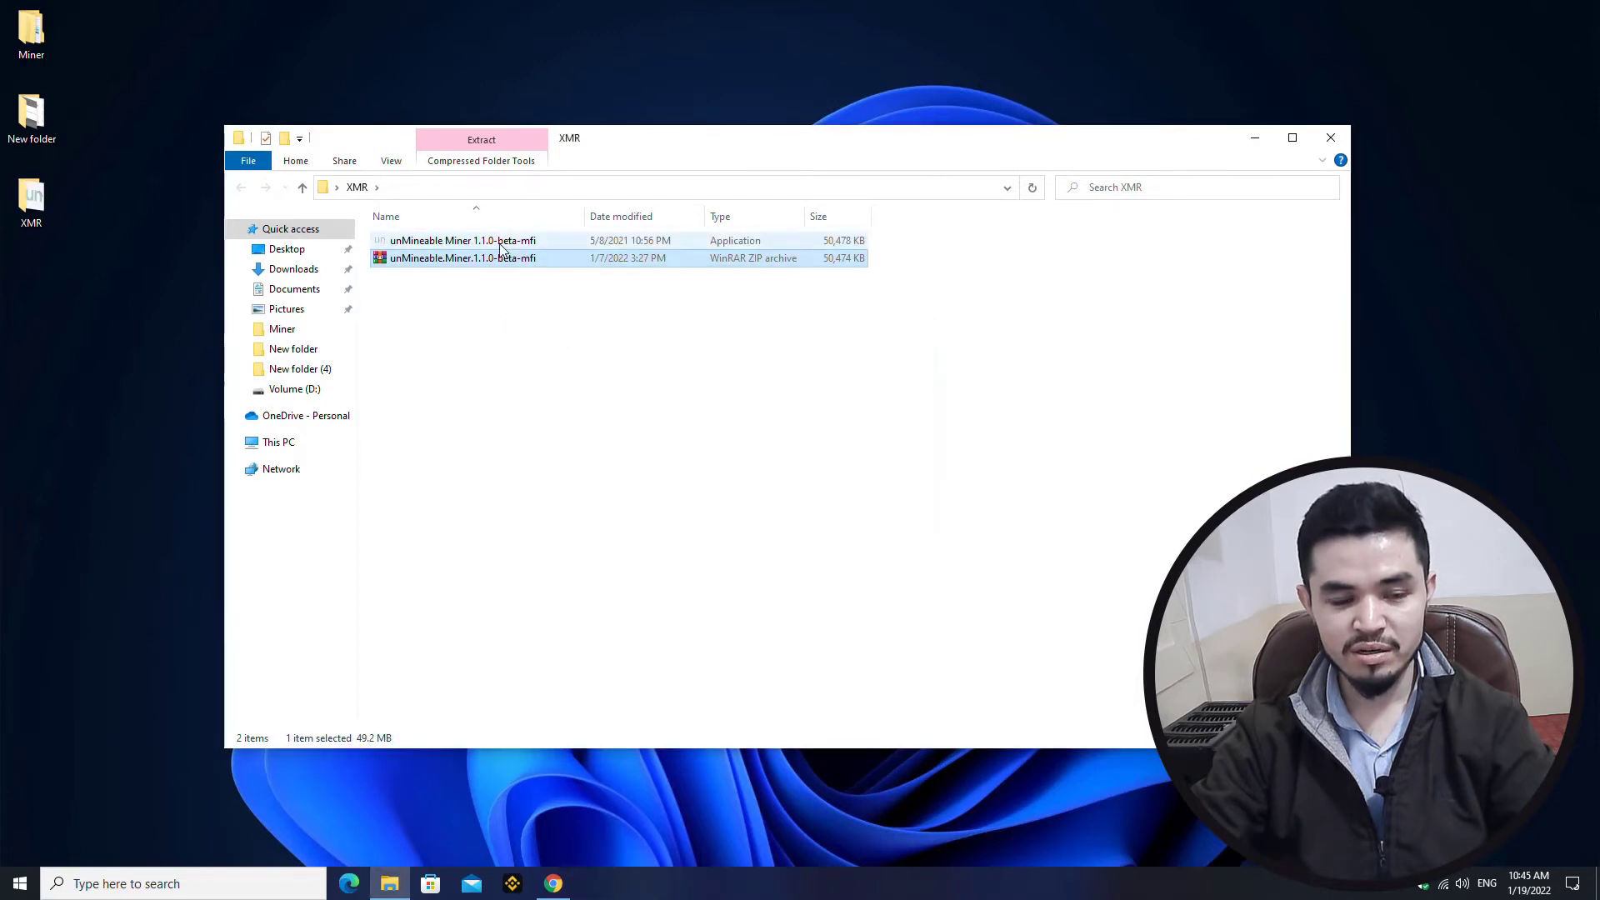
pyautogui.click(463, 240)
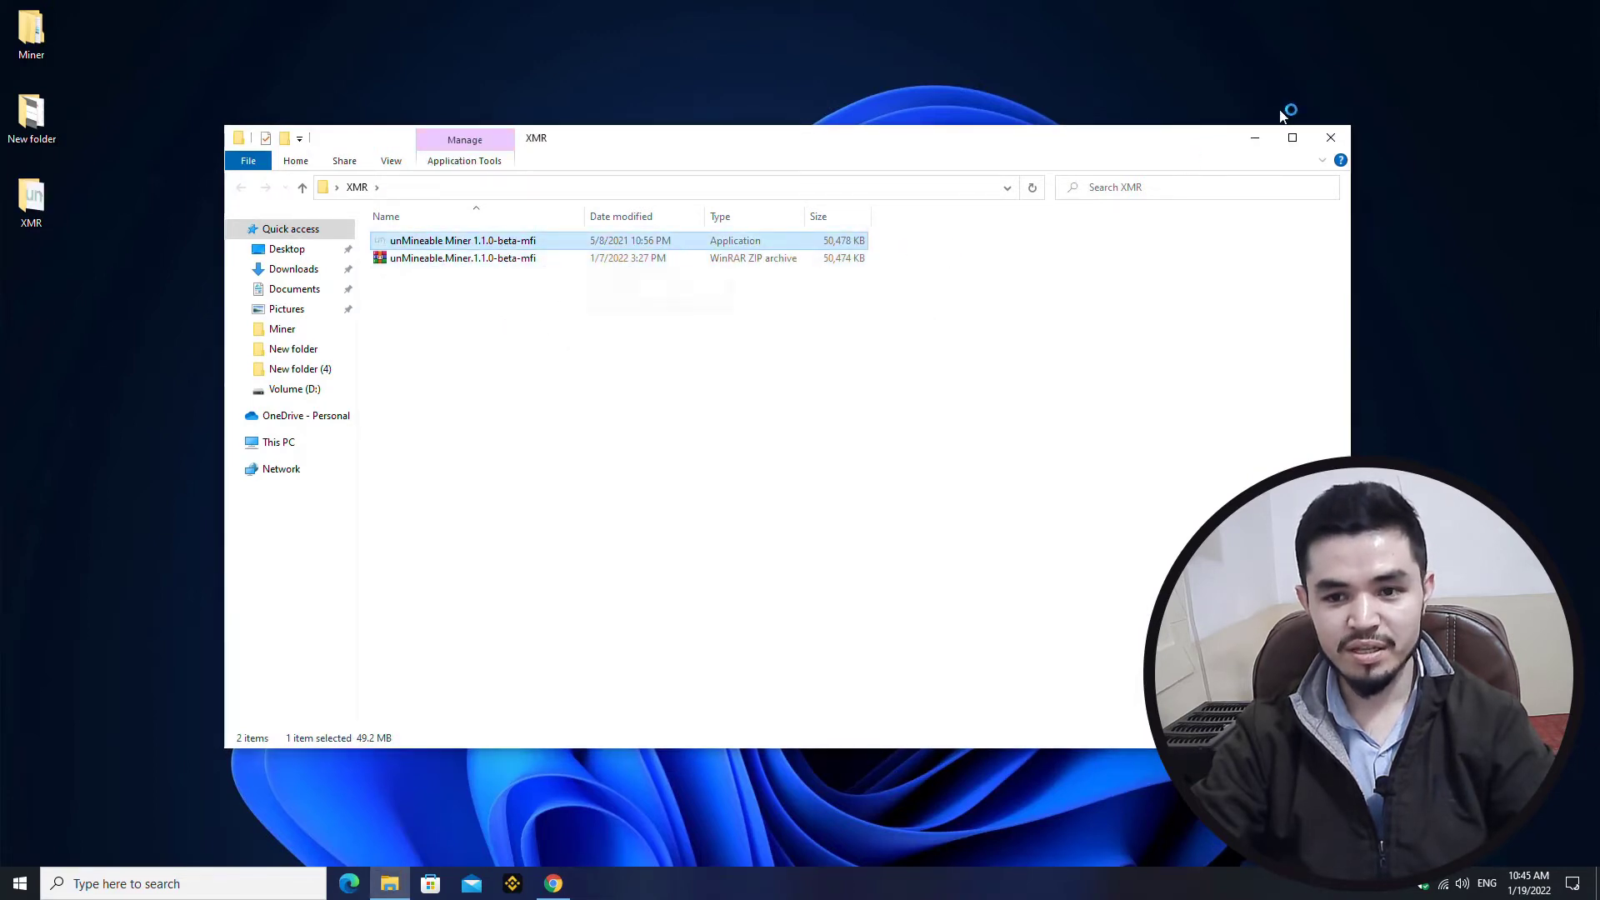
pyautogui.click(1330, 136)
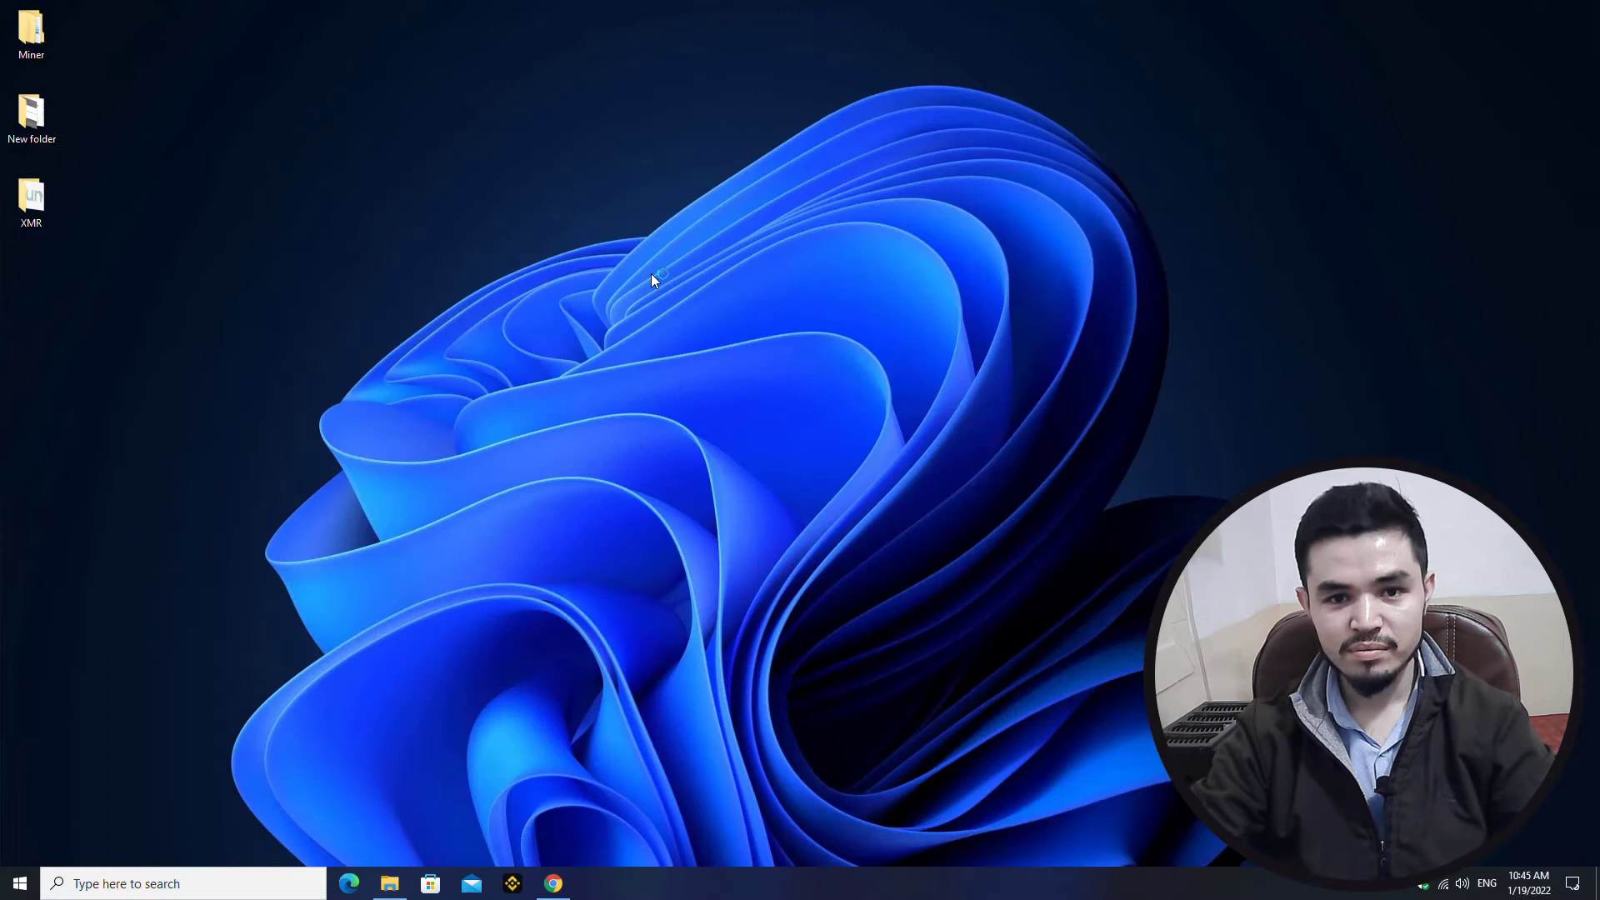
# Continue past the miner's welcome screen to hardware selection with CPU kept.
pyautogui.doubleClick(30, 198)
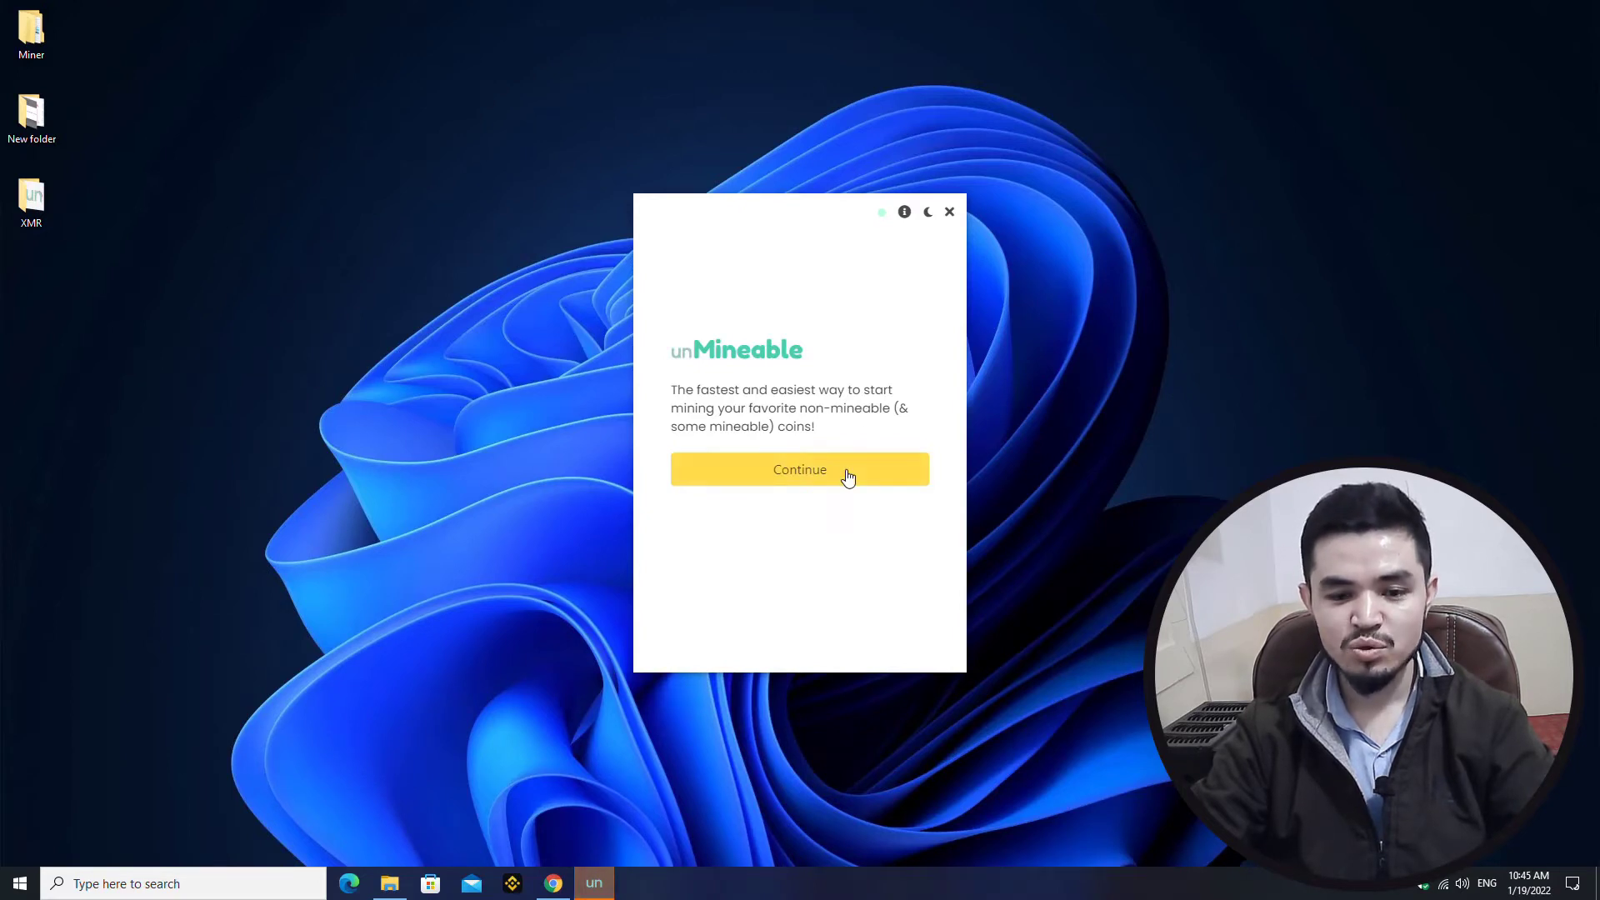
pyautogui.click(798, 470)
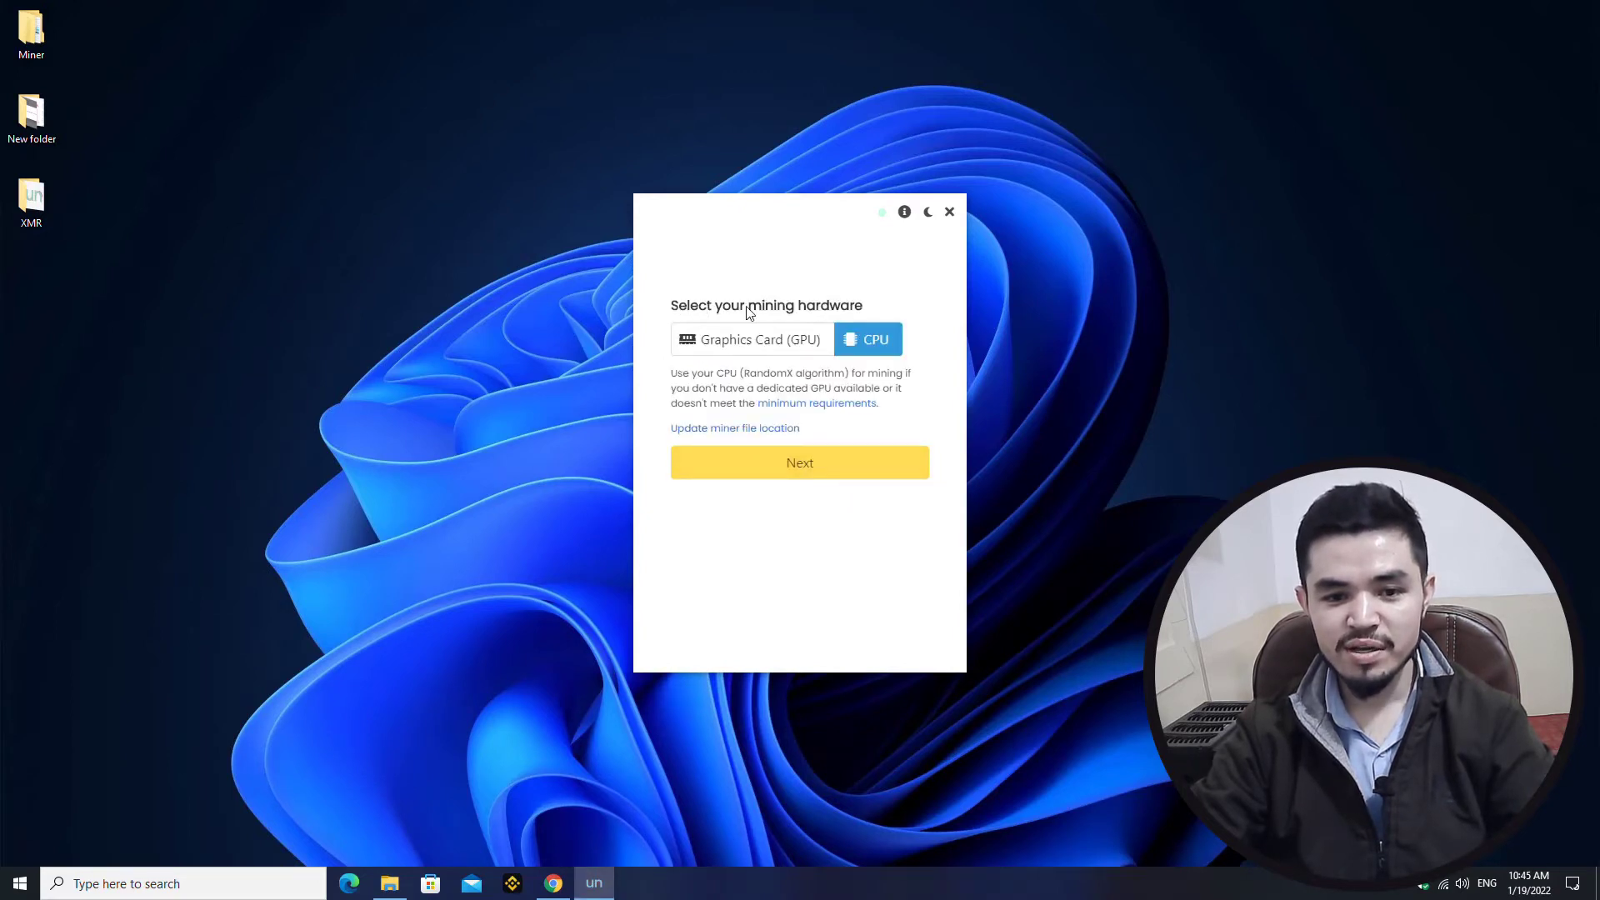
pyautogui.moveTo(808, 350)
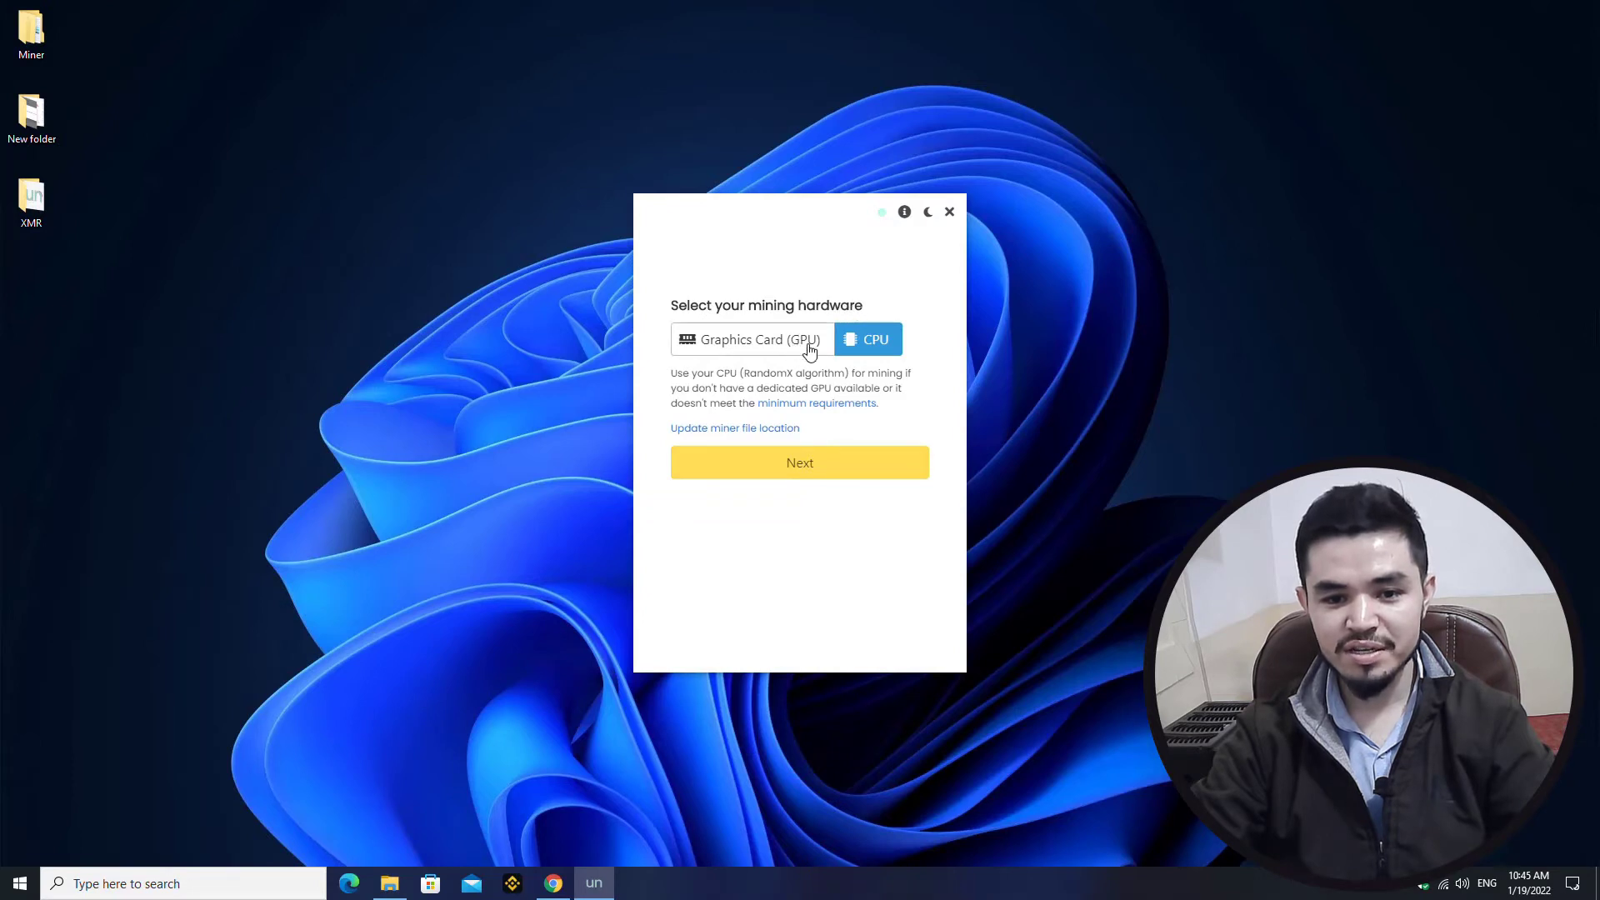
pyautogui.moveTo(759, 352)
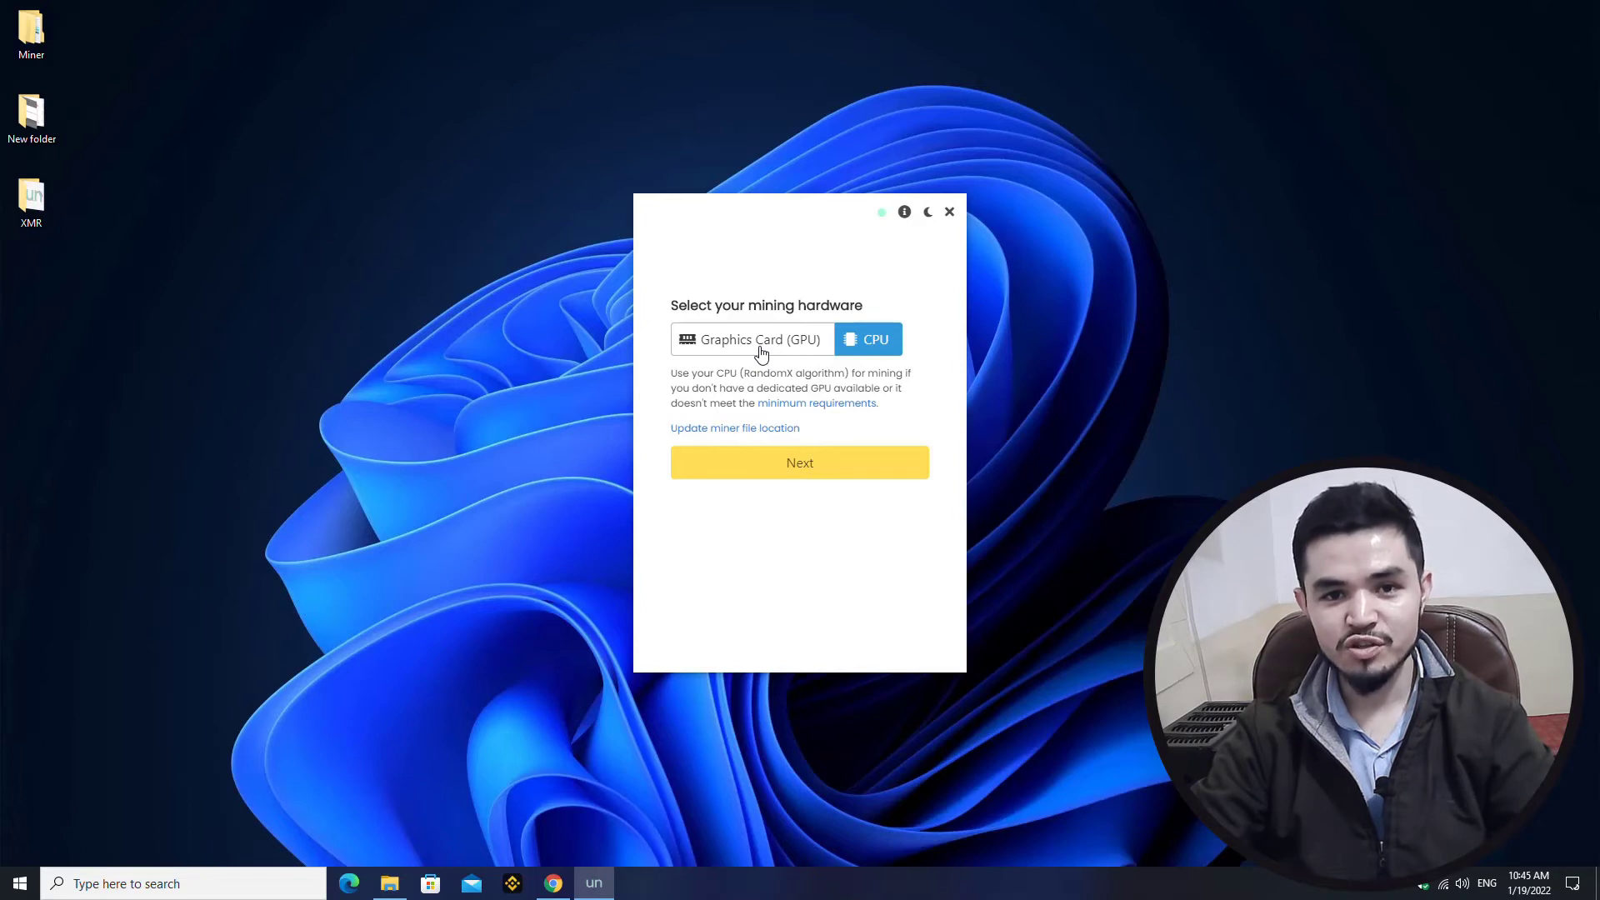
pyautogui.moveTo(857, 435)
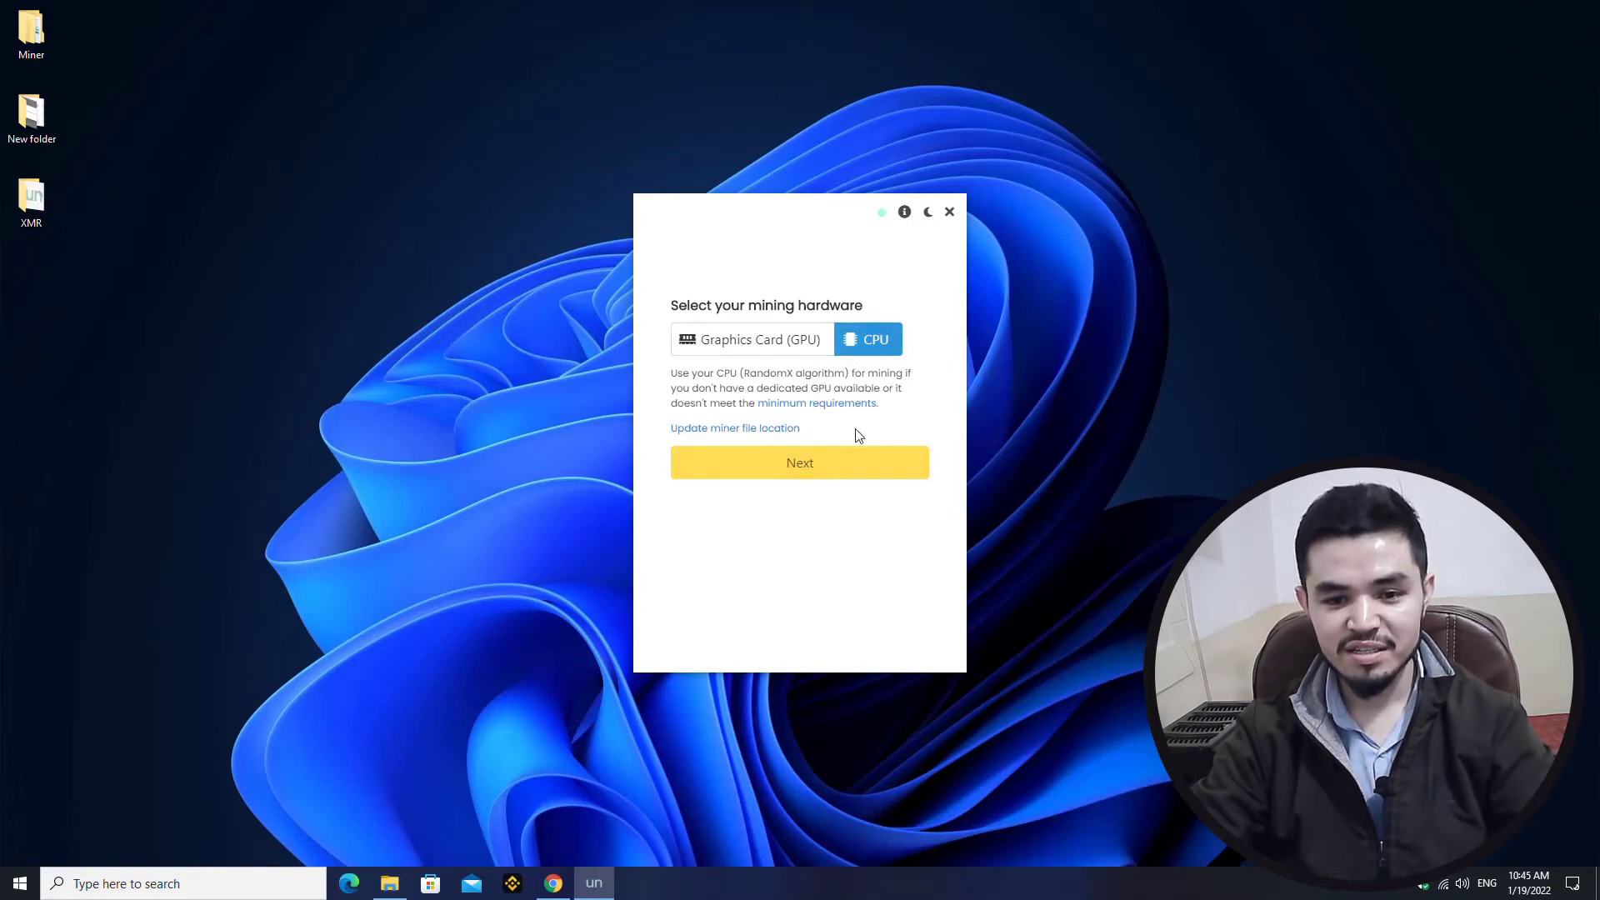
# Confirm CPU hardware and pick Monero (XMR) from the coin list using the xmr filter.
pyautogui.click(798, 462)
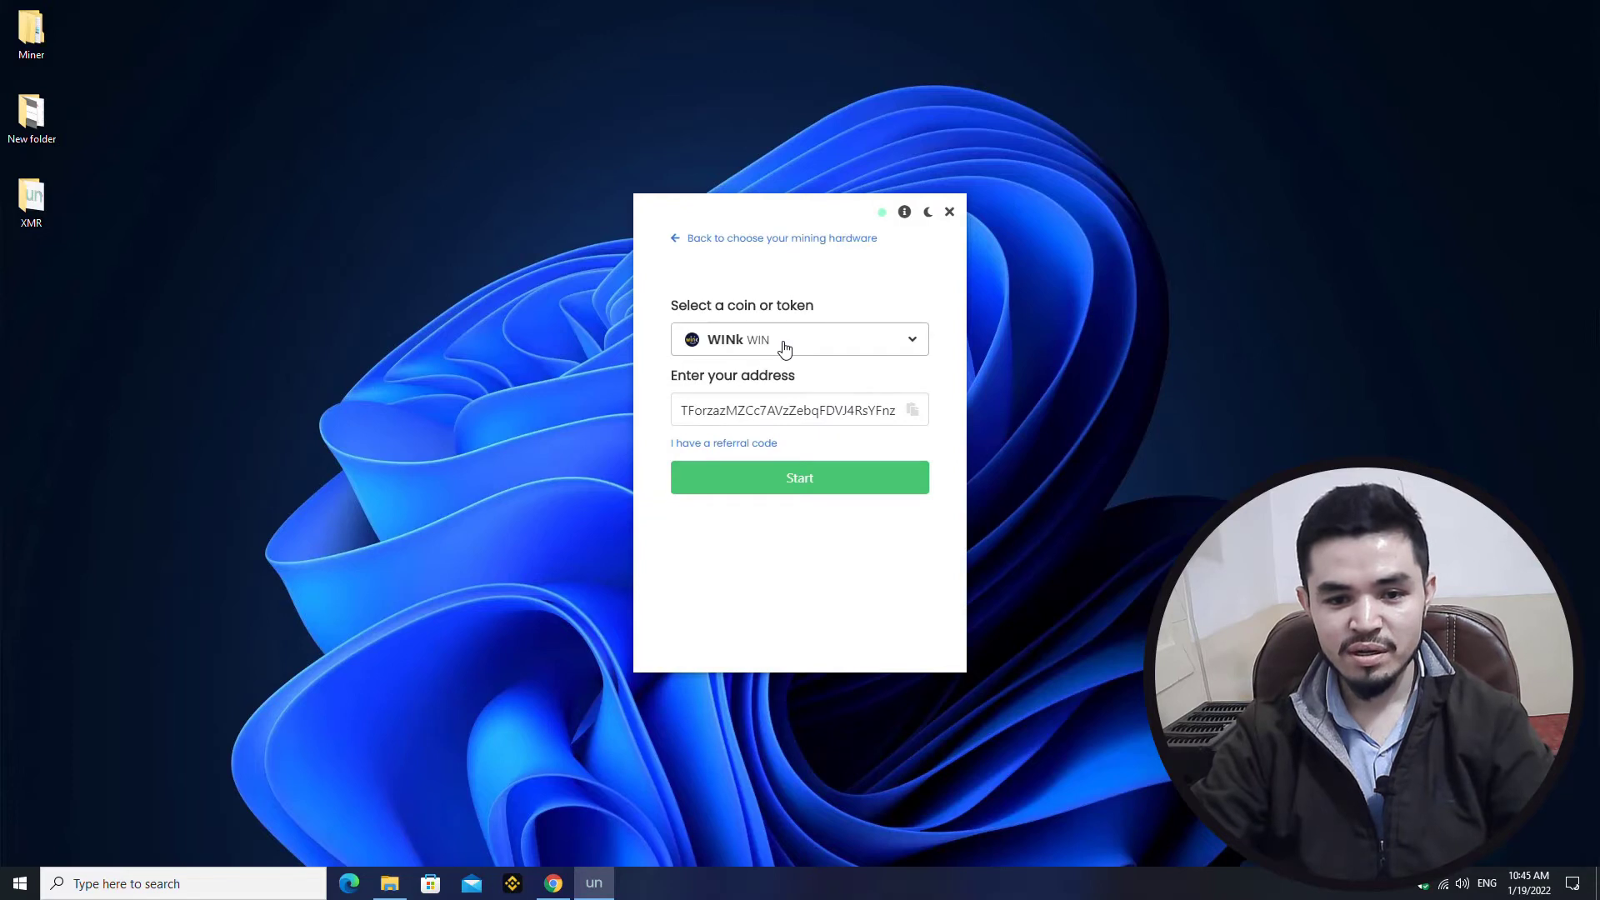
pyautogui.click(798, 339)
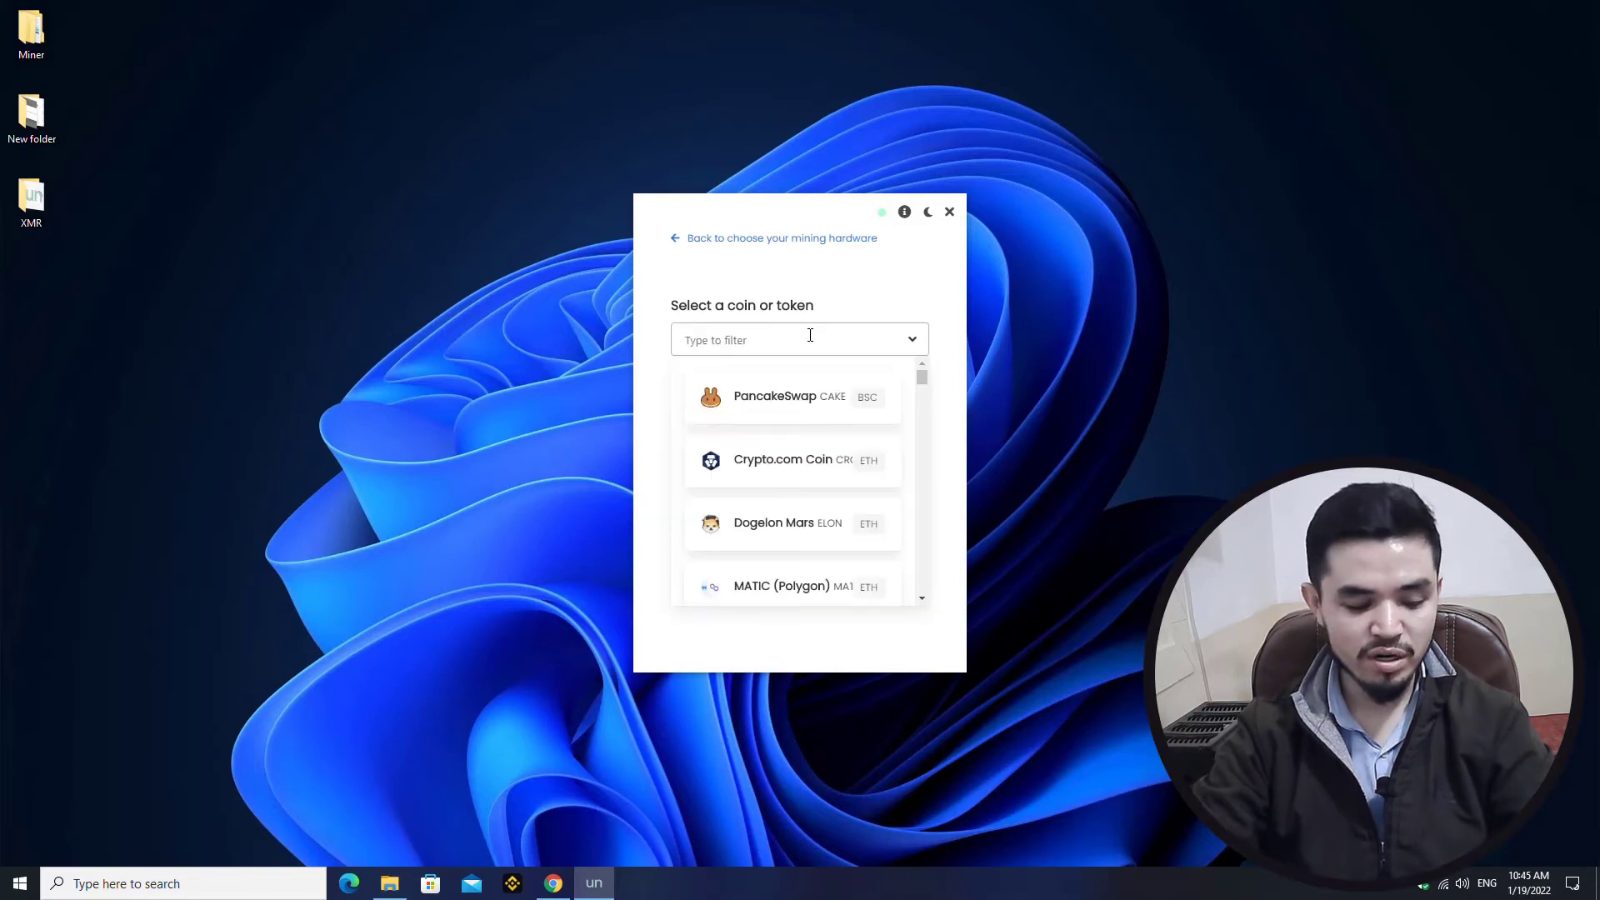
pyautogui.write('xmr')
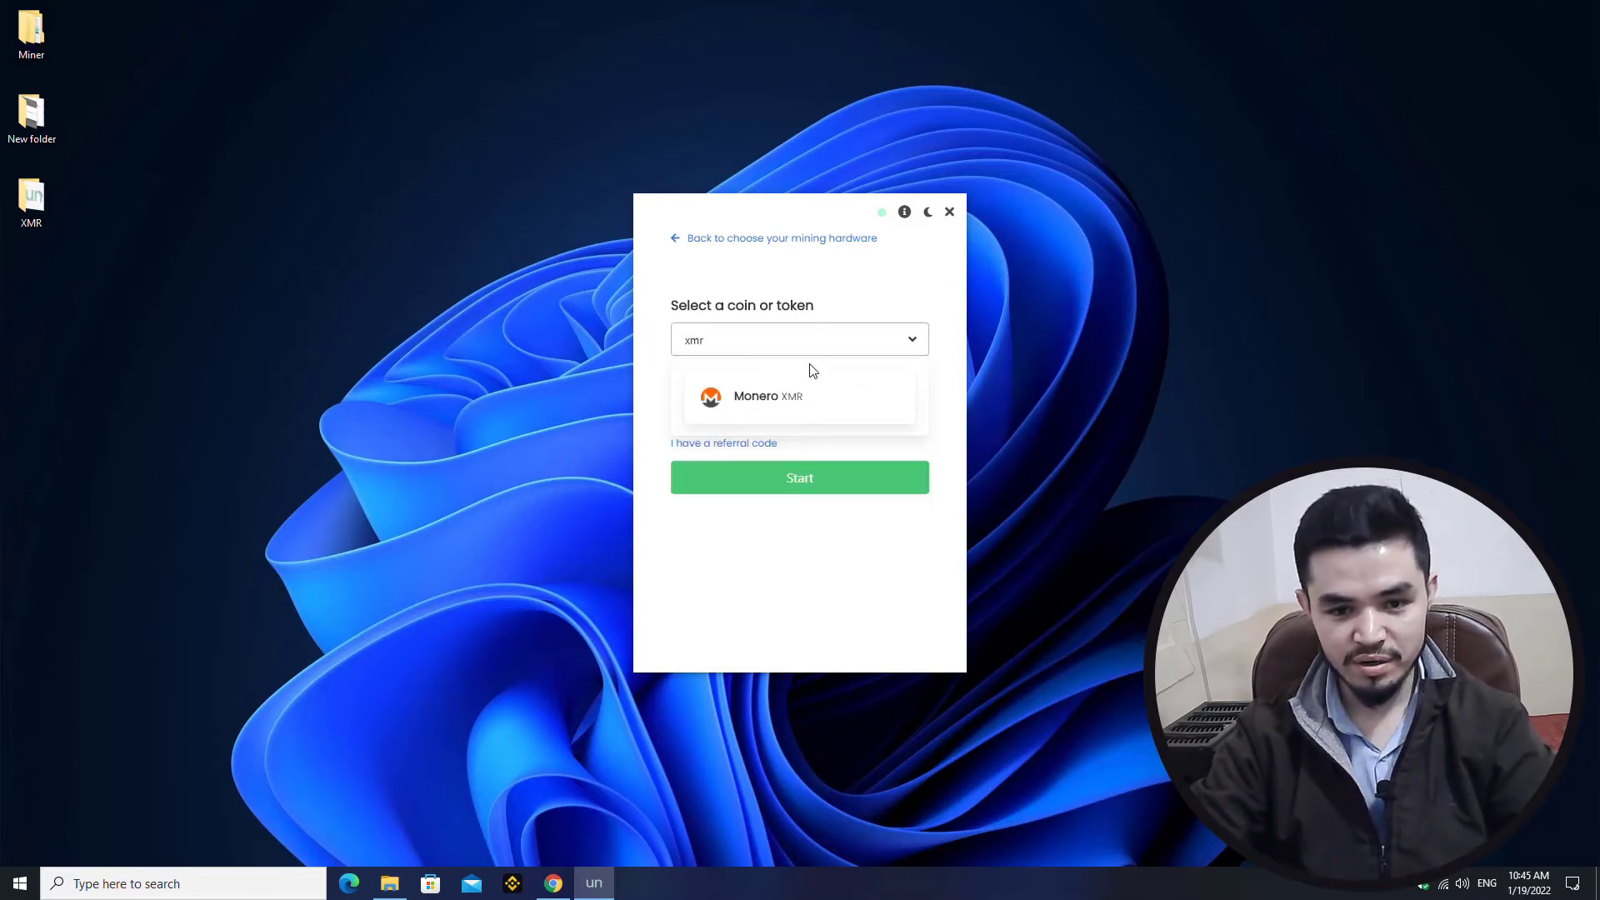
pyautogui.click(766, 397)
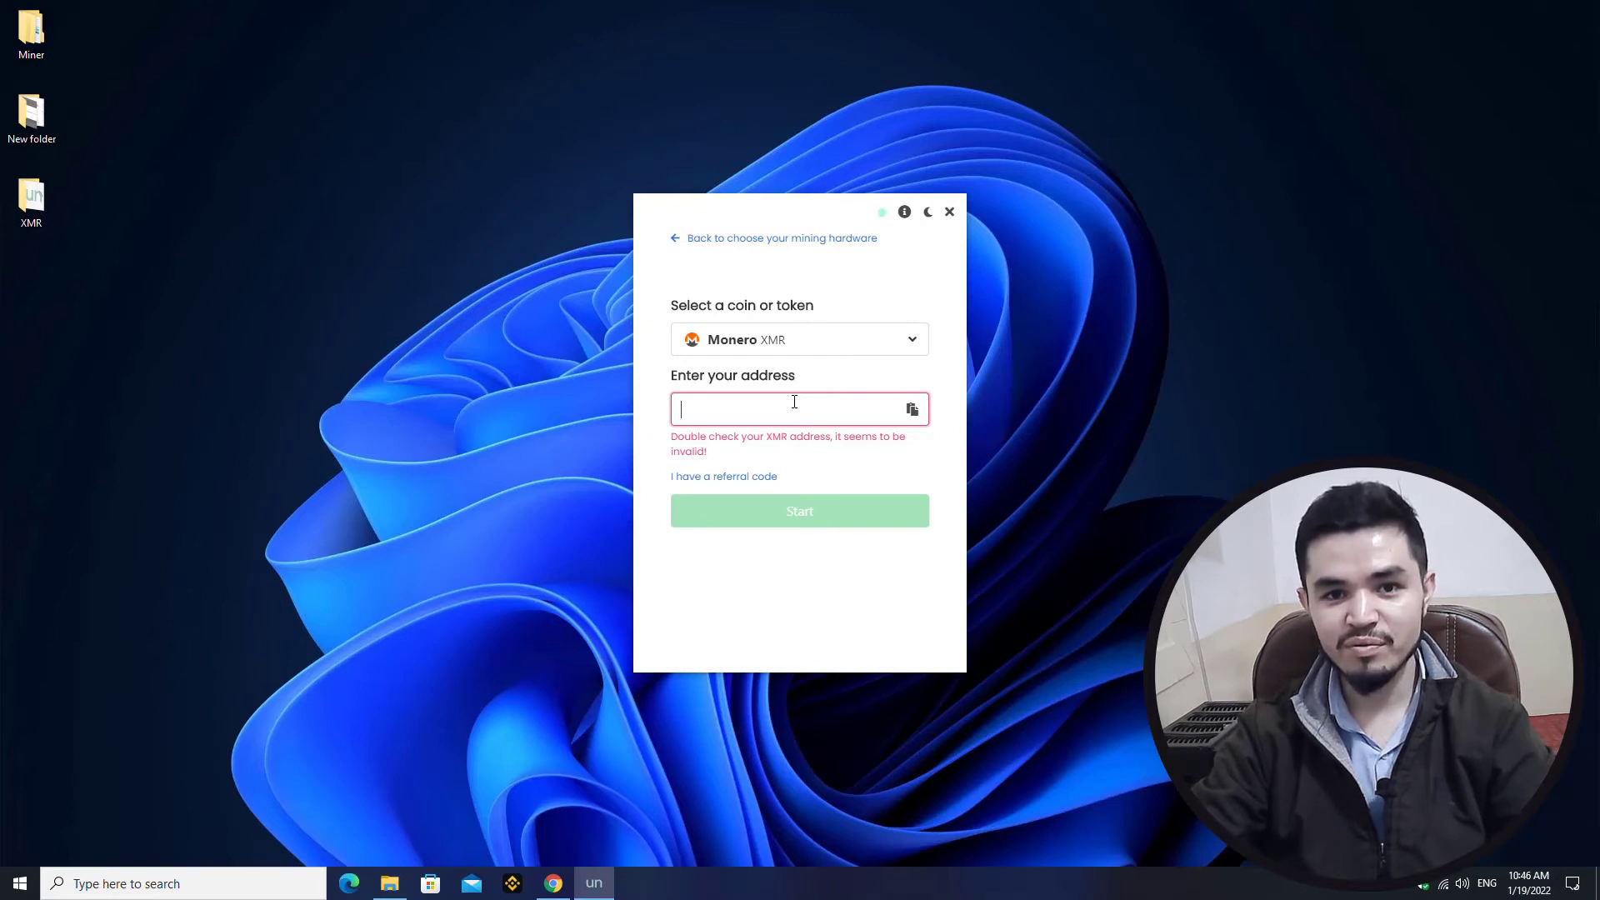
pyautogui.moveTo(558, 880)
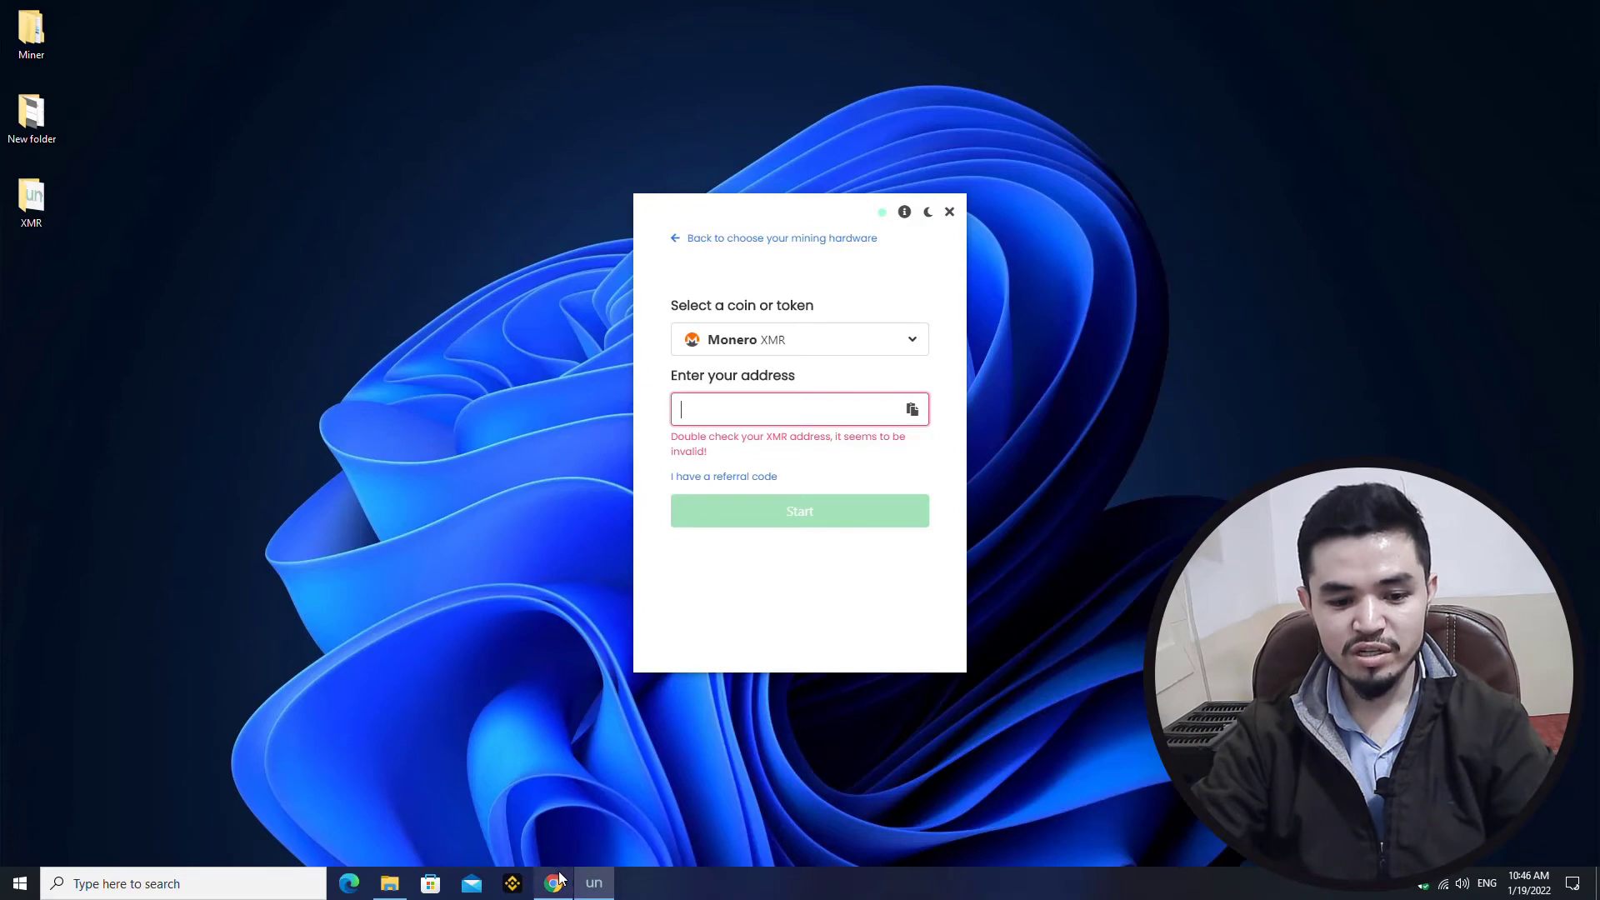
# Copy the XMR wallet address from Chrome into the address field and start mining.
pyautogui.click(554, 883)
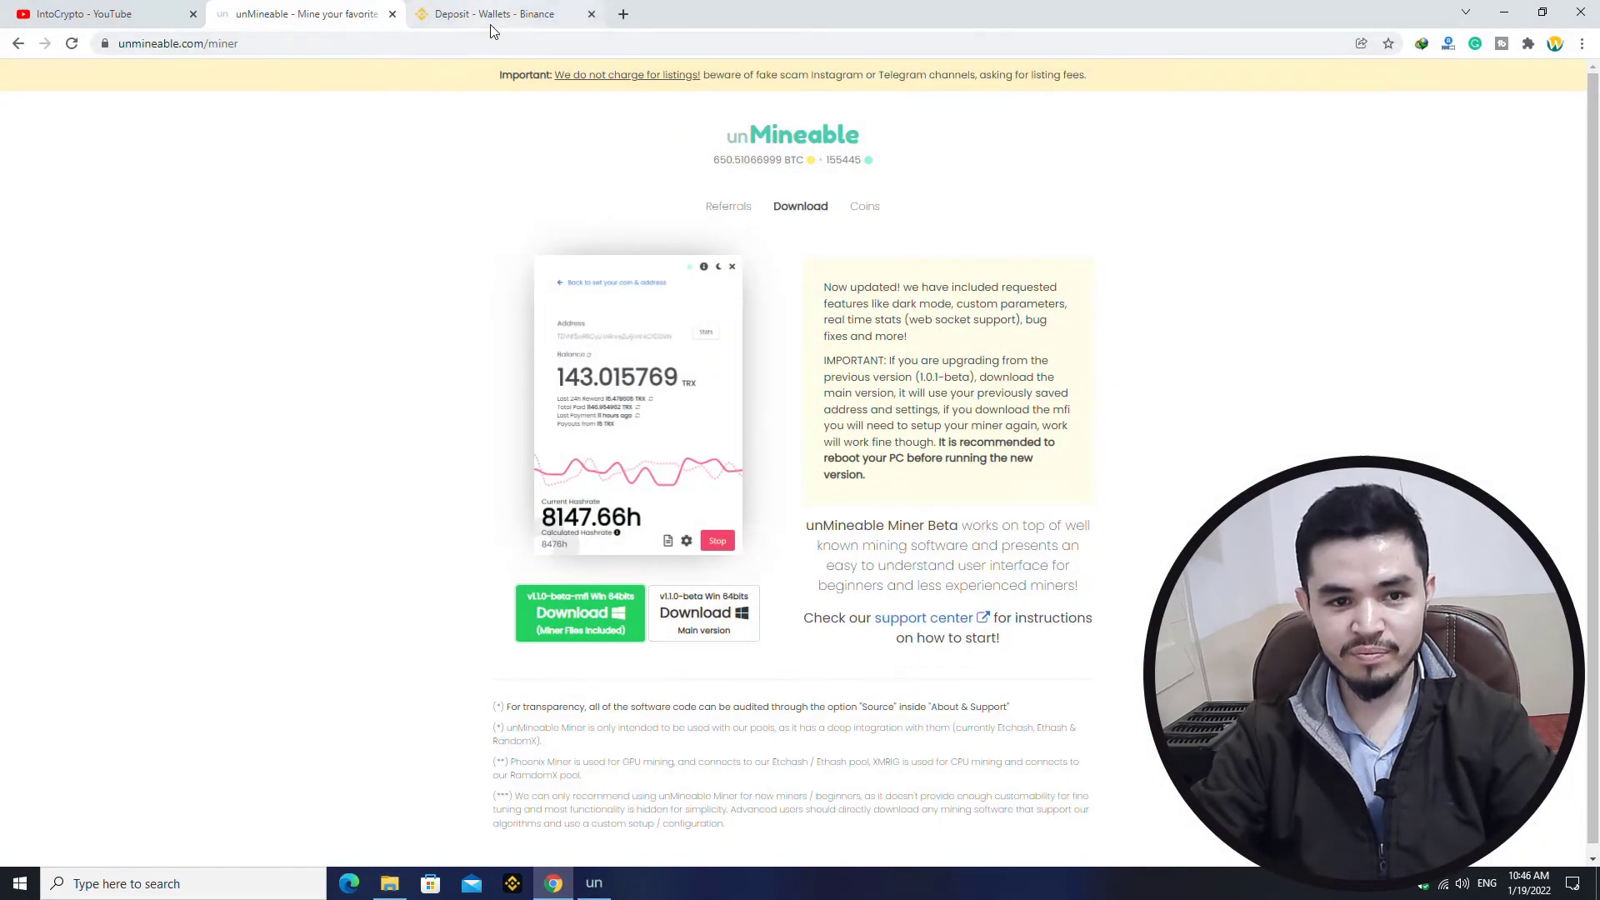
pyautogui.click(500, 13)
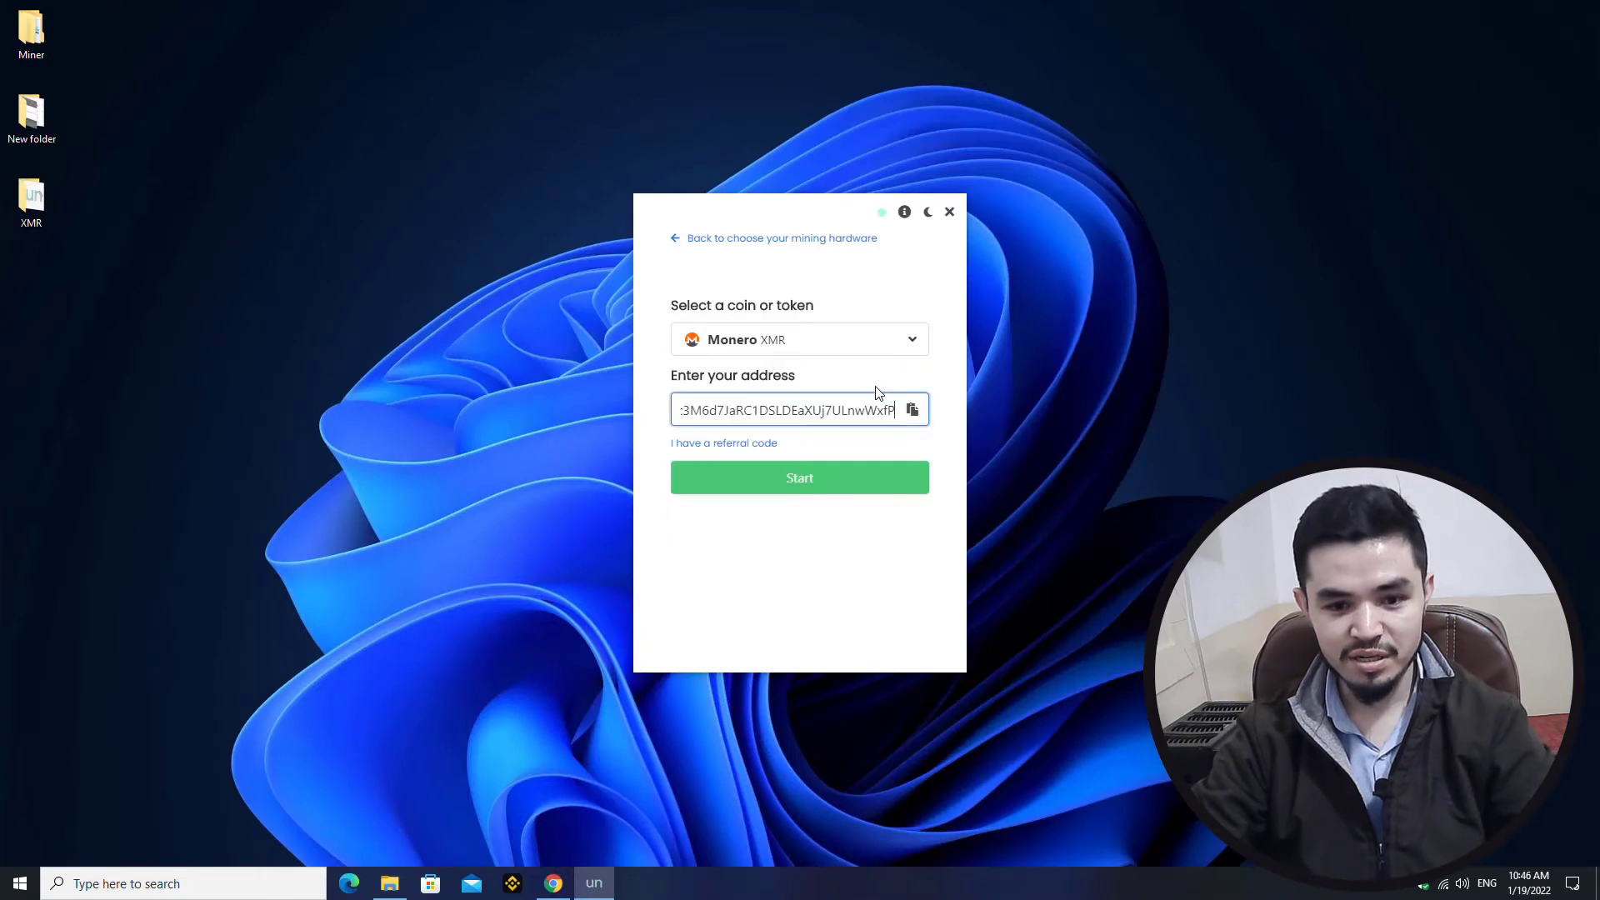
pyautogui.moveTo(853, 500)
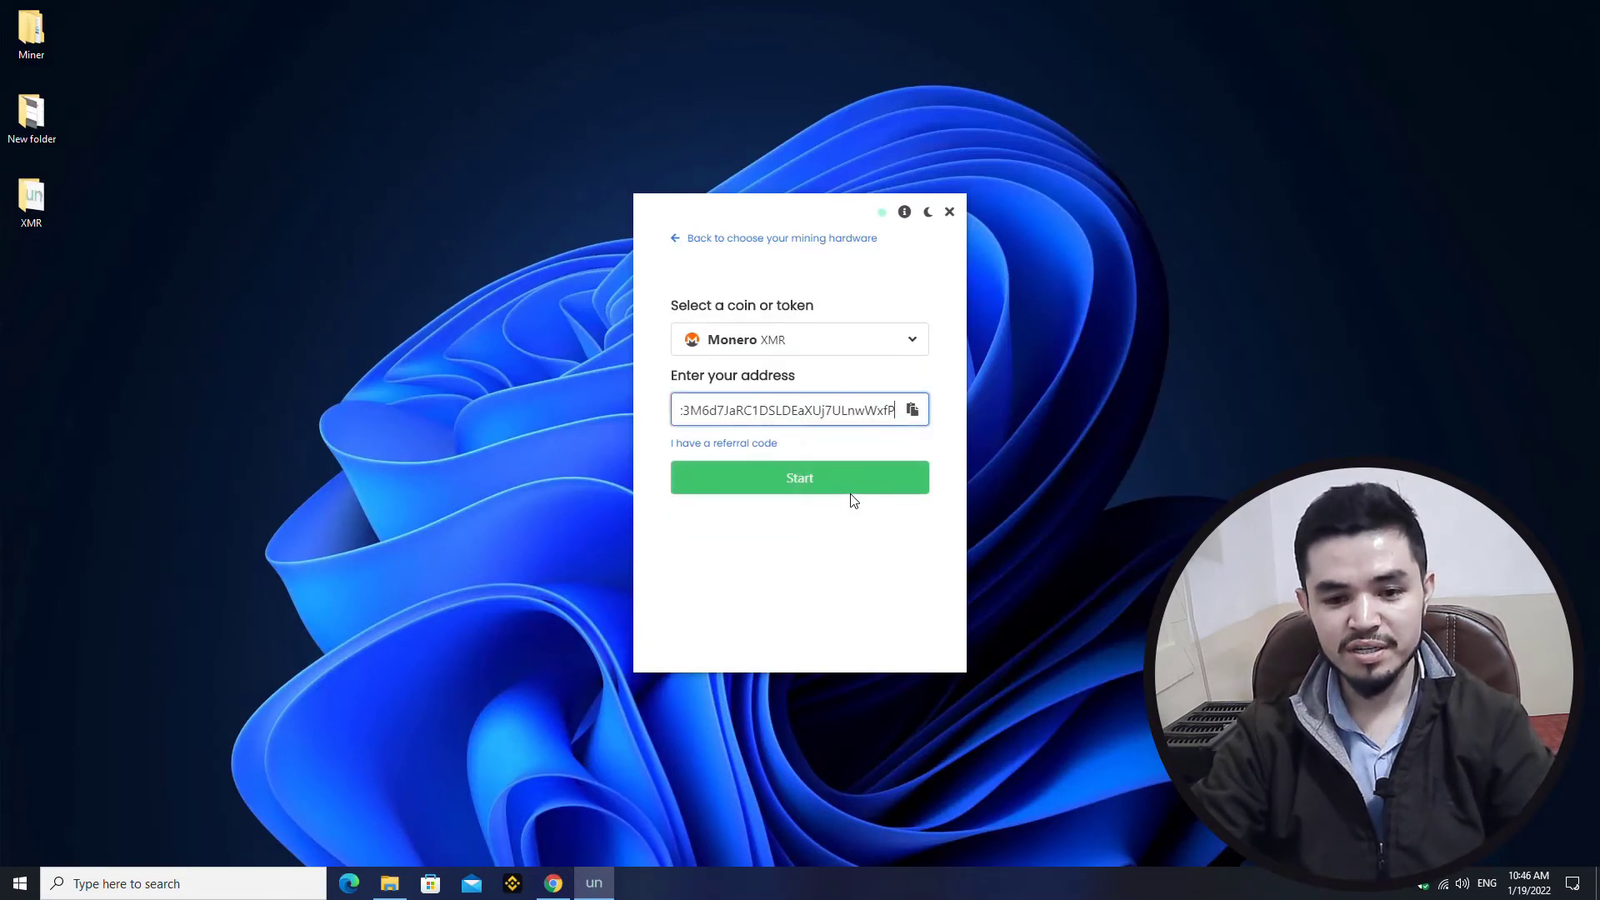
pyautogui.click(798, 479)
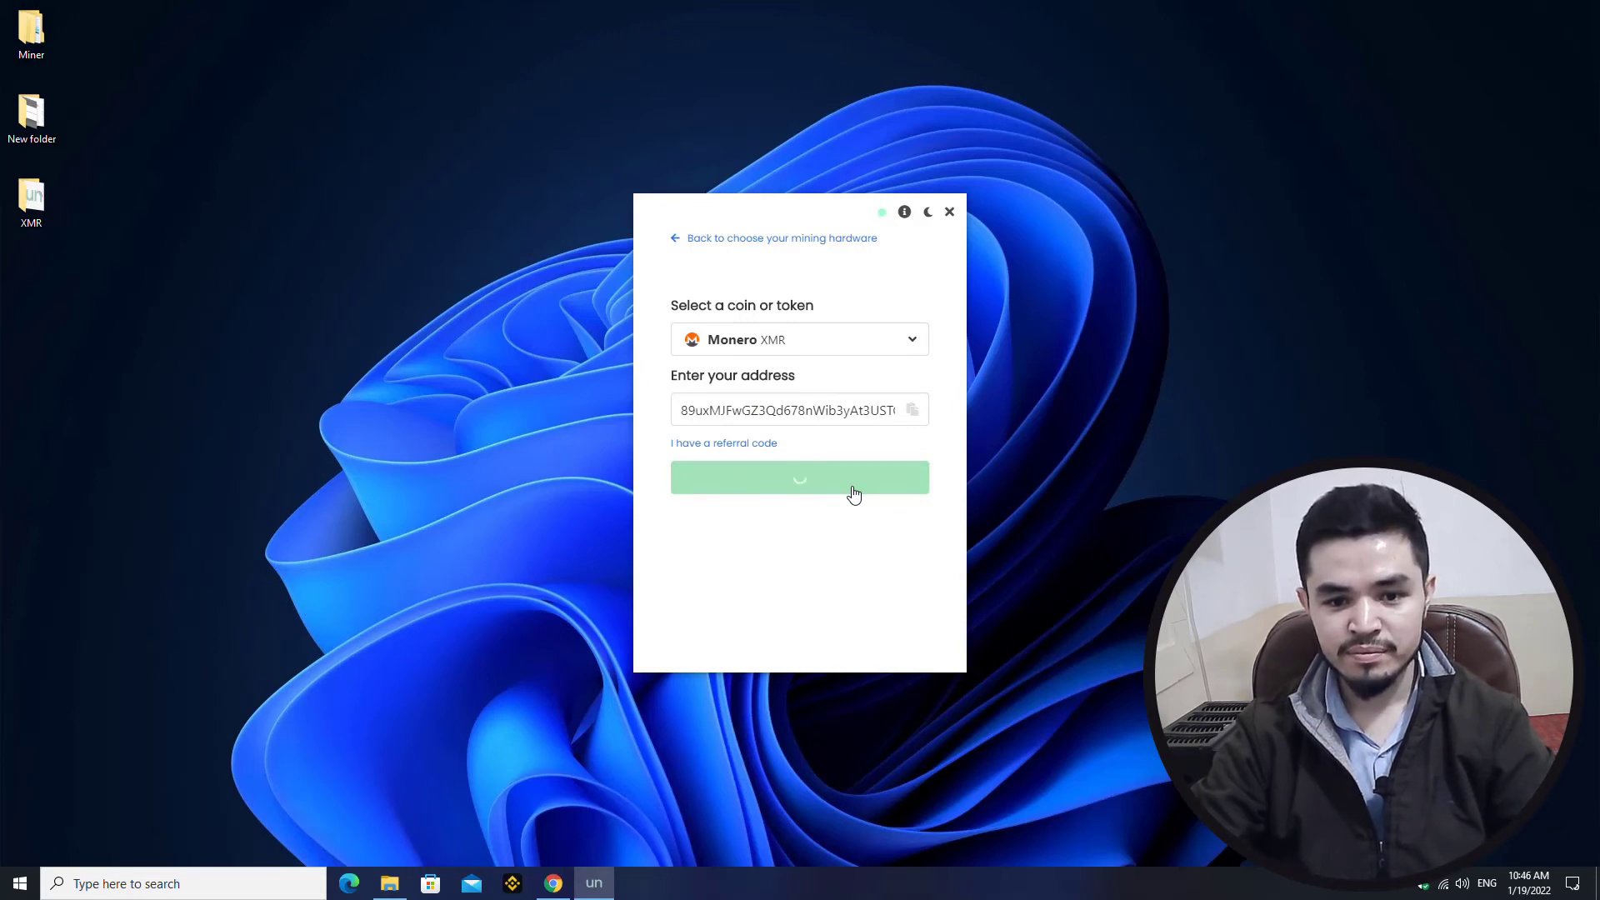
pyautogui.click(798, 477)
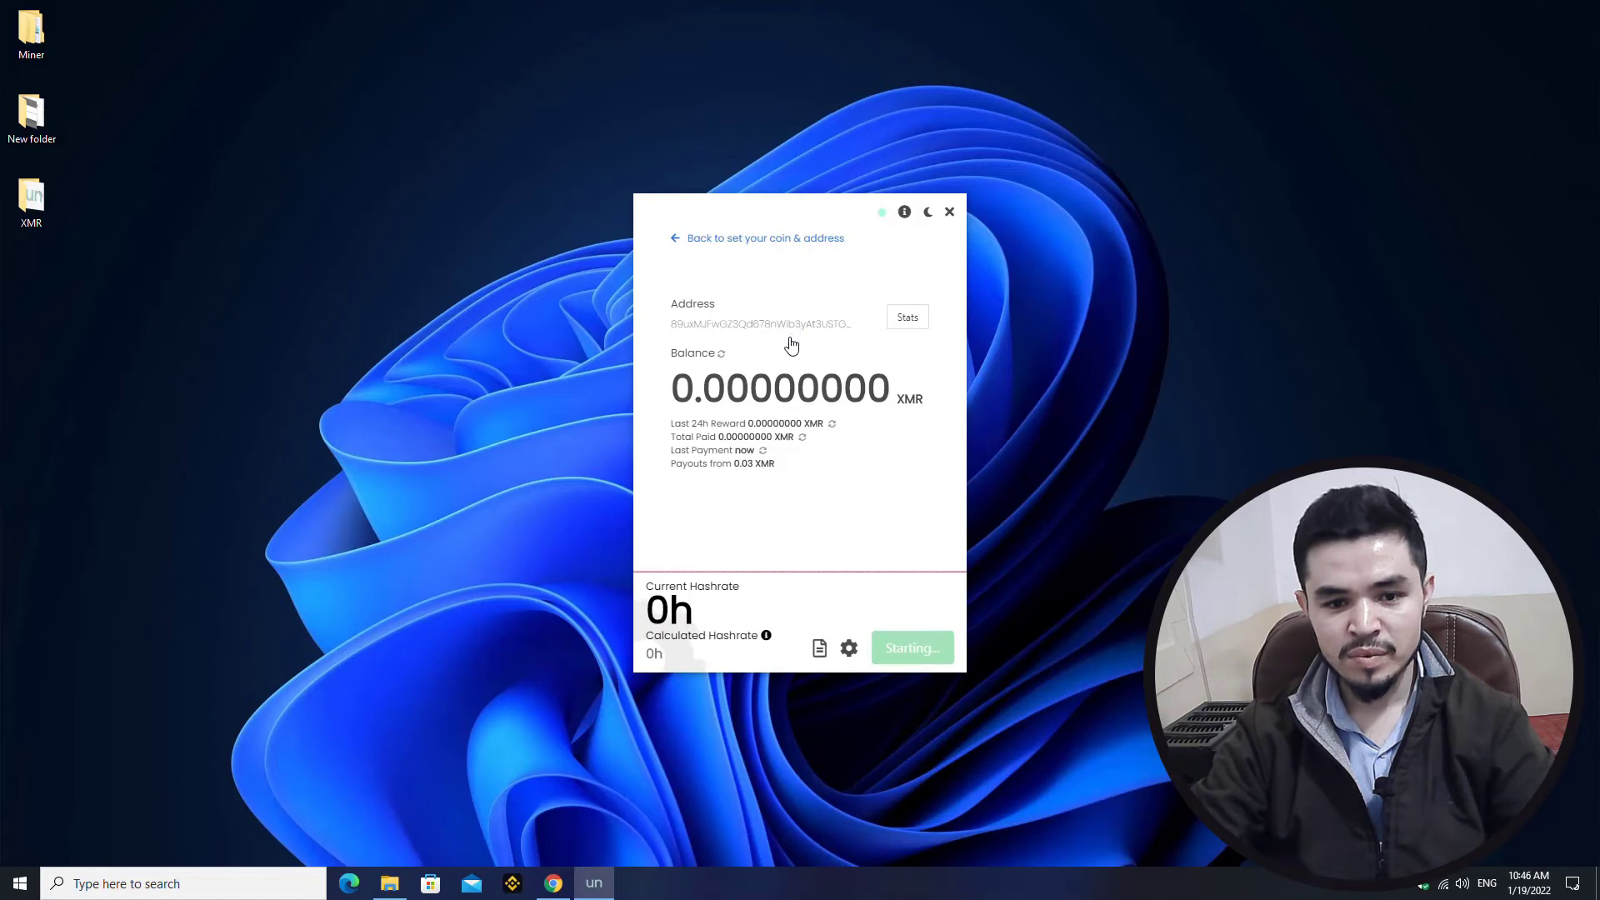
pyautogui.moveTo(690, 428)
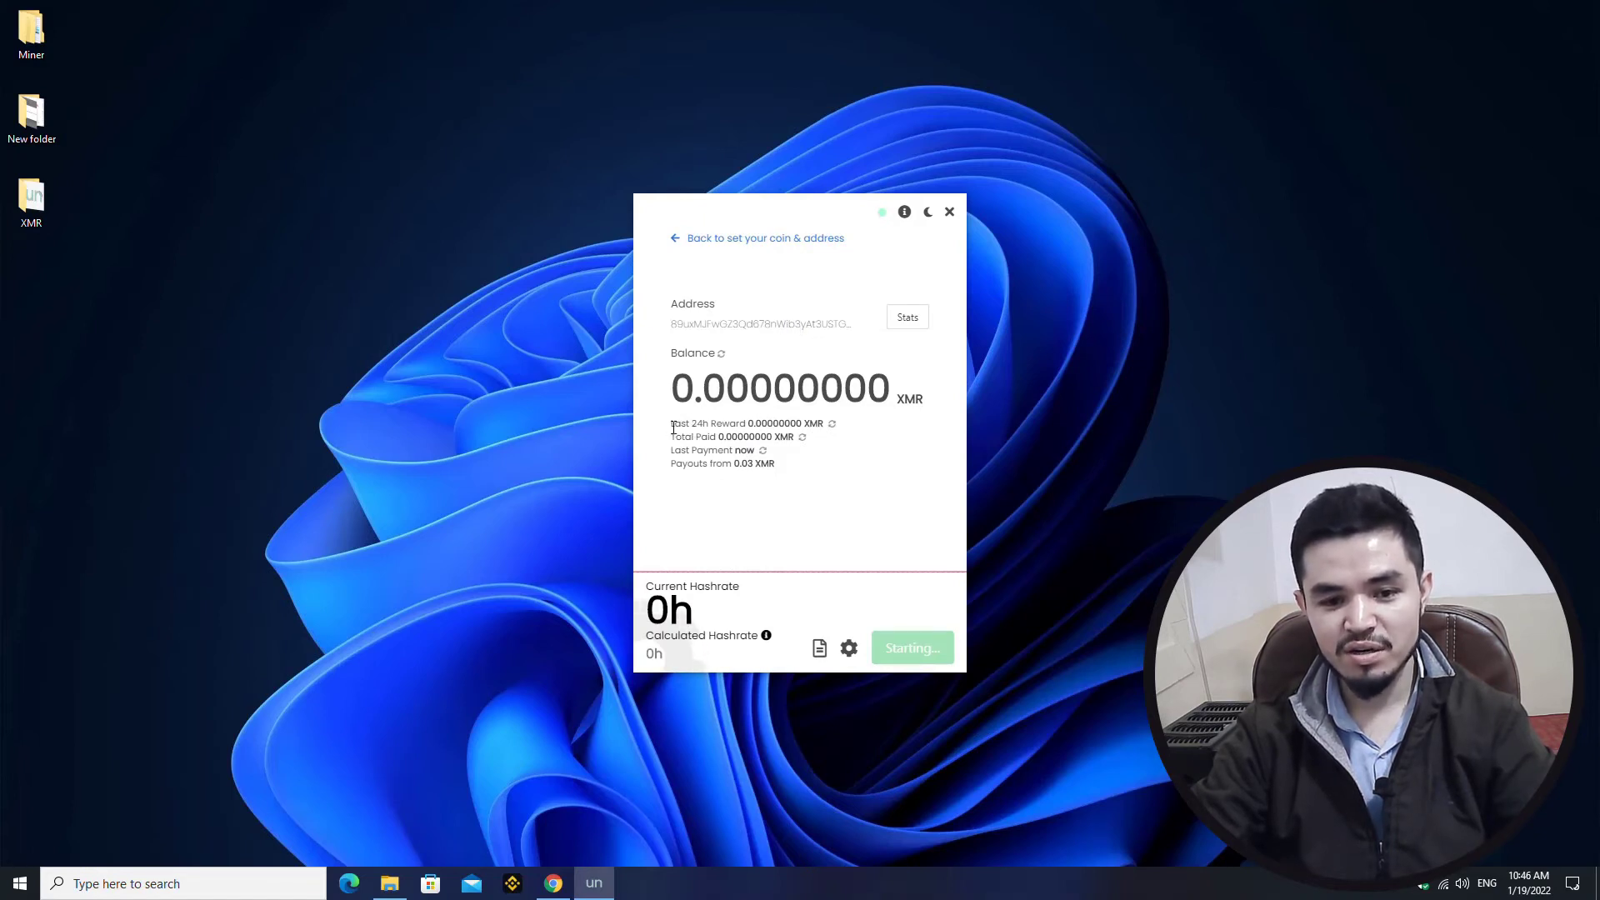
pyautogui.click(911, 647)
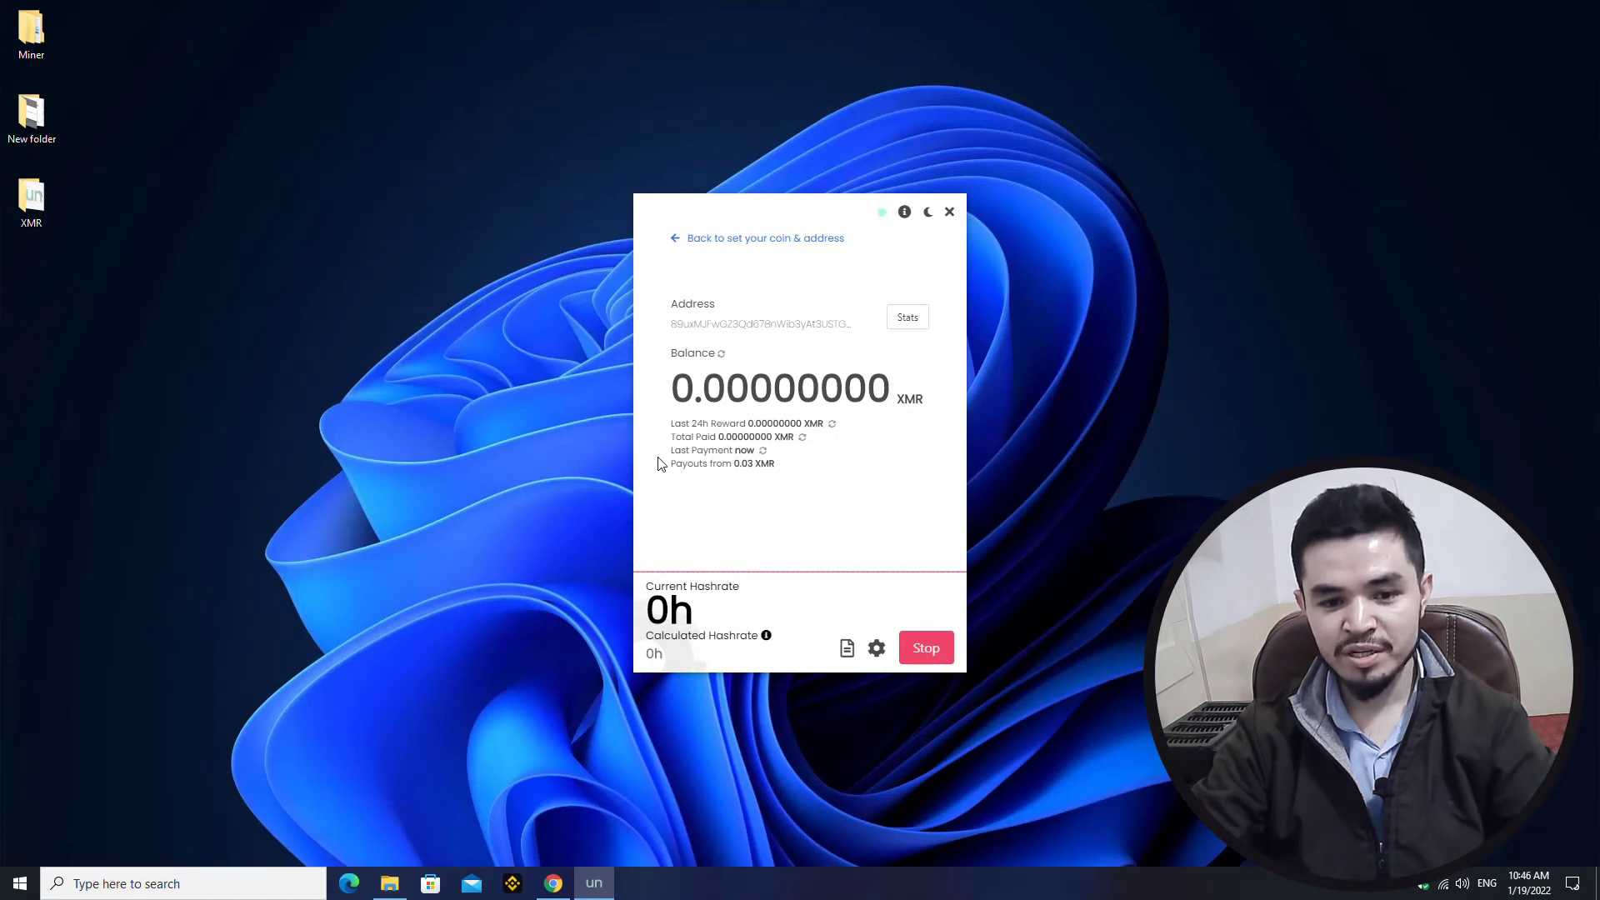
pyautogui.moveTo(740, 463)
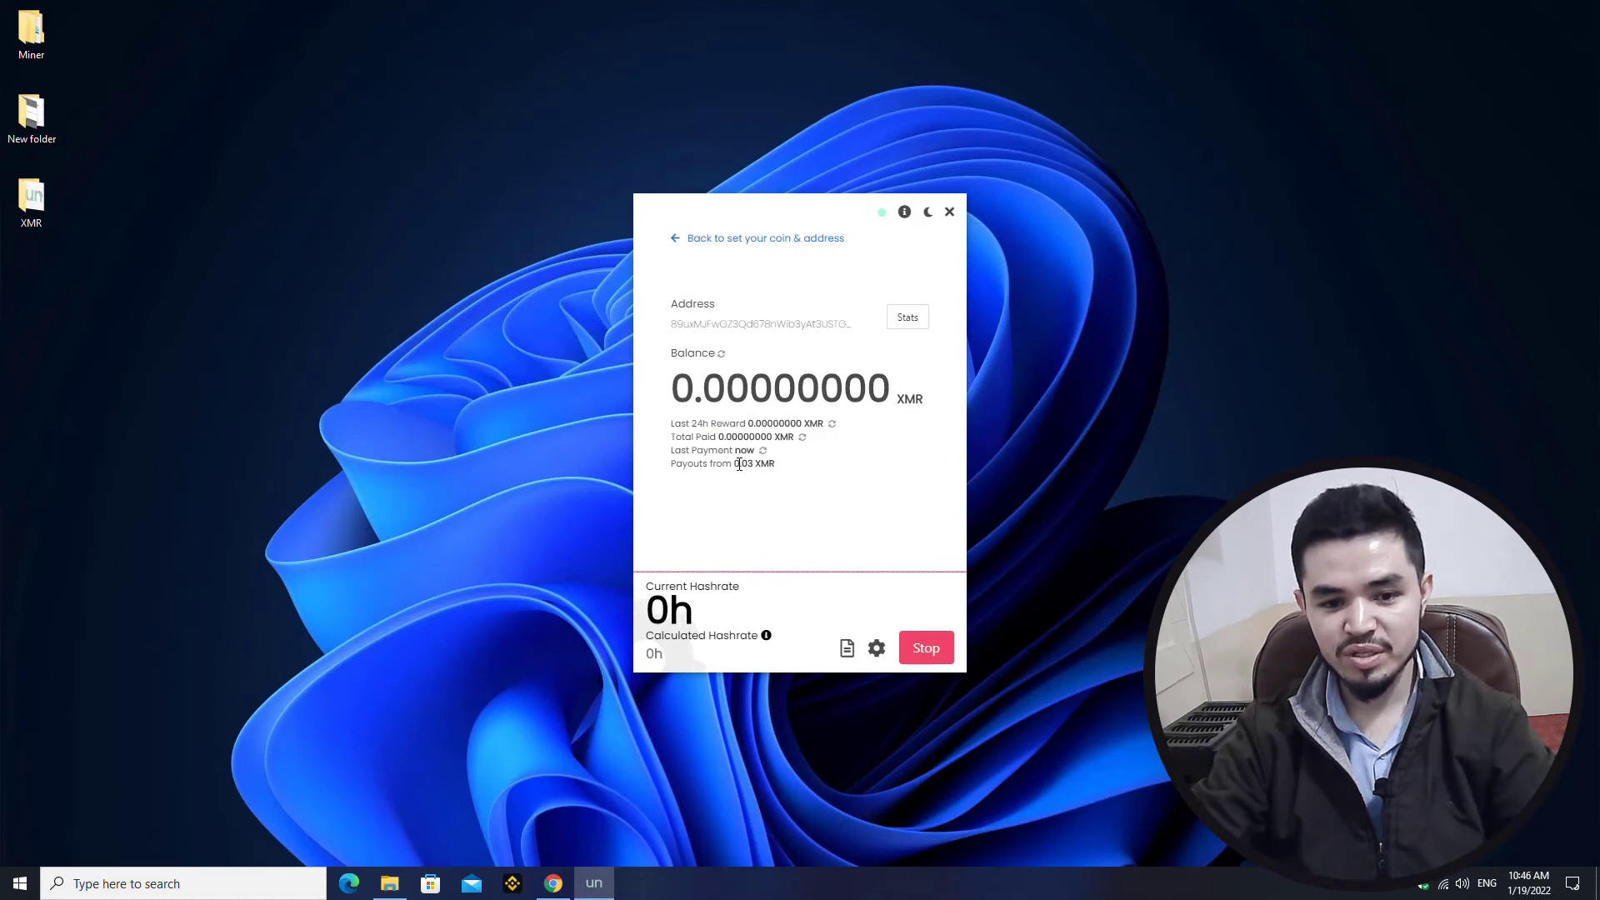
pyautogui.moveTo(788, 467)
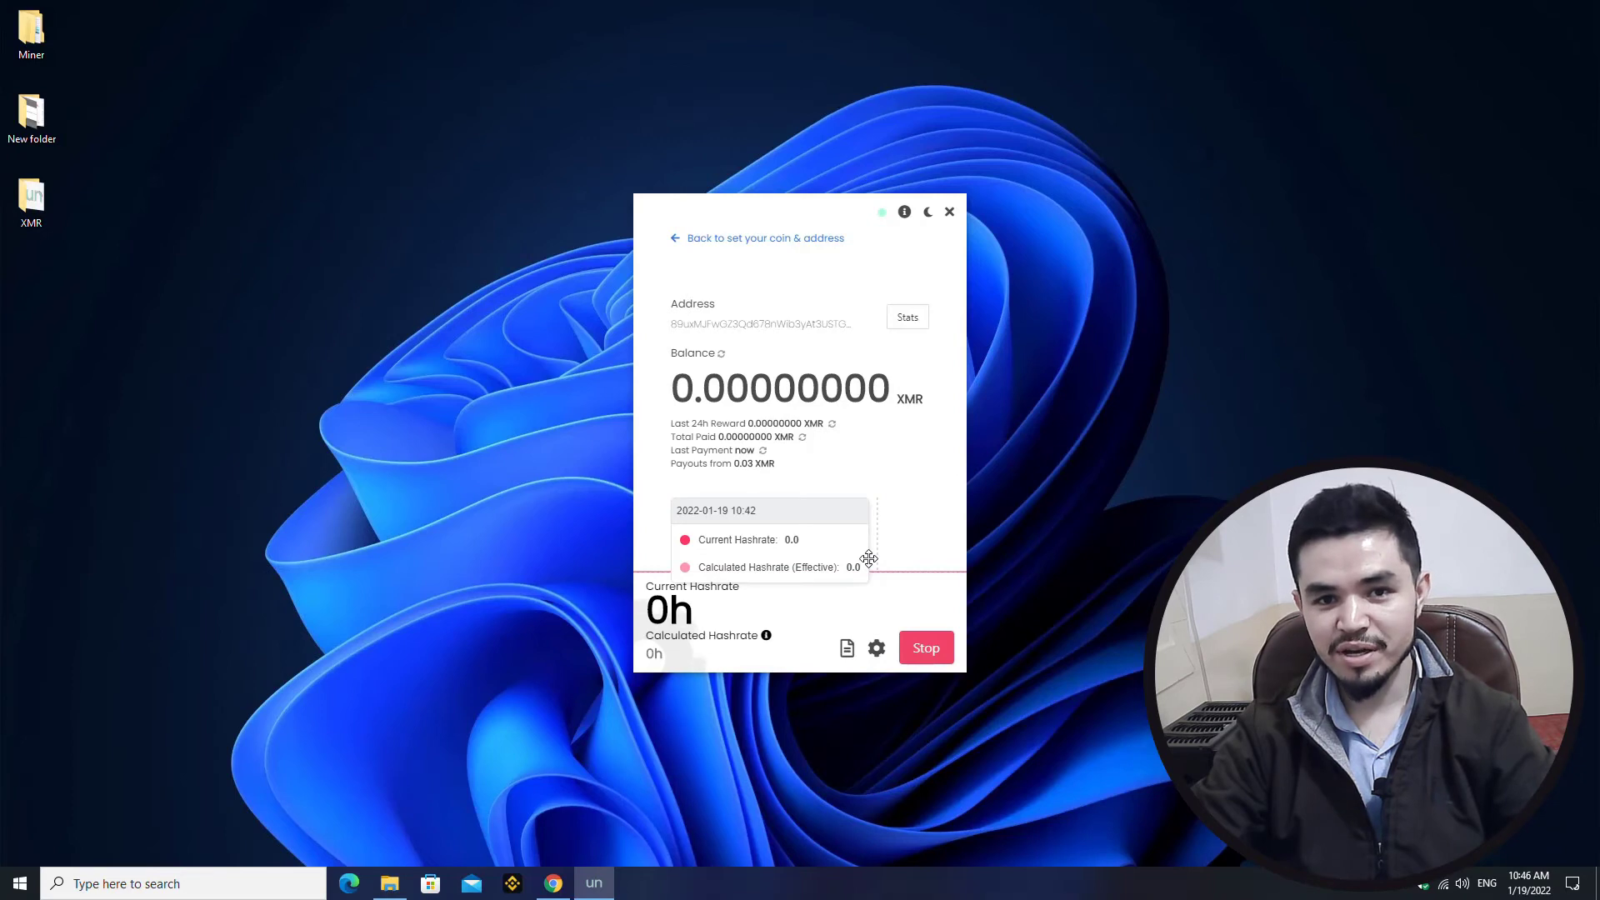
# Keep High intensity in the mining settings and Save & Restart the miner.
pyautogui.click(875, 647)
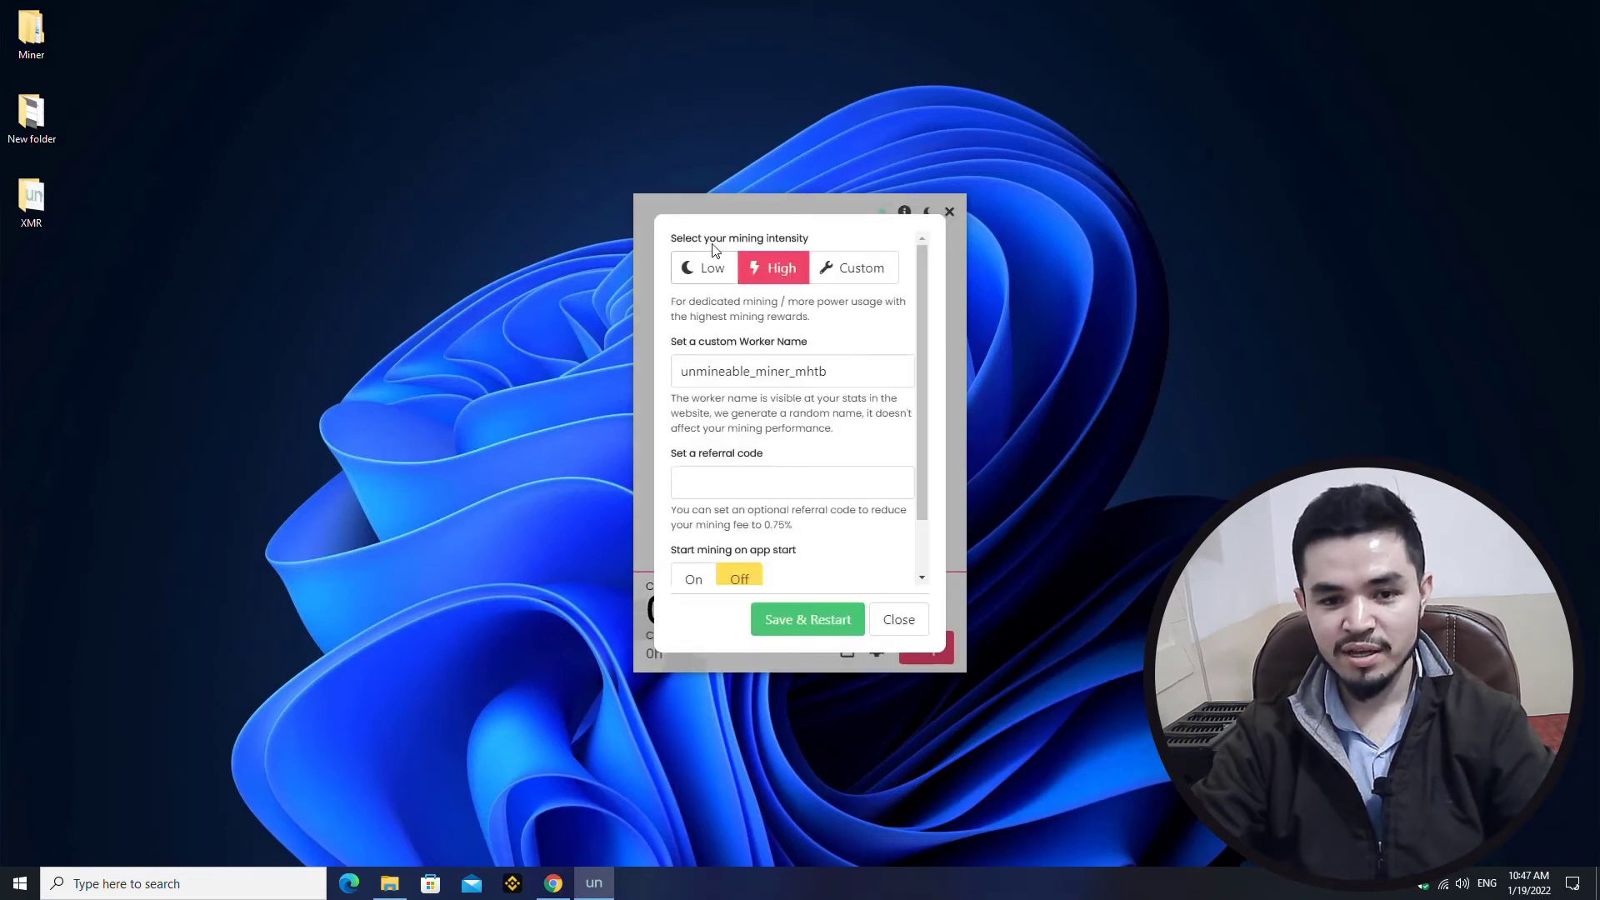
pyautogui.moveTo(753, 245)
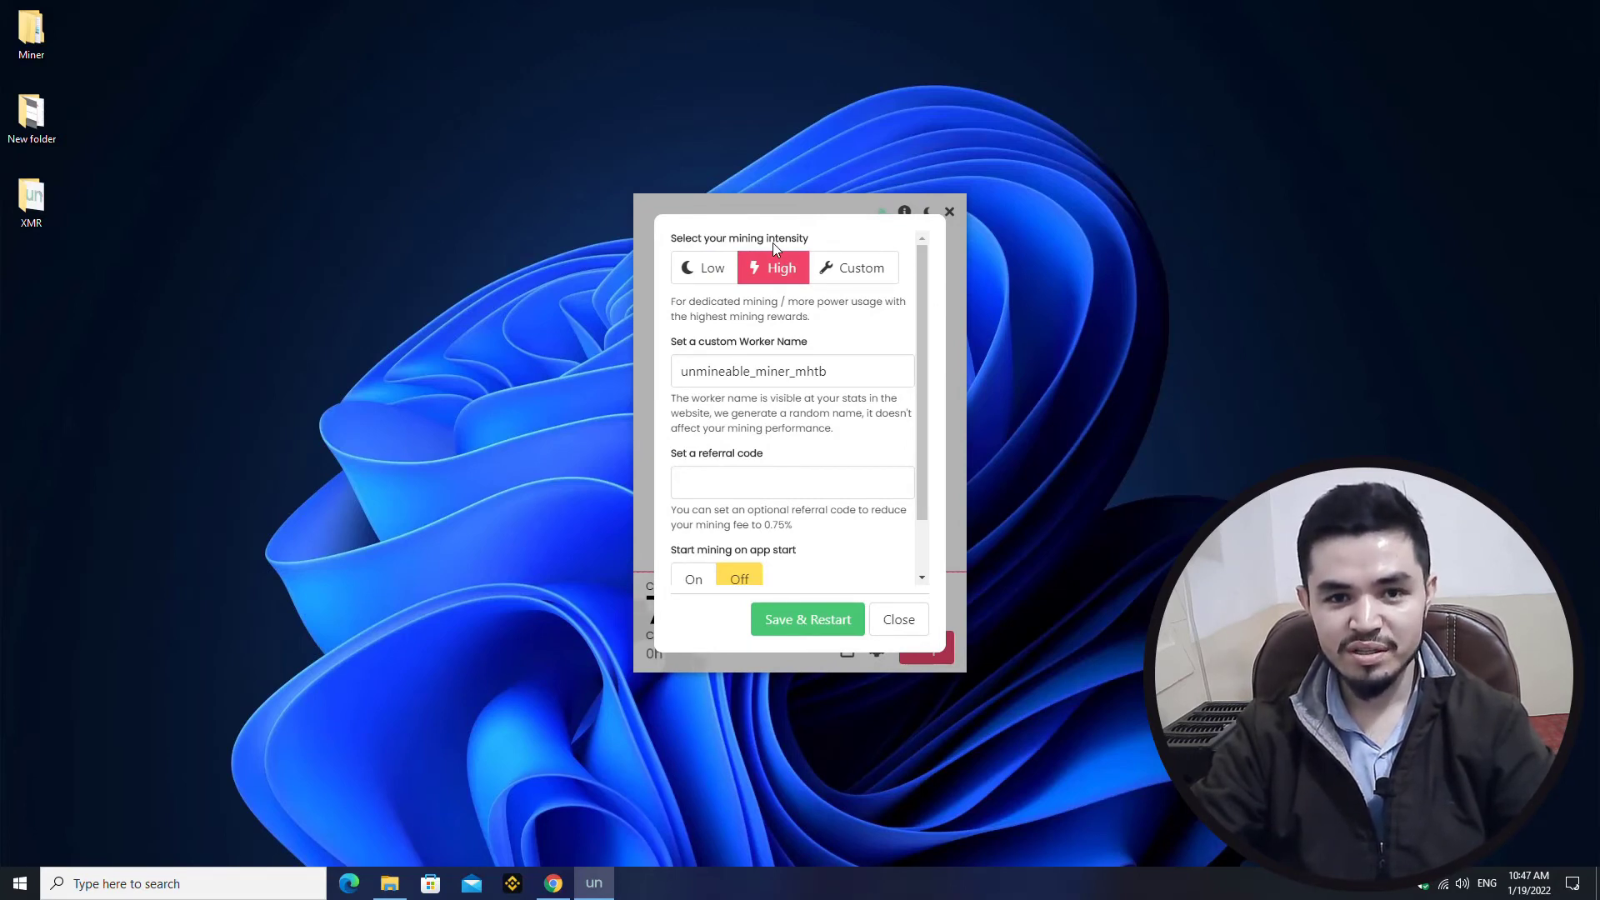
pyautogui.moveTo(756, 262)
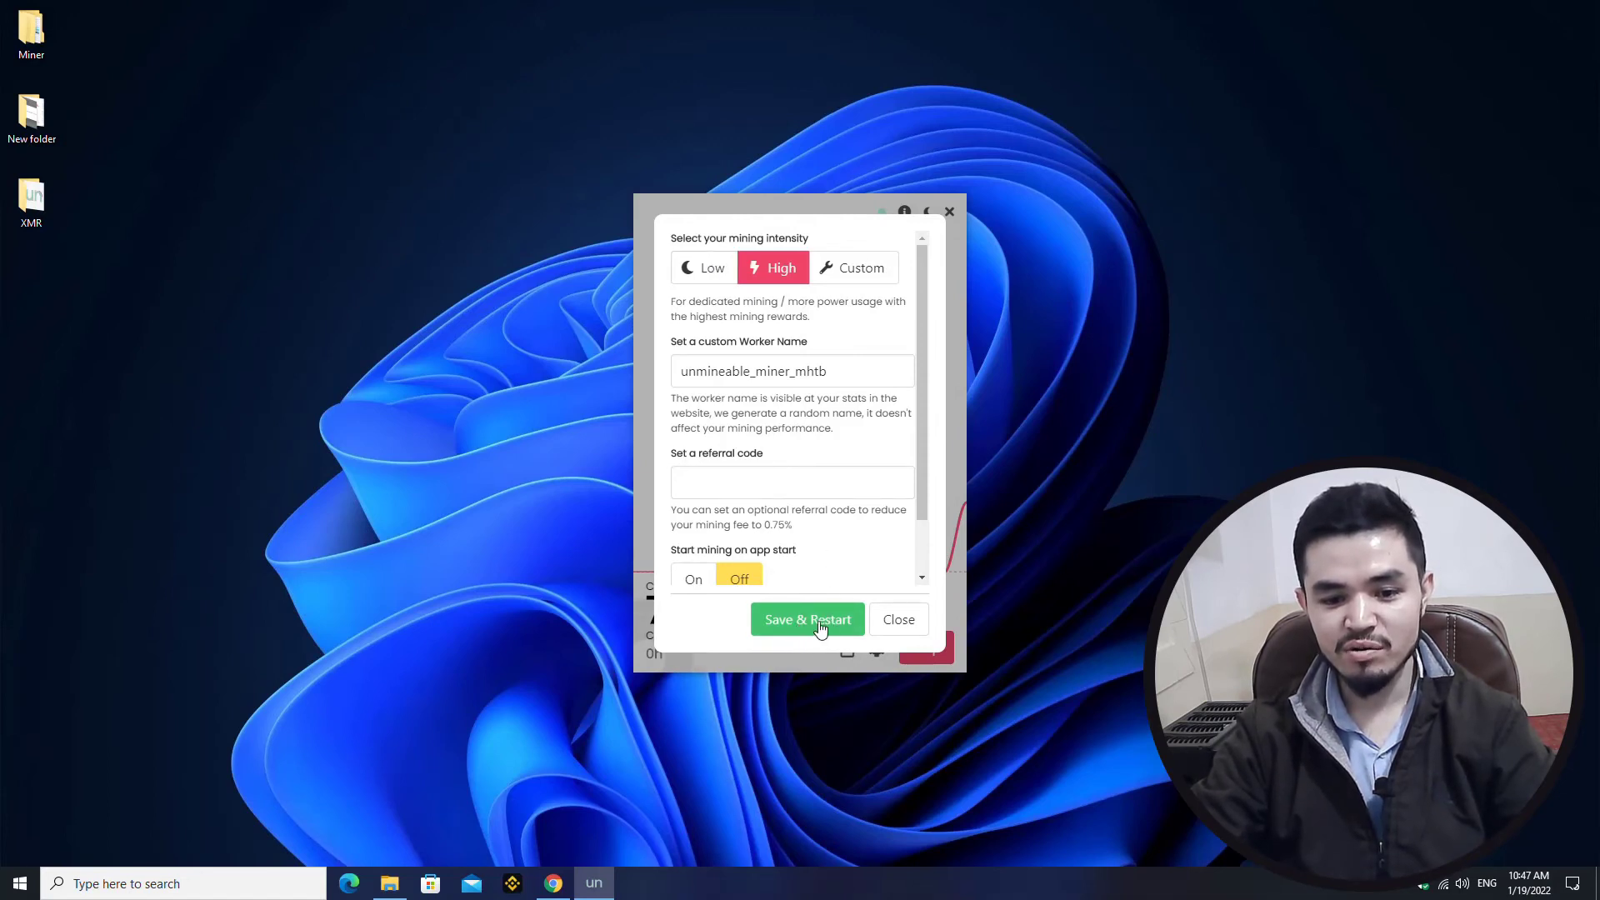
pyautogui.click(807, 620)
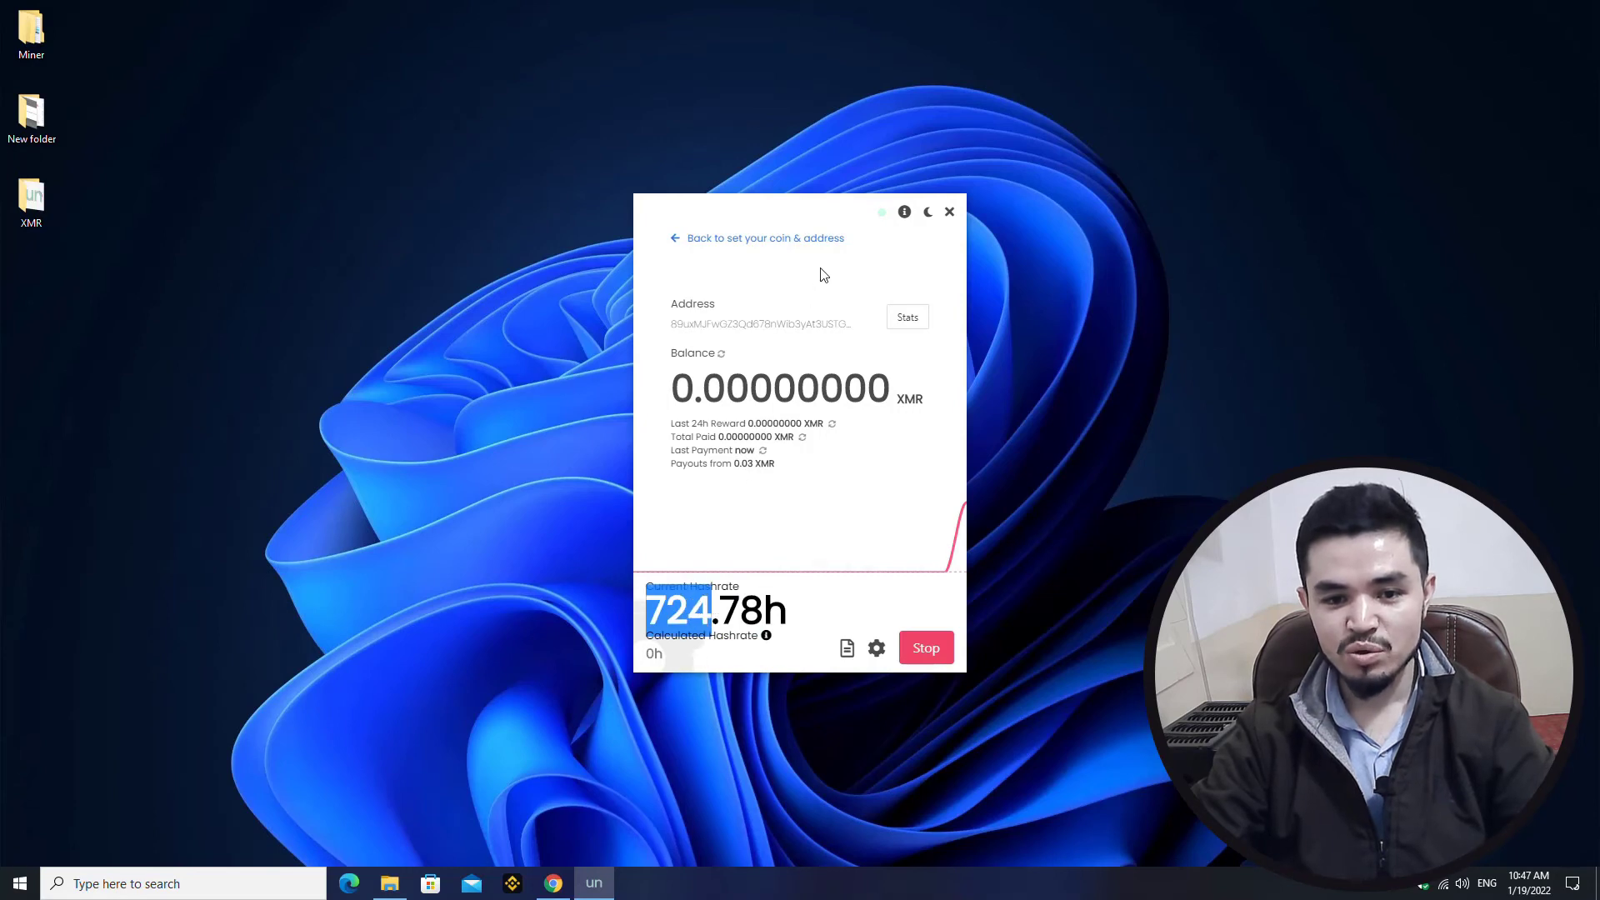
pyautogui.moveTo(907, 316)
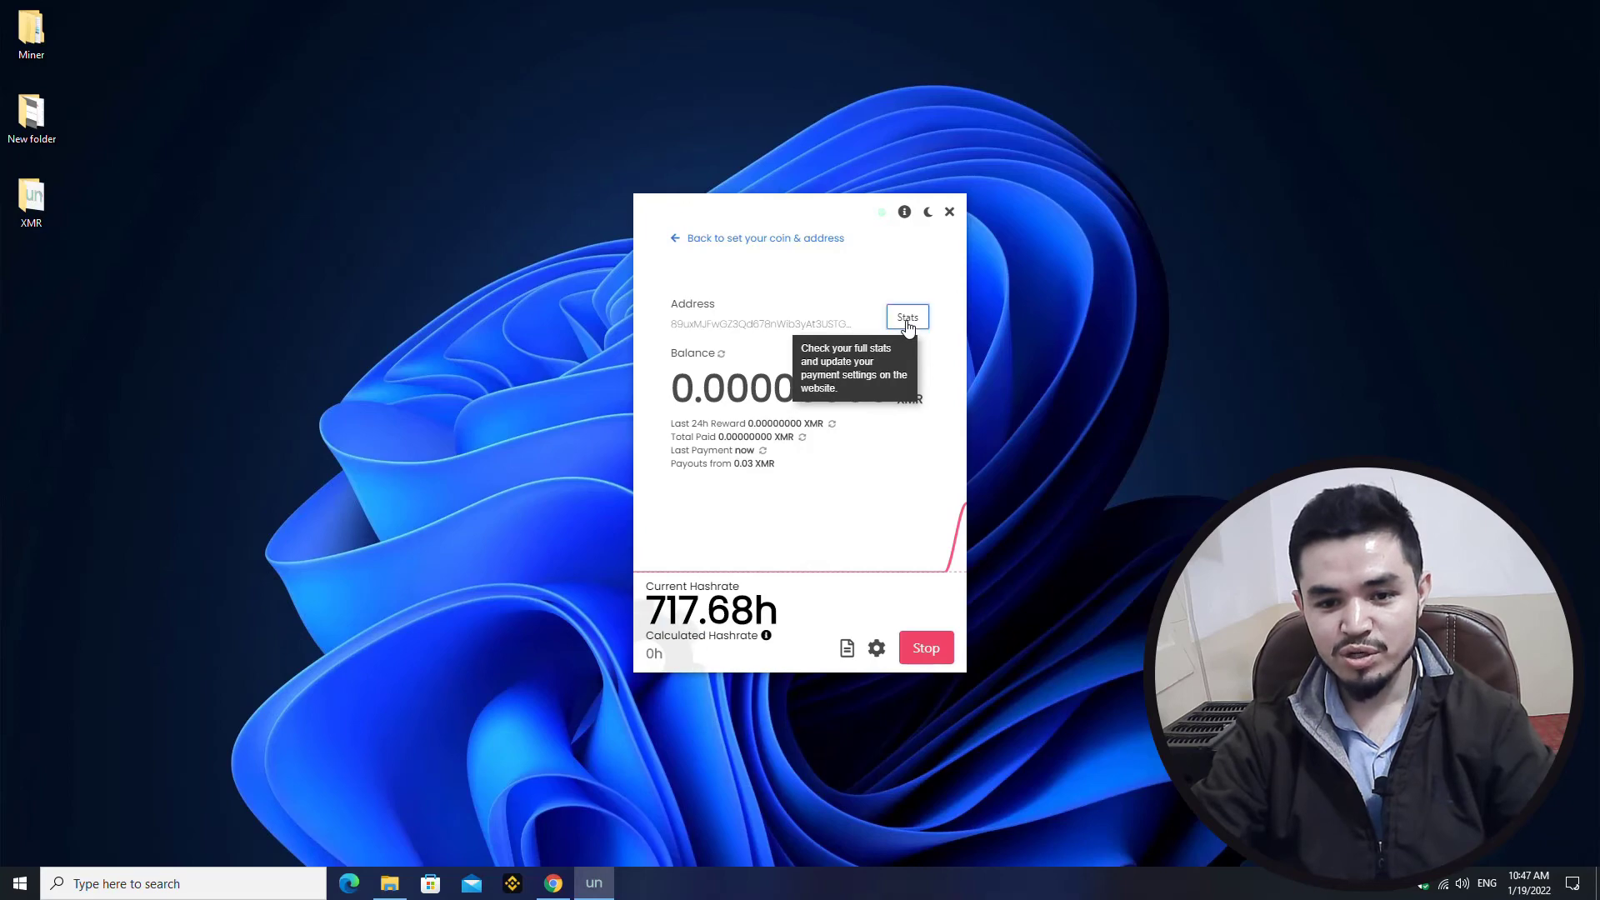
# On the unMineable stats page, enable daily Auto pay for the XMR address.
pyautogui.click(906, 317)
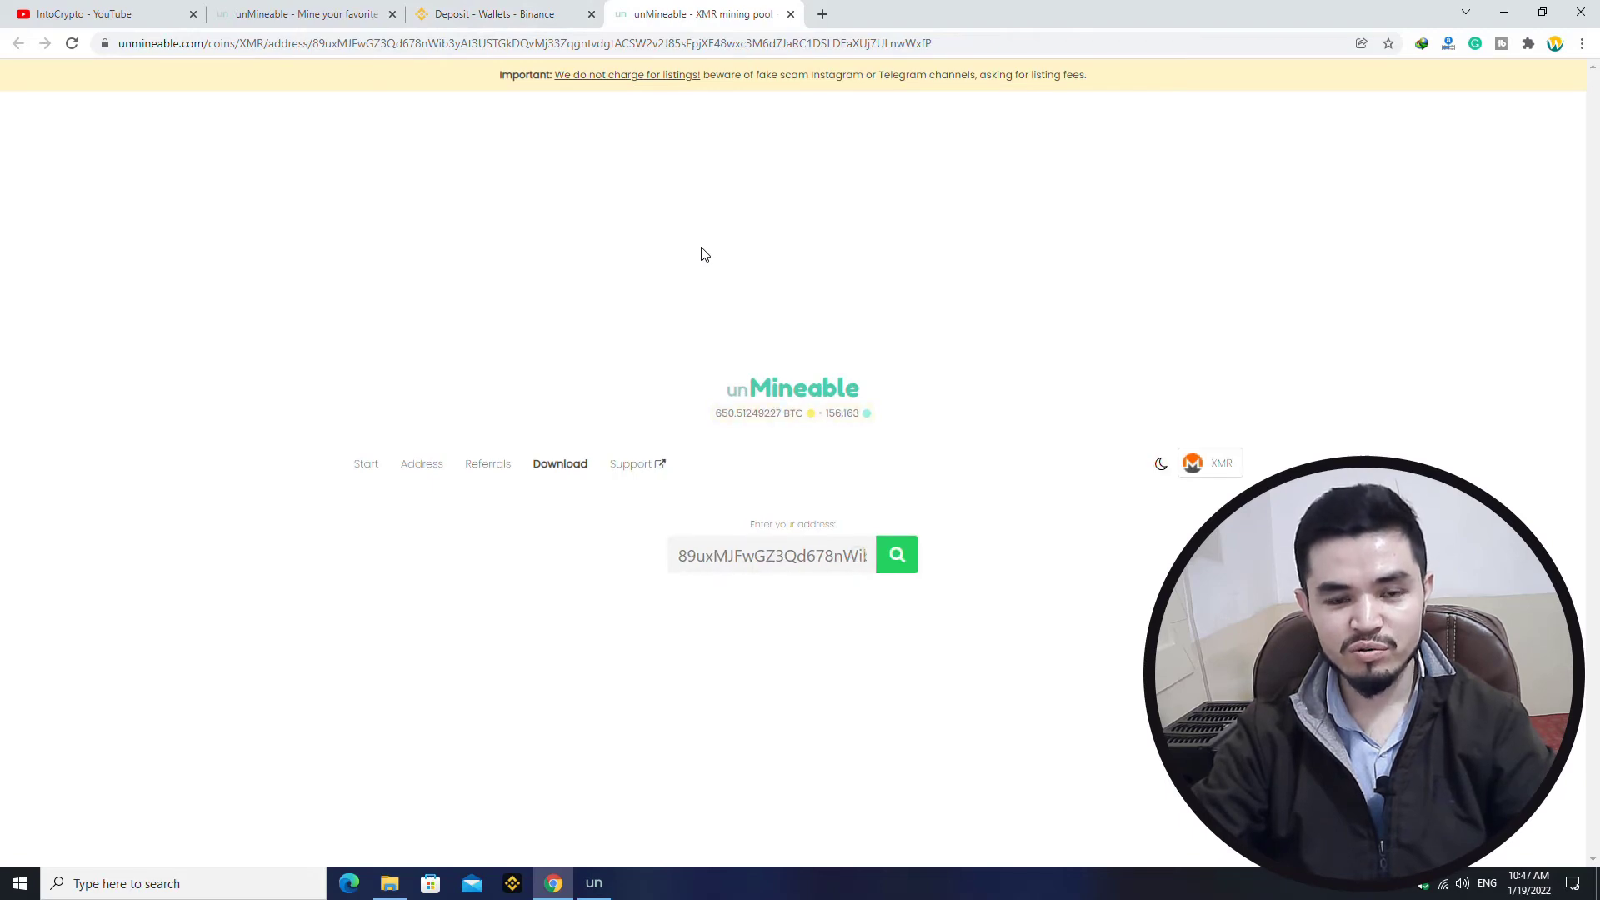
pyautogui.click(895, 554)
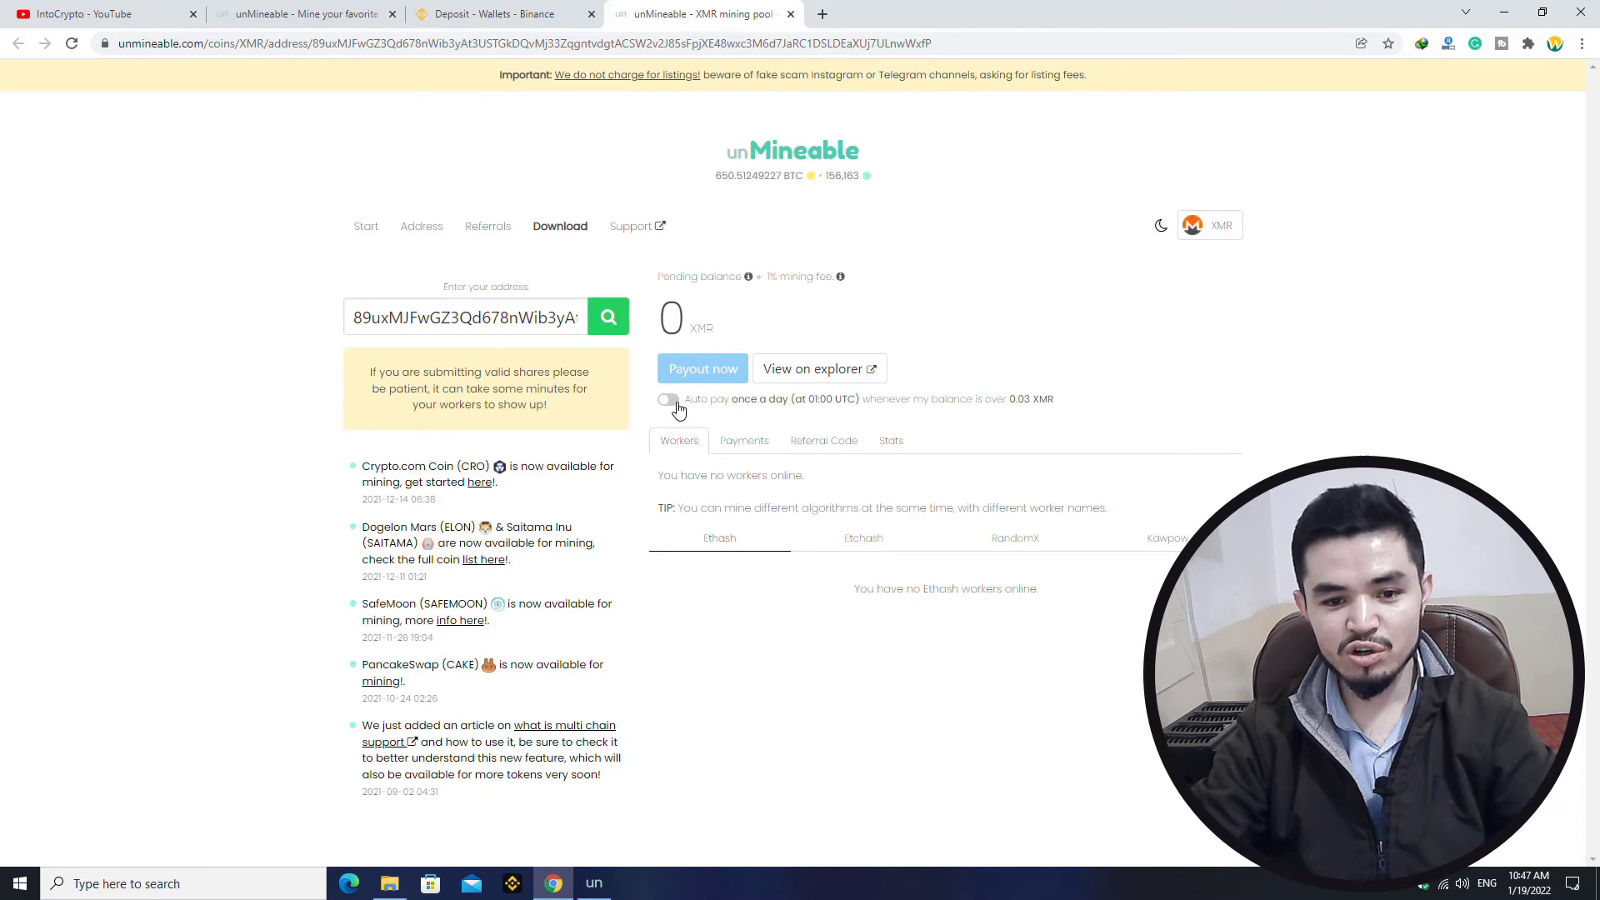
pyautogui.click(668, 398)
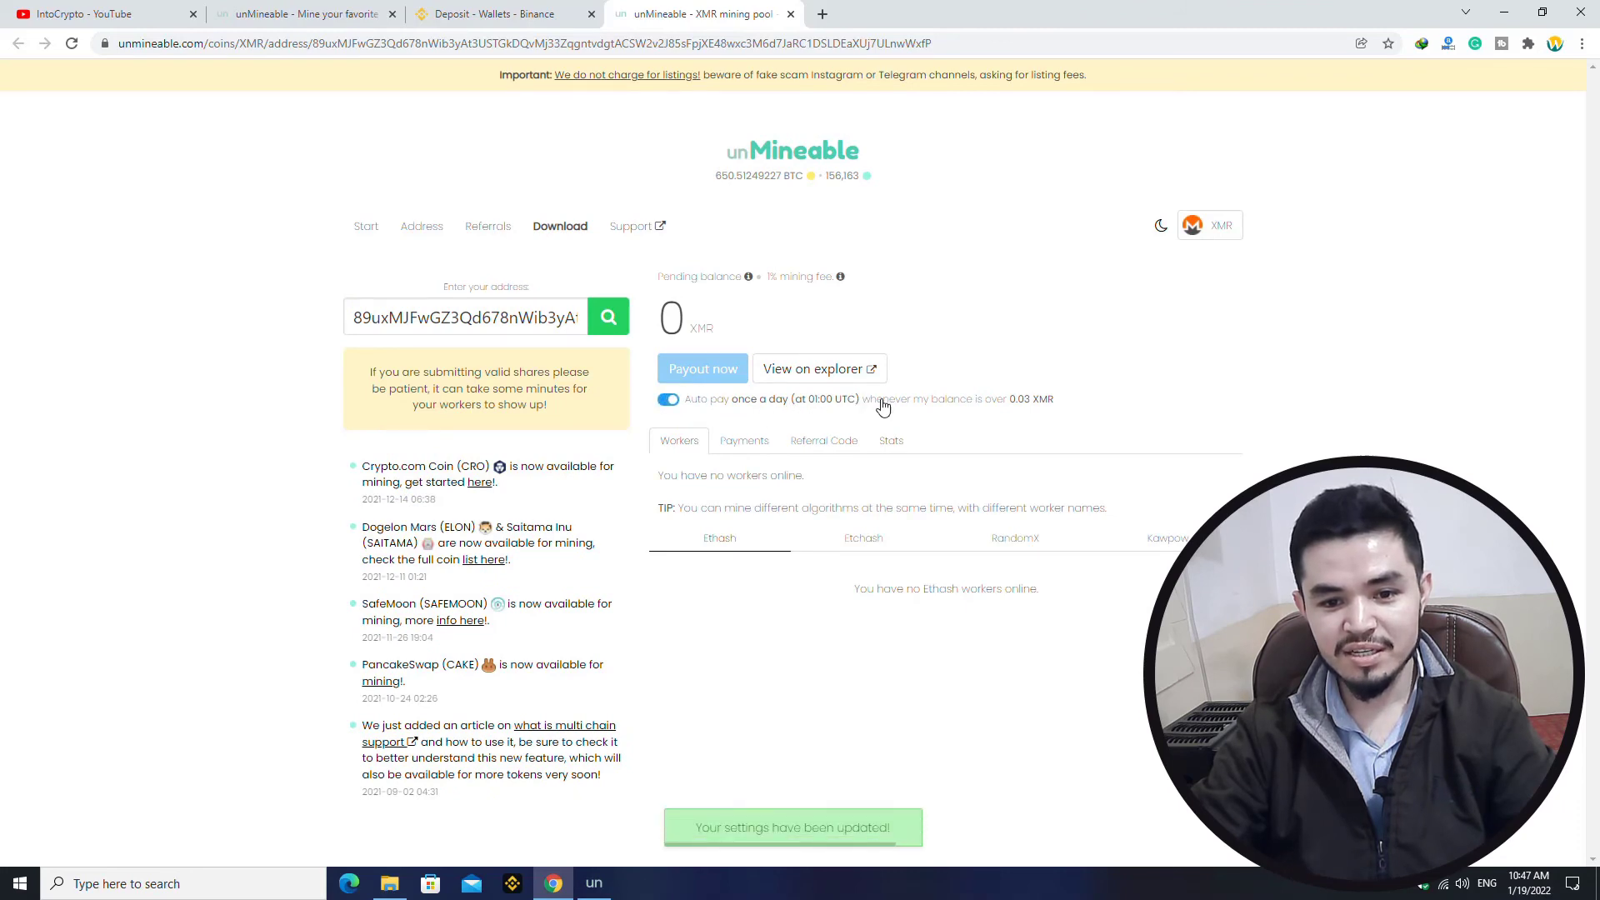
pyautogui.moveTo(1033, 410)
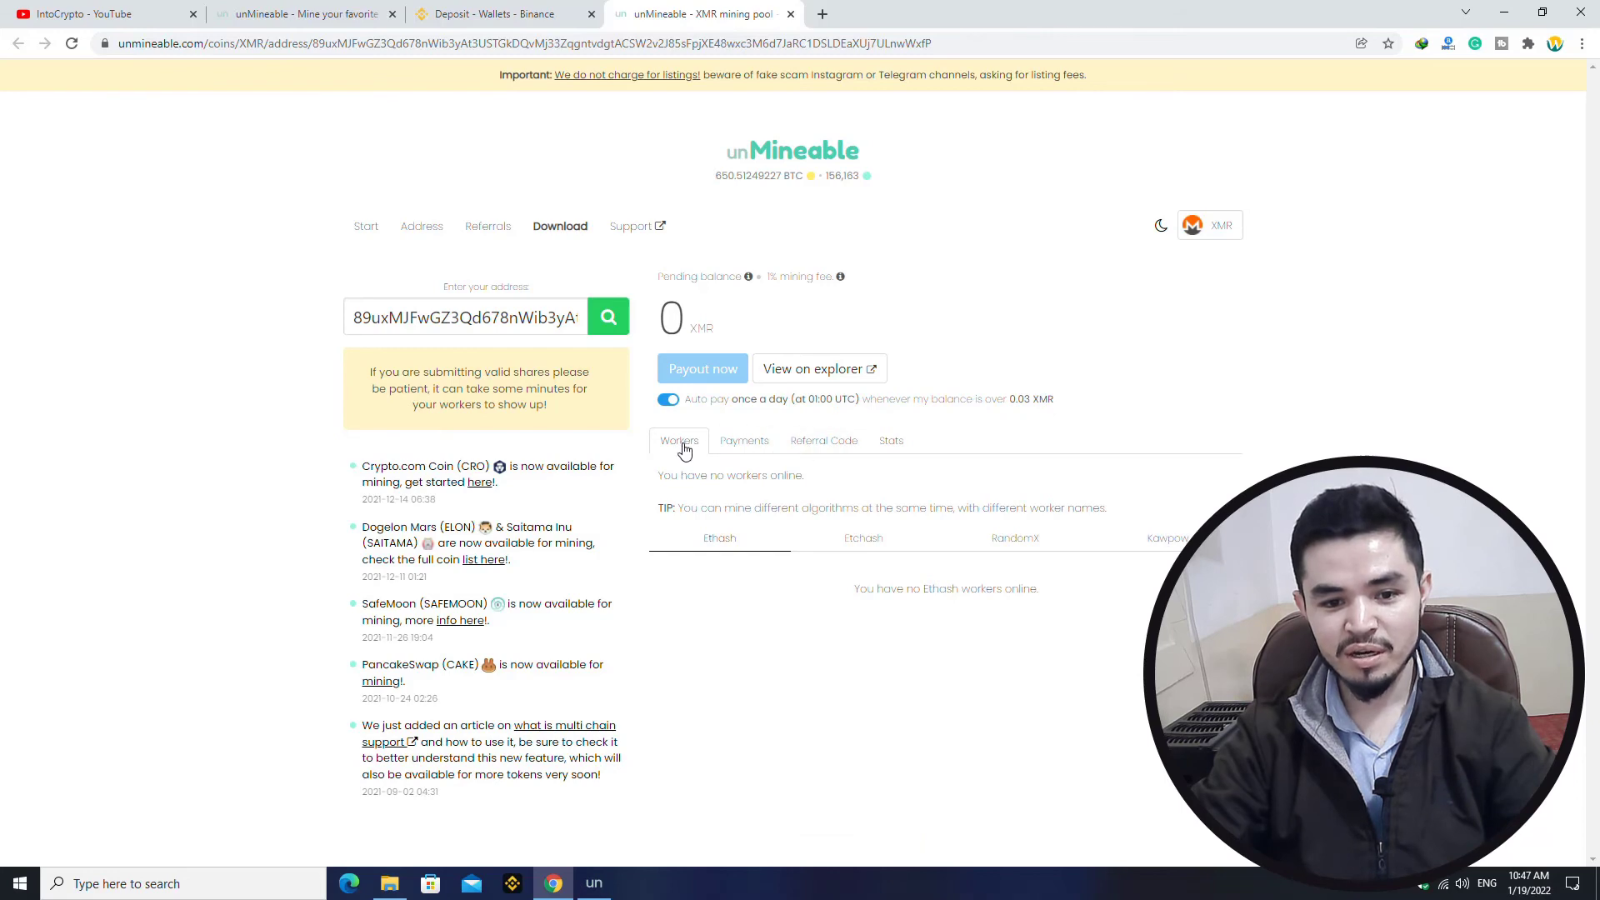
# Check the Workers and Referral Code tabs, then follow the referrals info link.
pyautogui.click(824, 440)
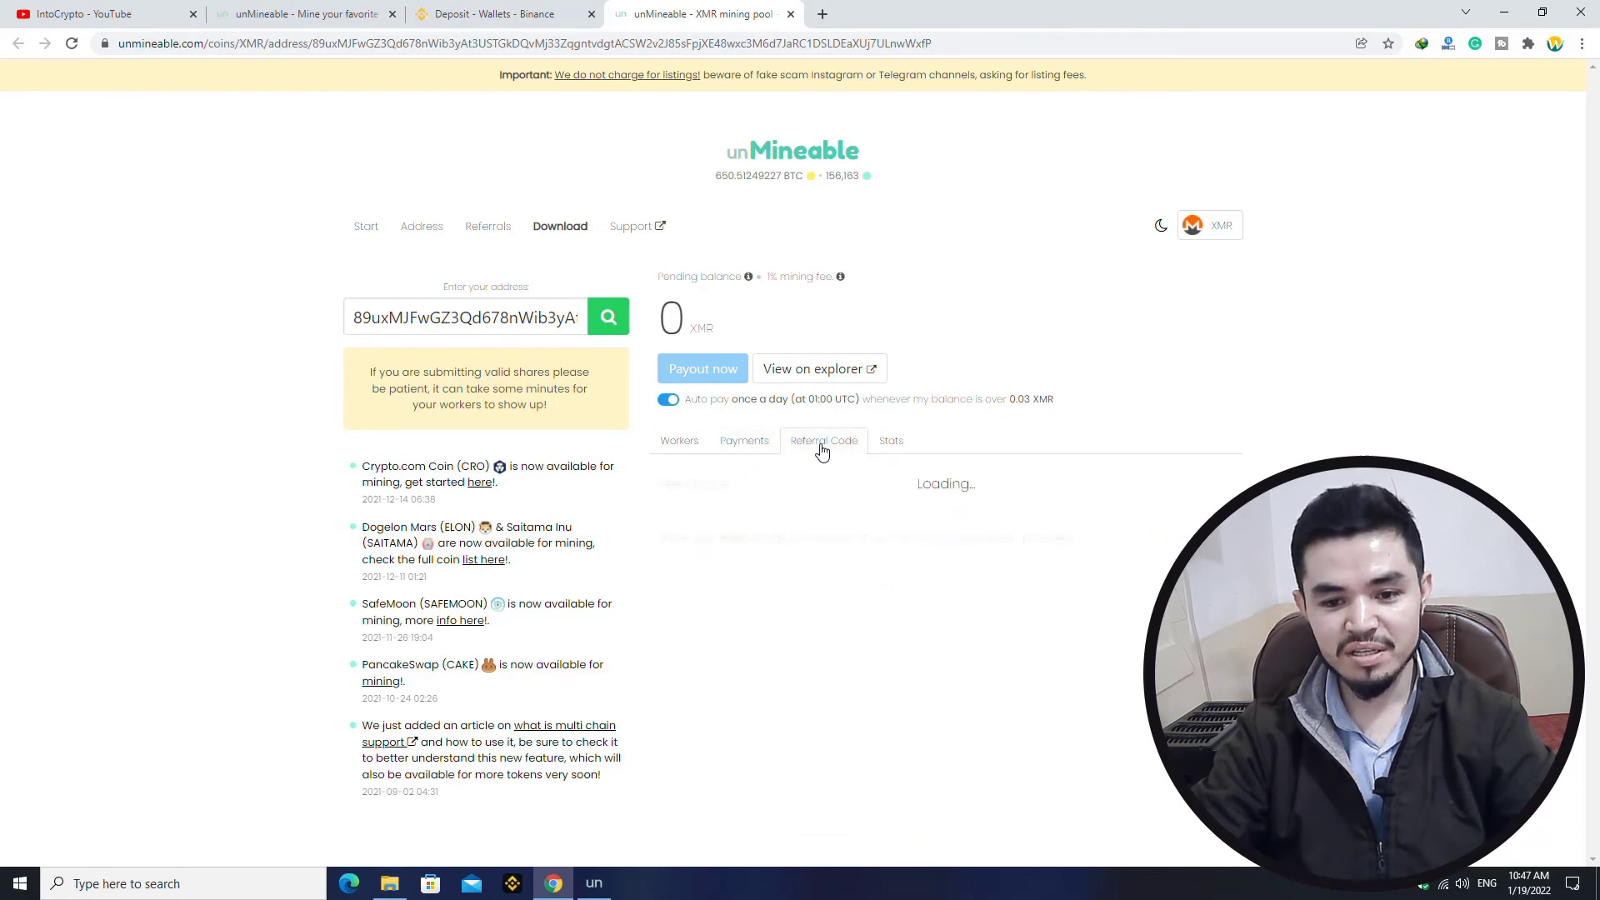
pyautogui.click(822, 440)
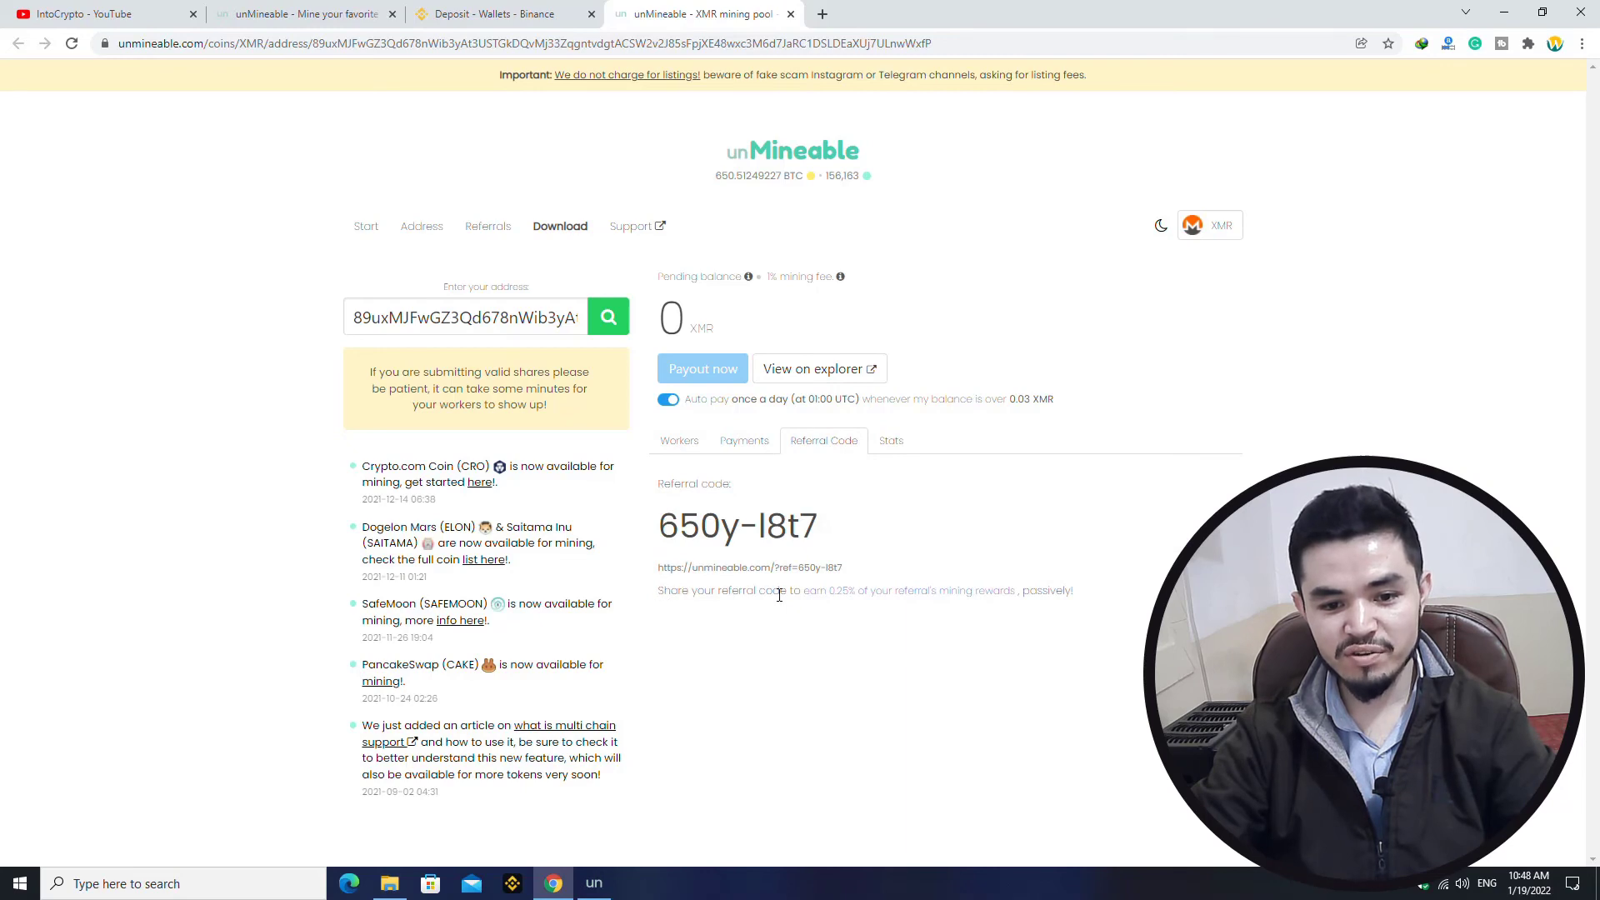
pyautogui.moveTo(850, 601)
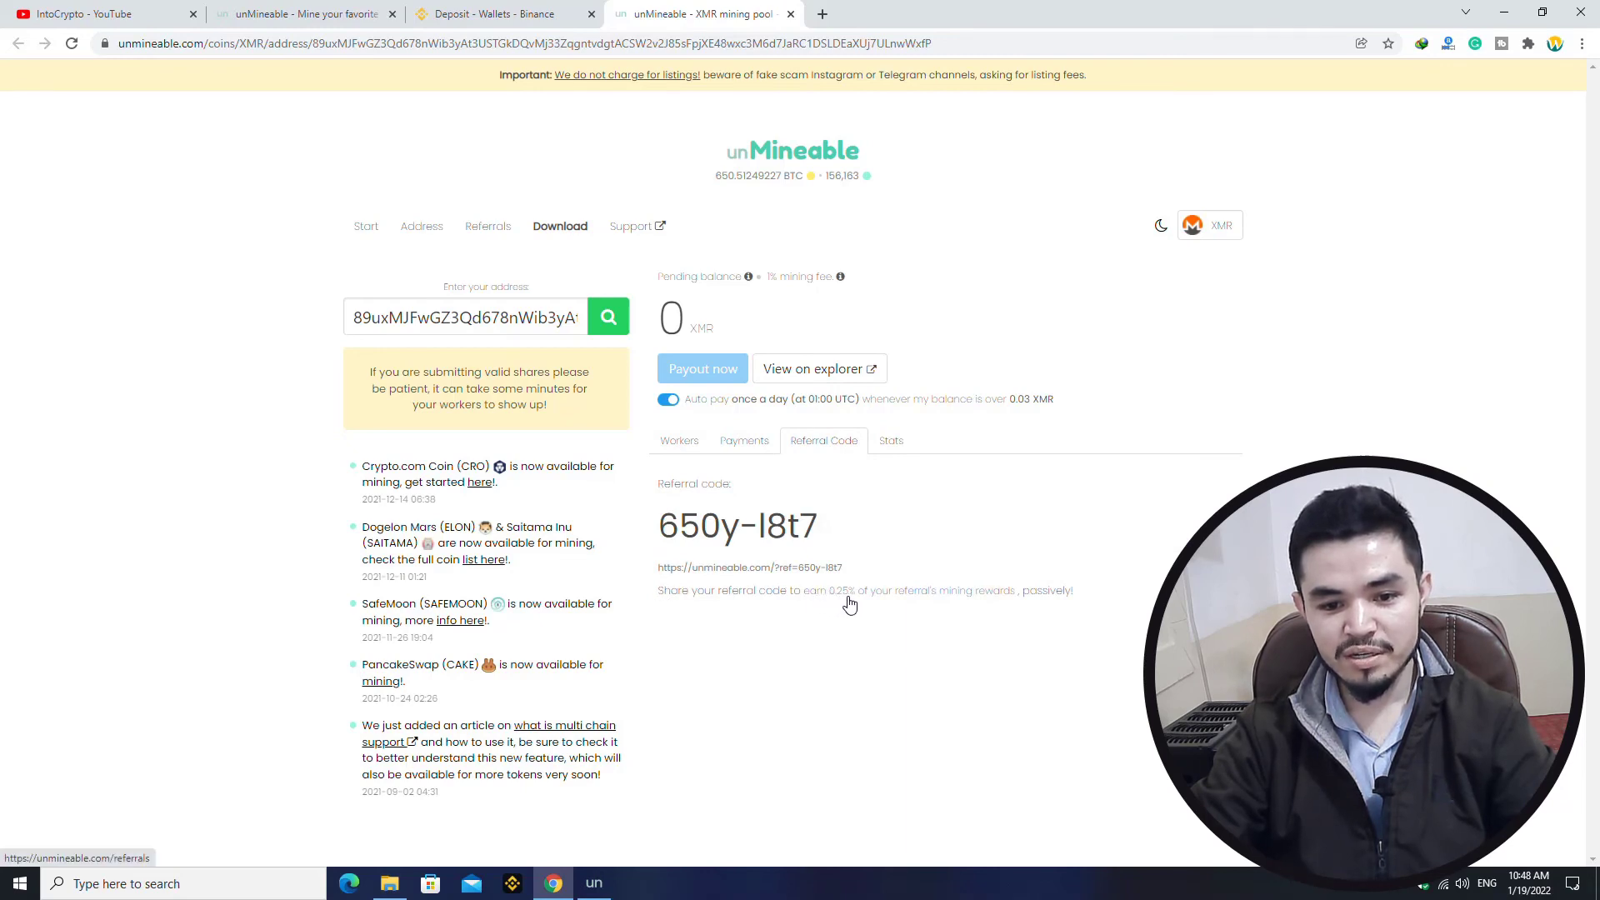
pyautogui.moveTo(906, 600)
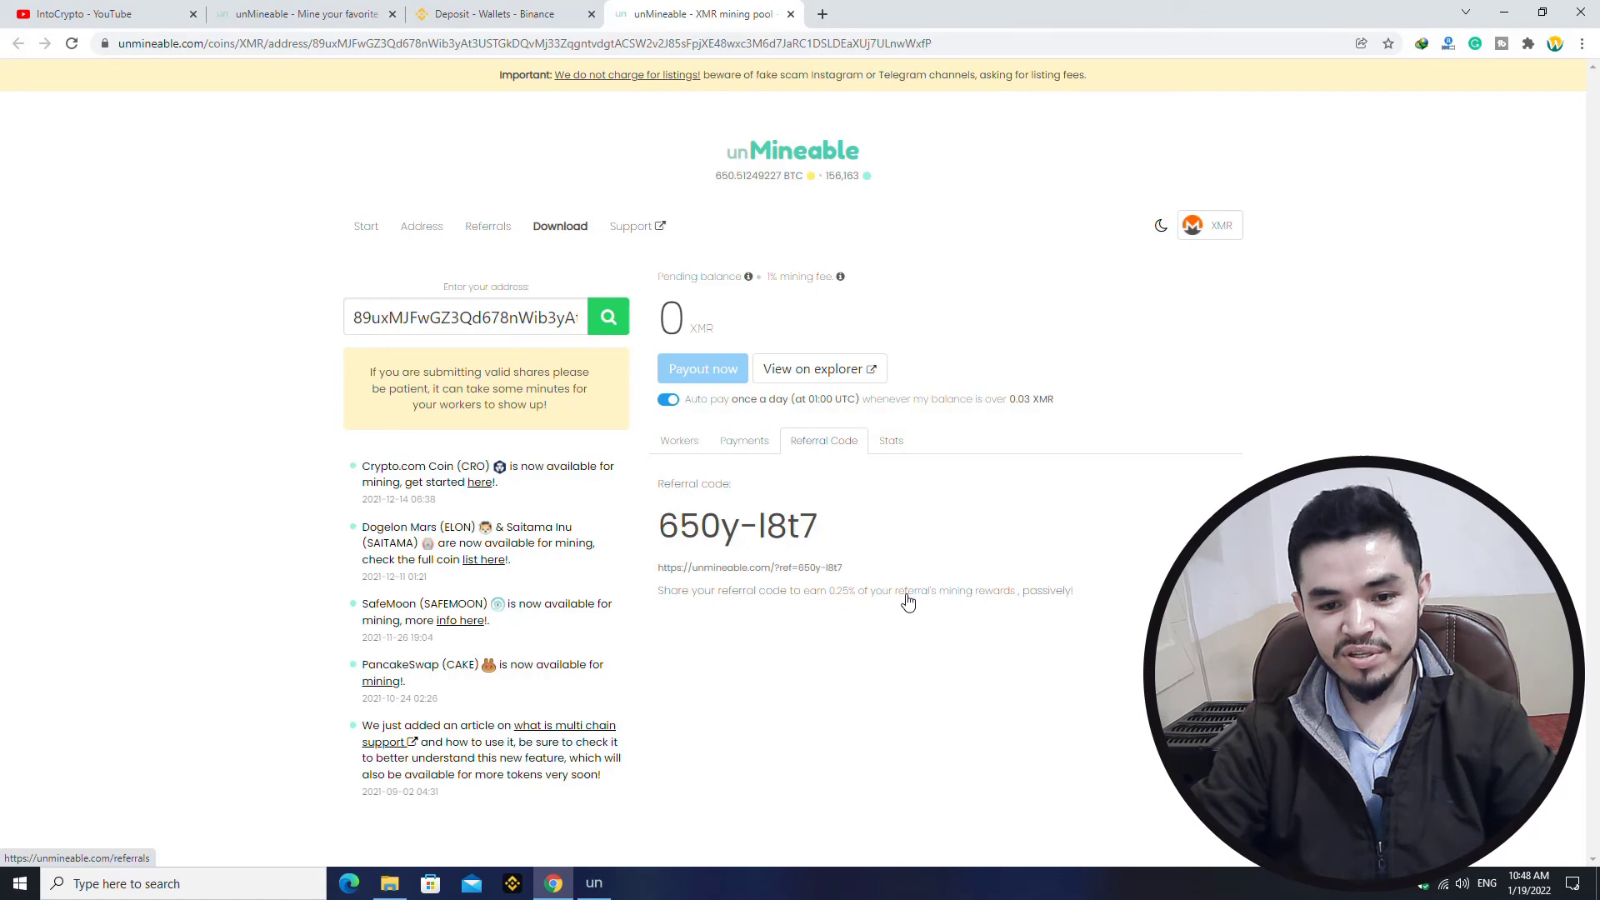
pyautogui.moveTo(872, 603)
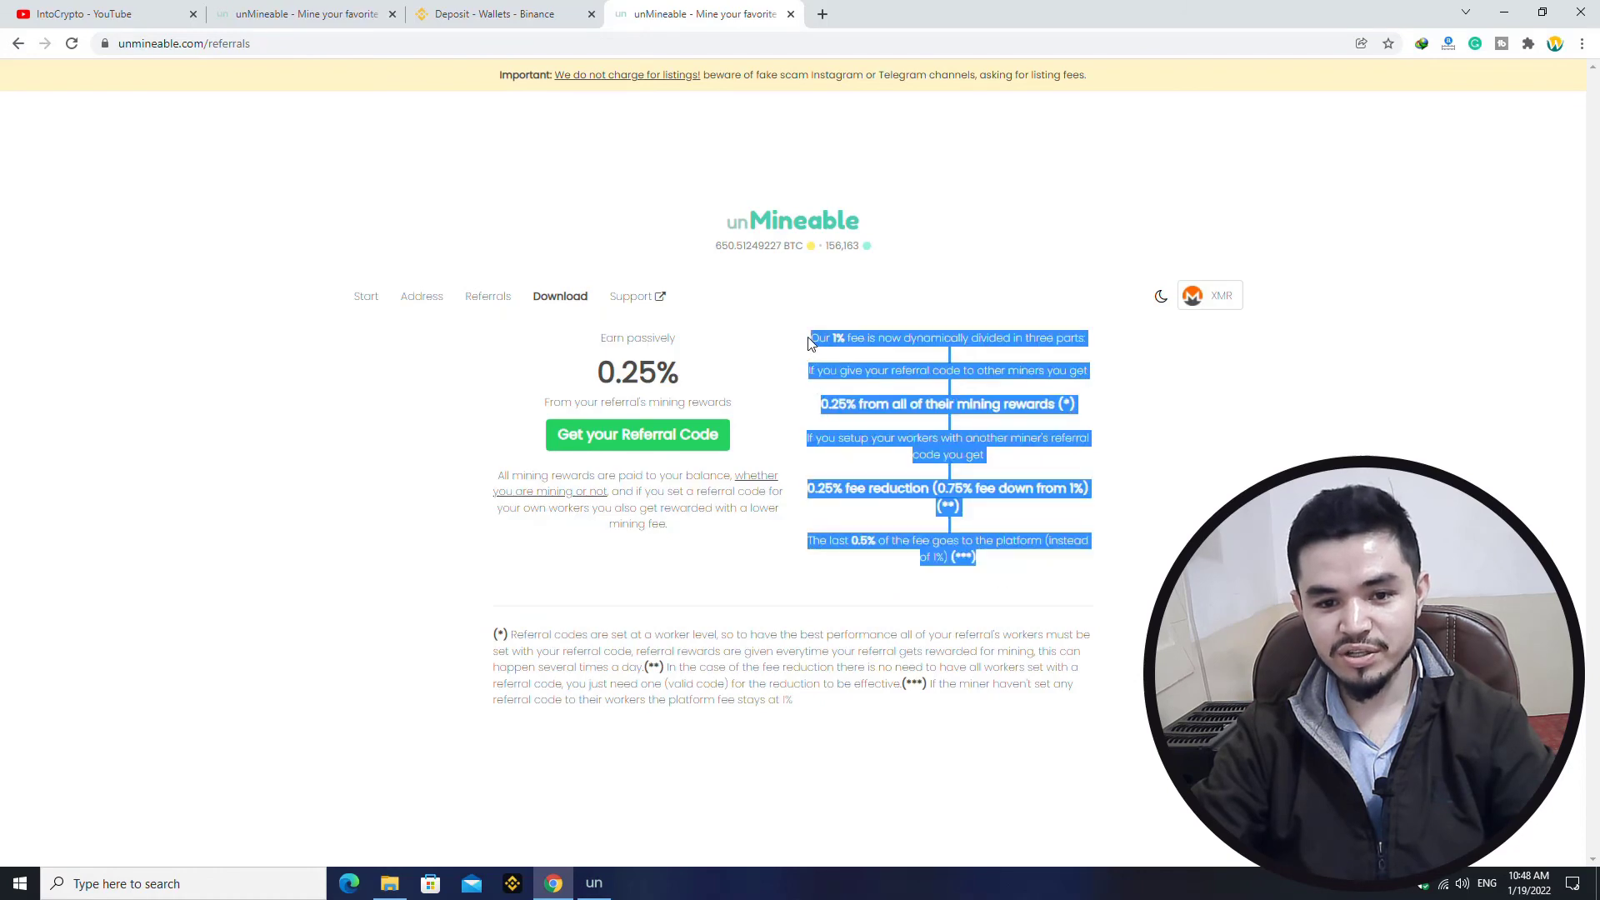
pyautogui.click(793, 331)
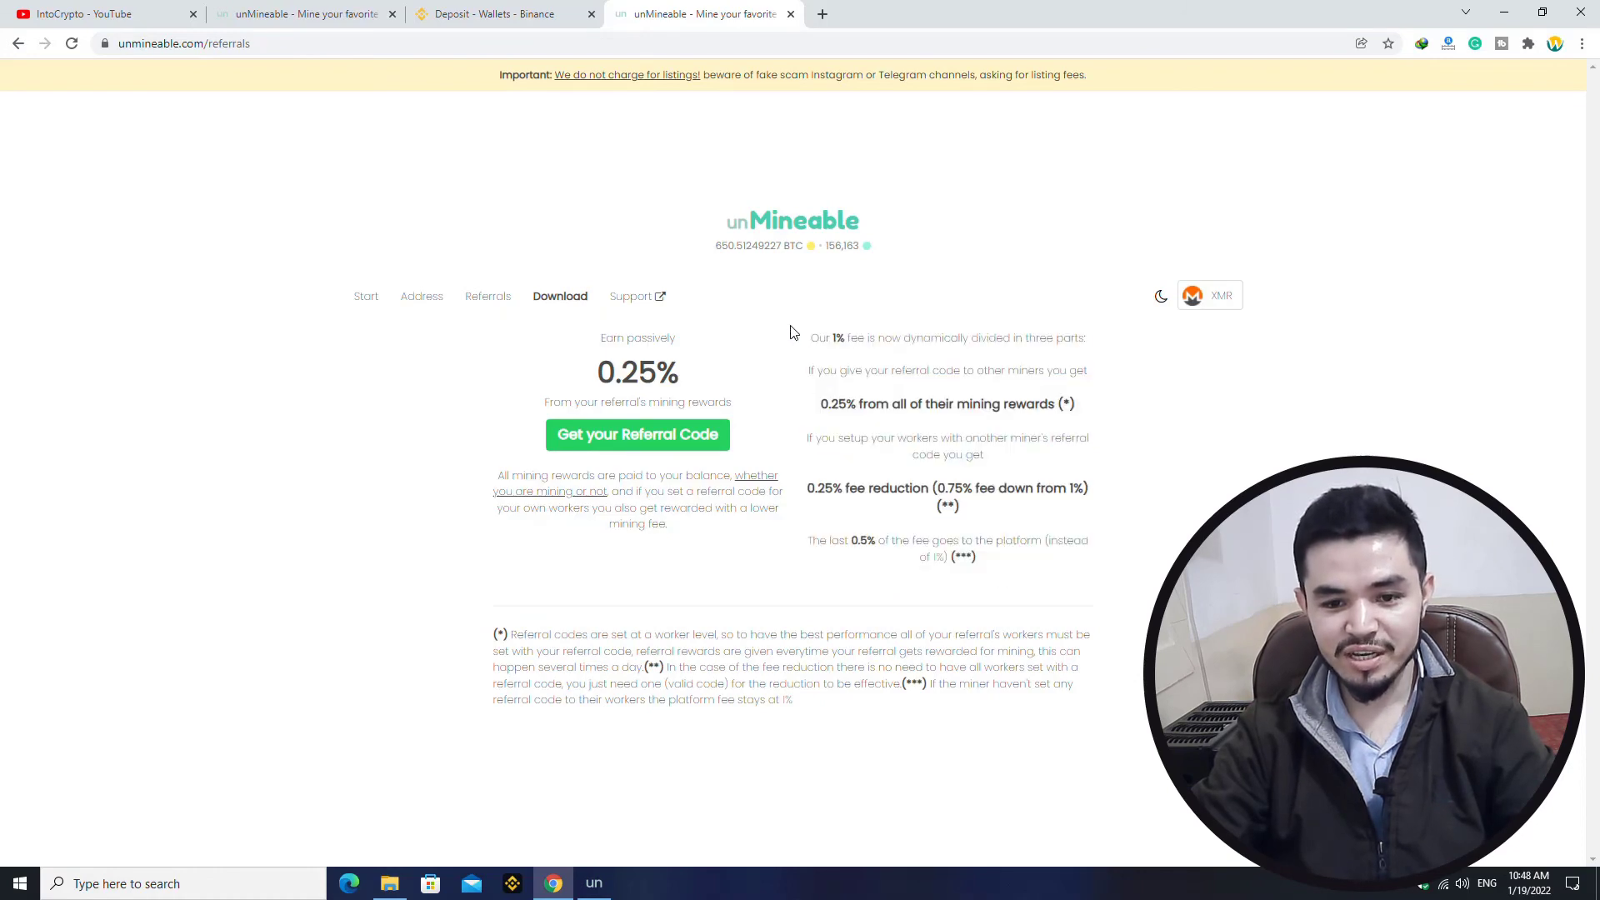
pyautogui.moveTo(913, 448)
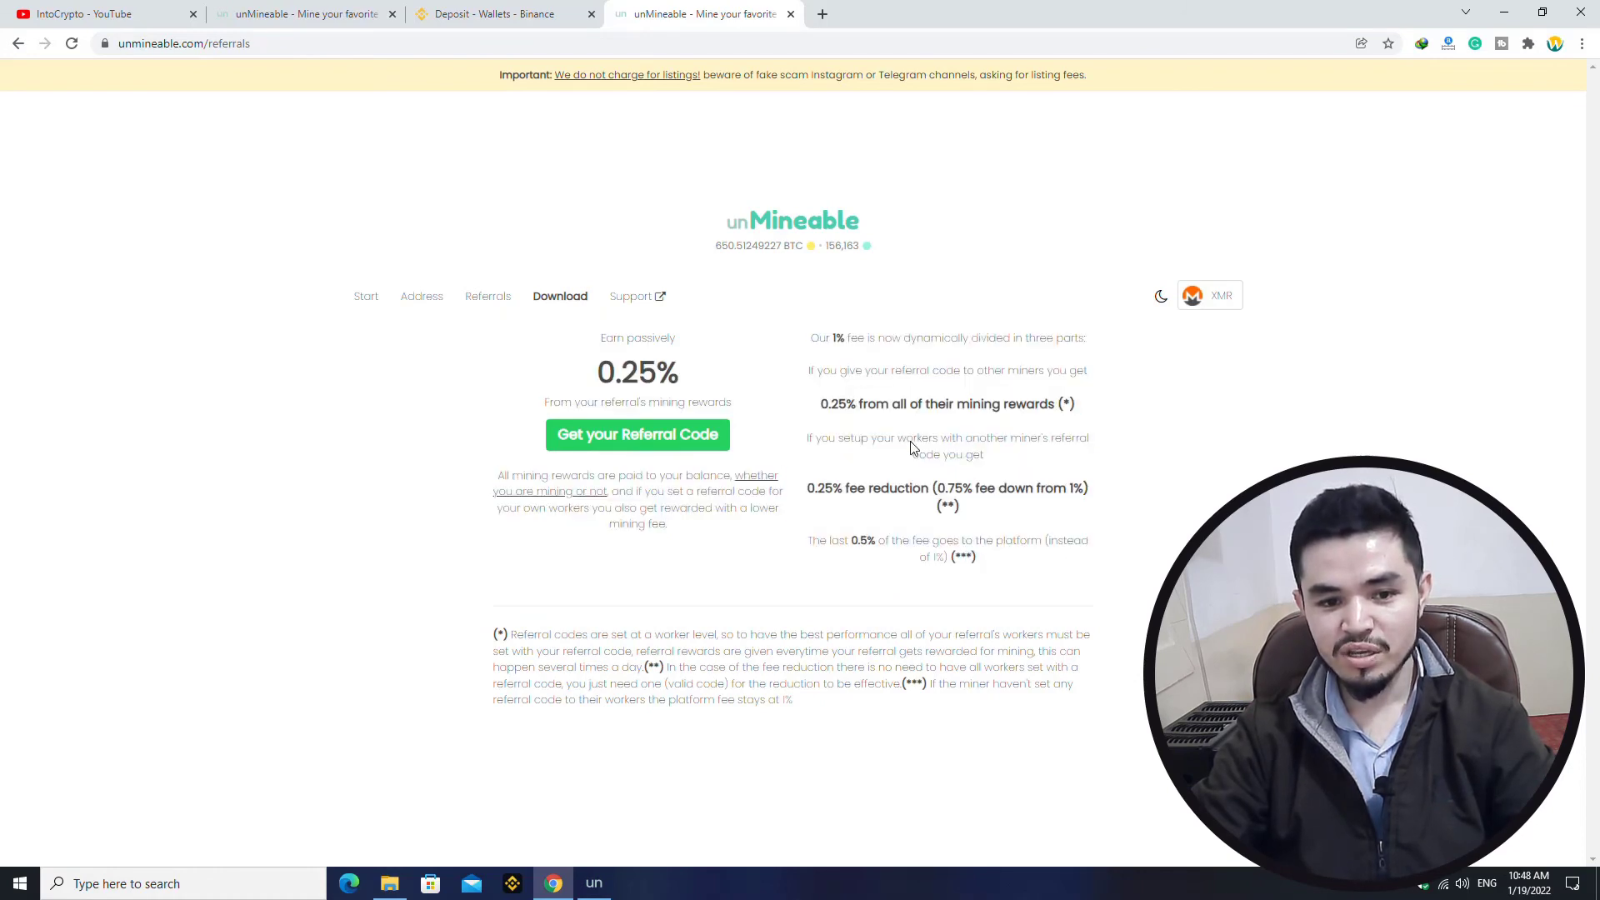
pyautogui.moveTo(1500, 112)
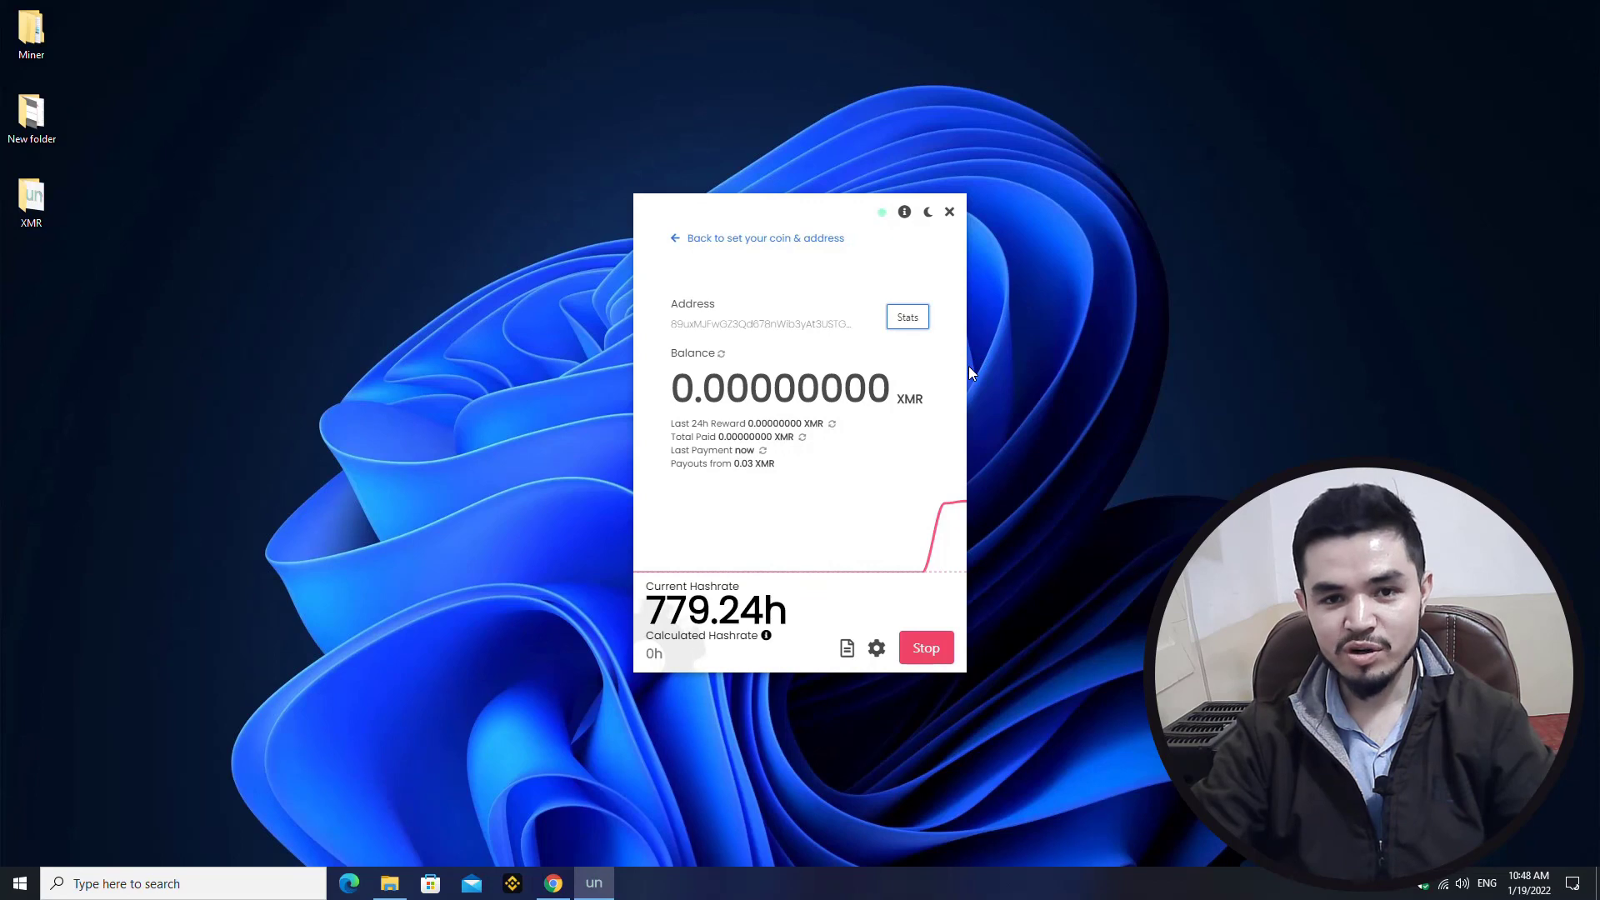
pyautogui.moveTo(750, 212)
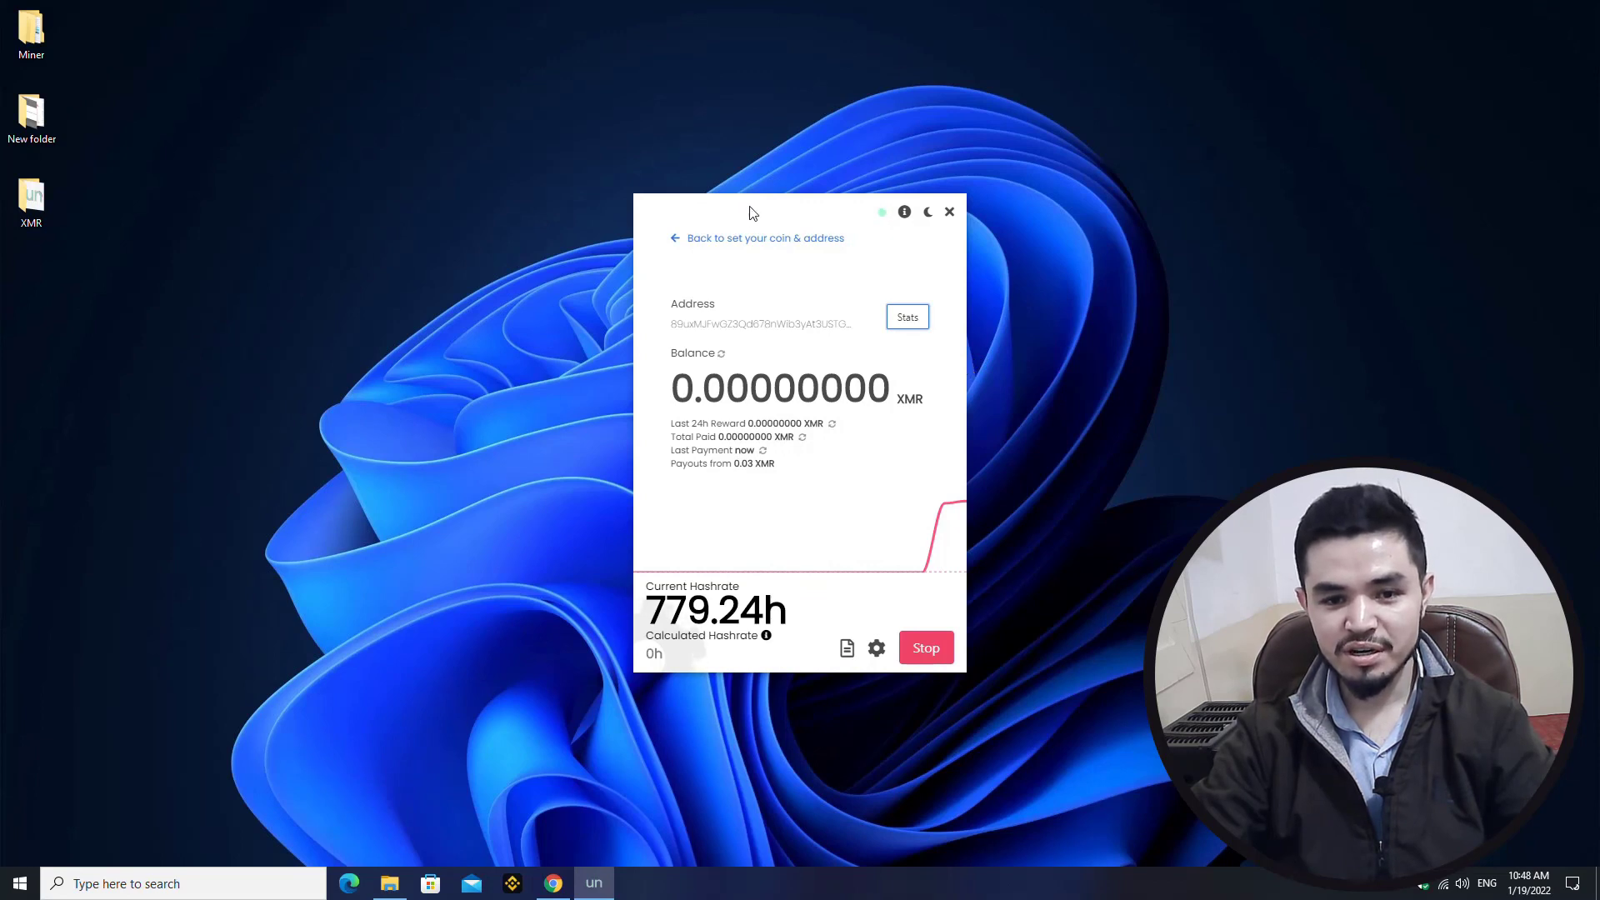